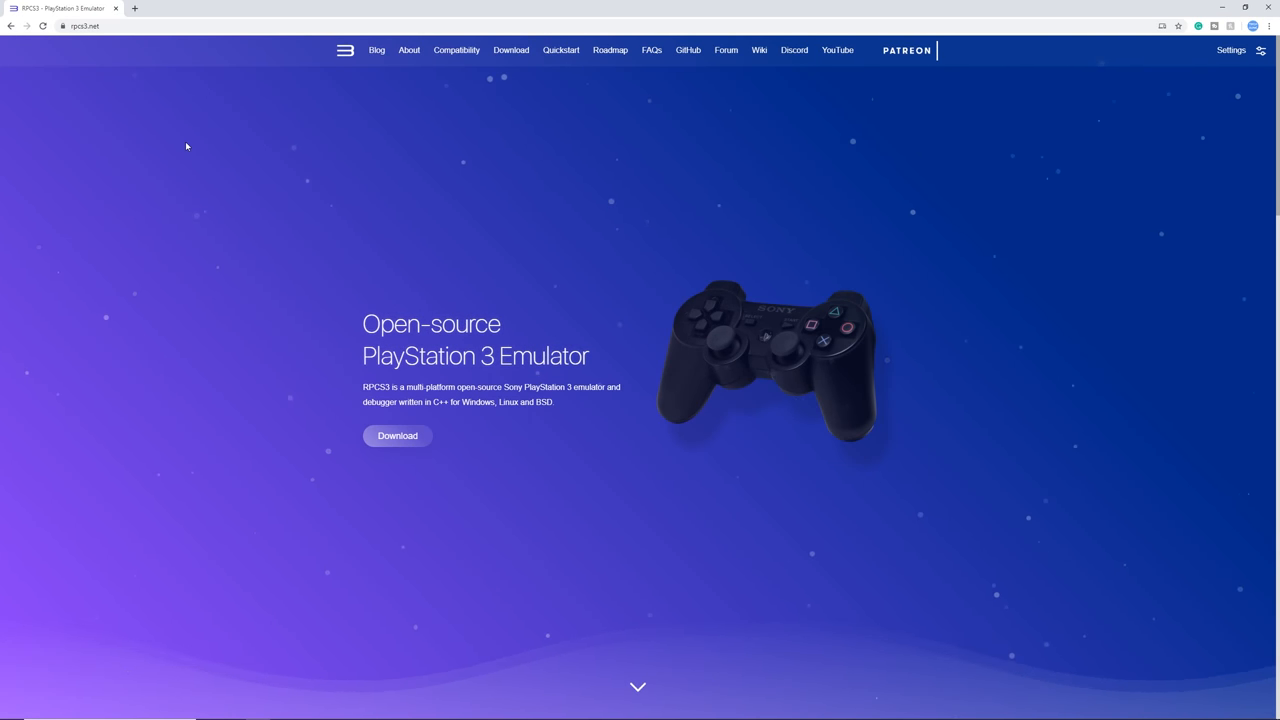
{"action": "mouse_move", "coordinate": [396, 436]}
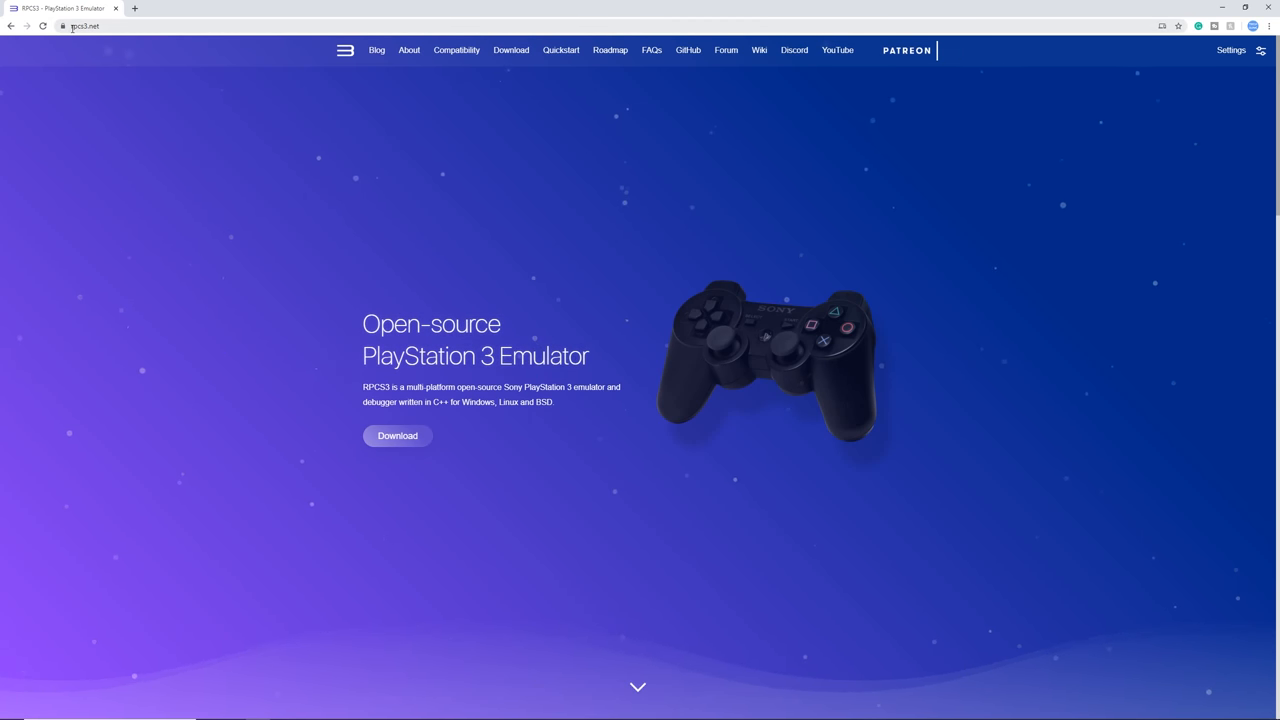
{"action": "mouse_move", "coordinate": [396, 436]}
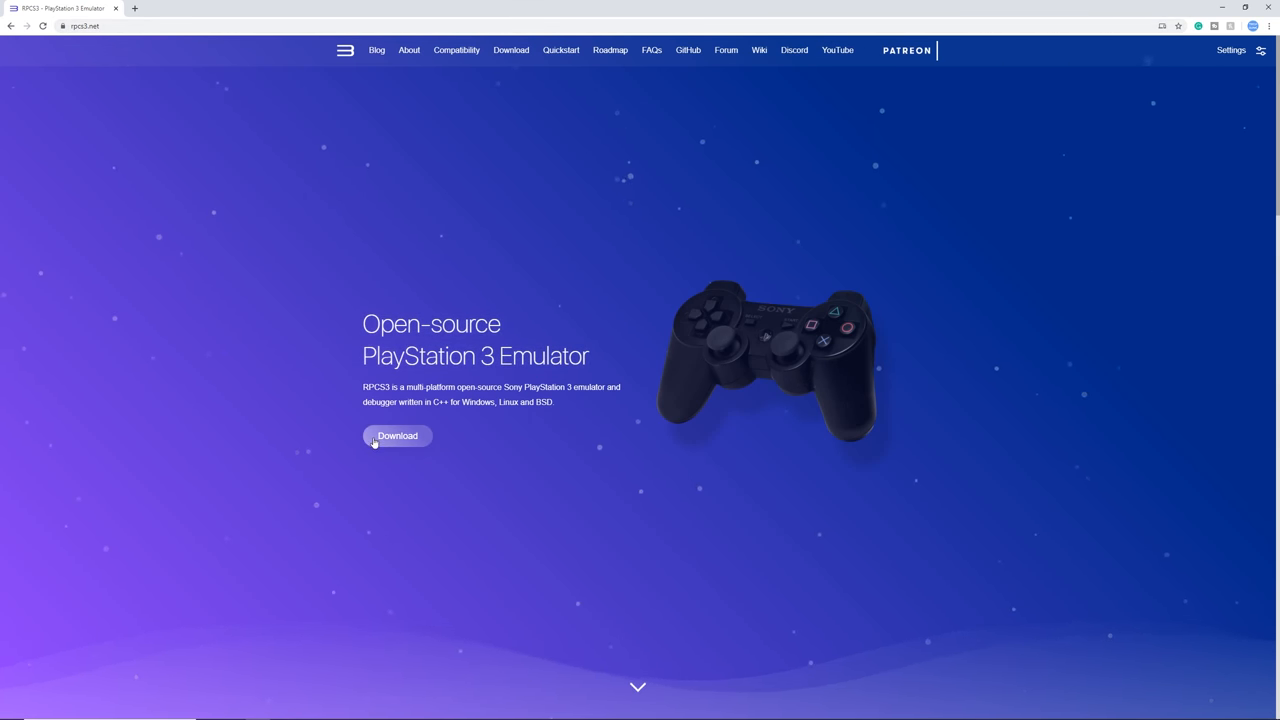
Step: Download the latest RPCS3 Windows build into F:\emulation\ps3
{"action": "left_click", "coordinate": [396, 436]}
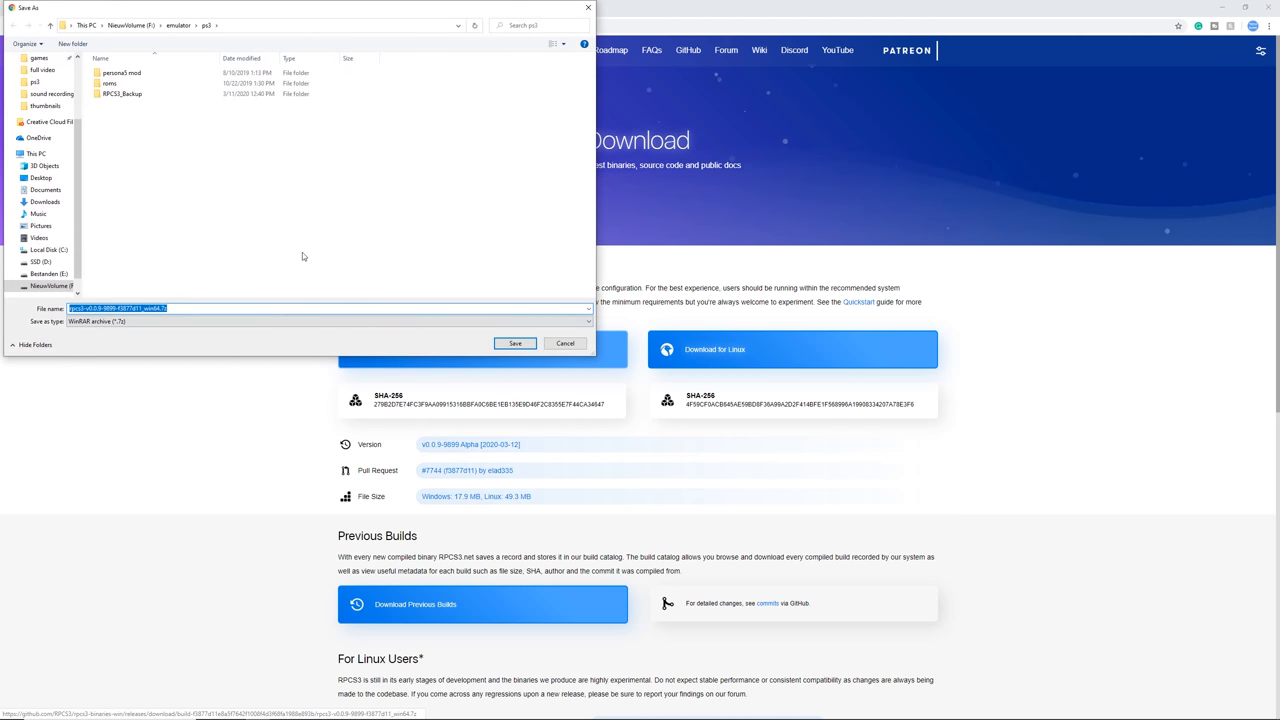
{"action": "mouse_move", "coordinate": [256, 204]}
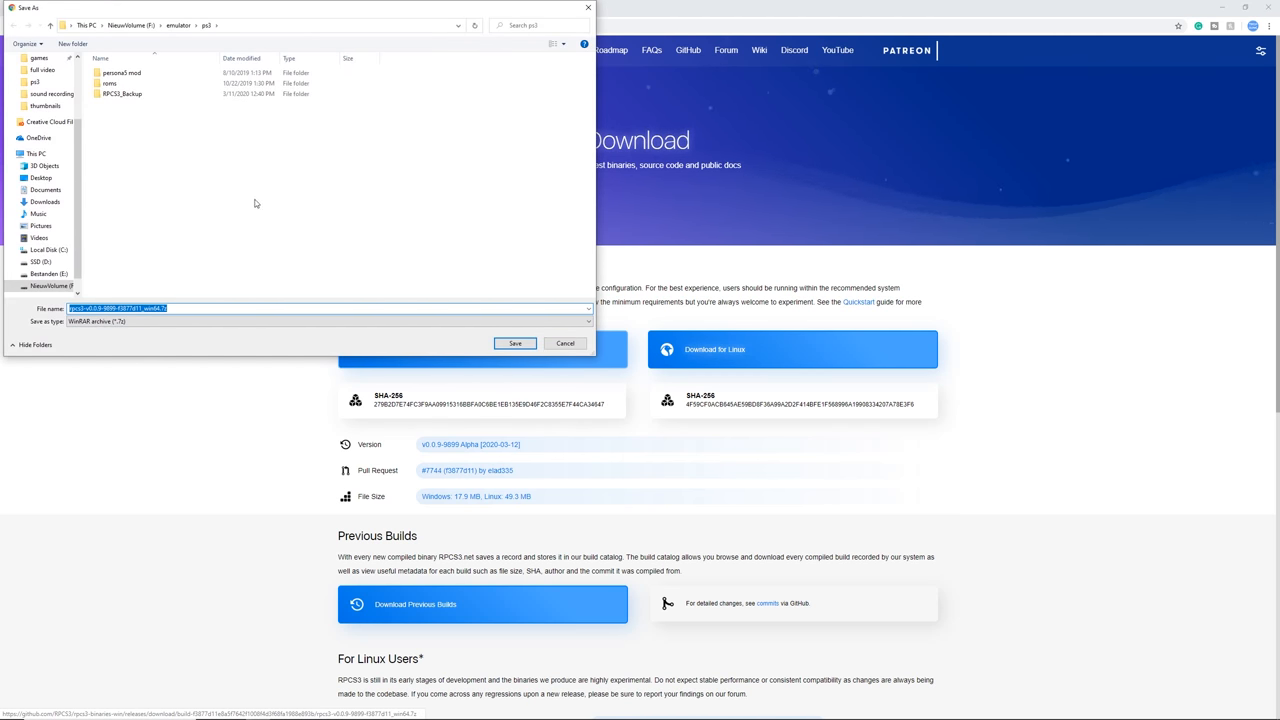
{"action": "mouse_move", "coordinate": [516, 344]}
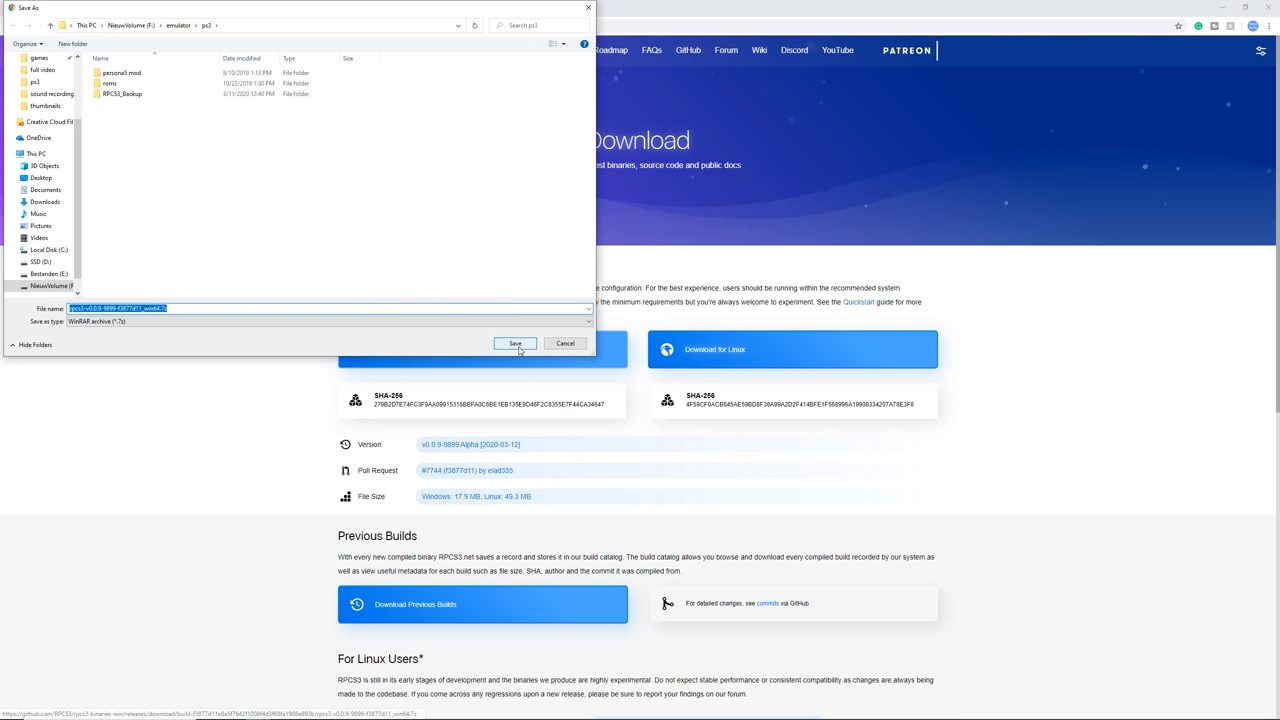
{"action": "left_click", "coordinate": [516, 344]}
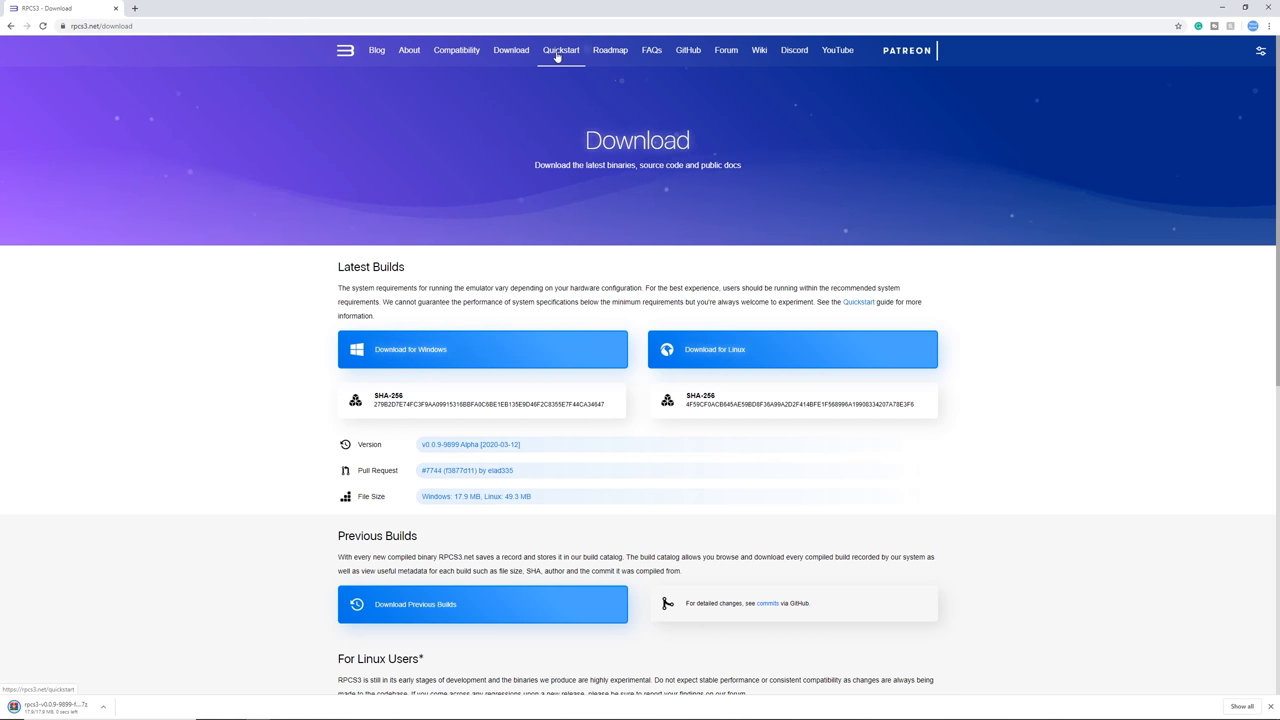
Step: From the Quickstart page, agree to terms and save the PS3 system software update into the ps3 folder
{"action": "left_click", "coordinate": [560, 50]}
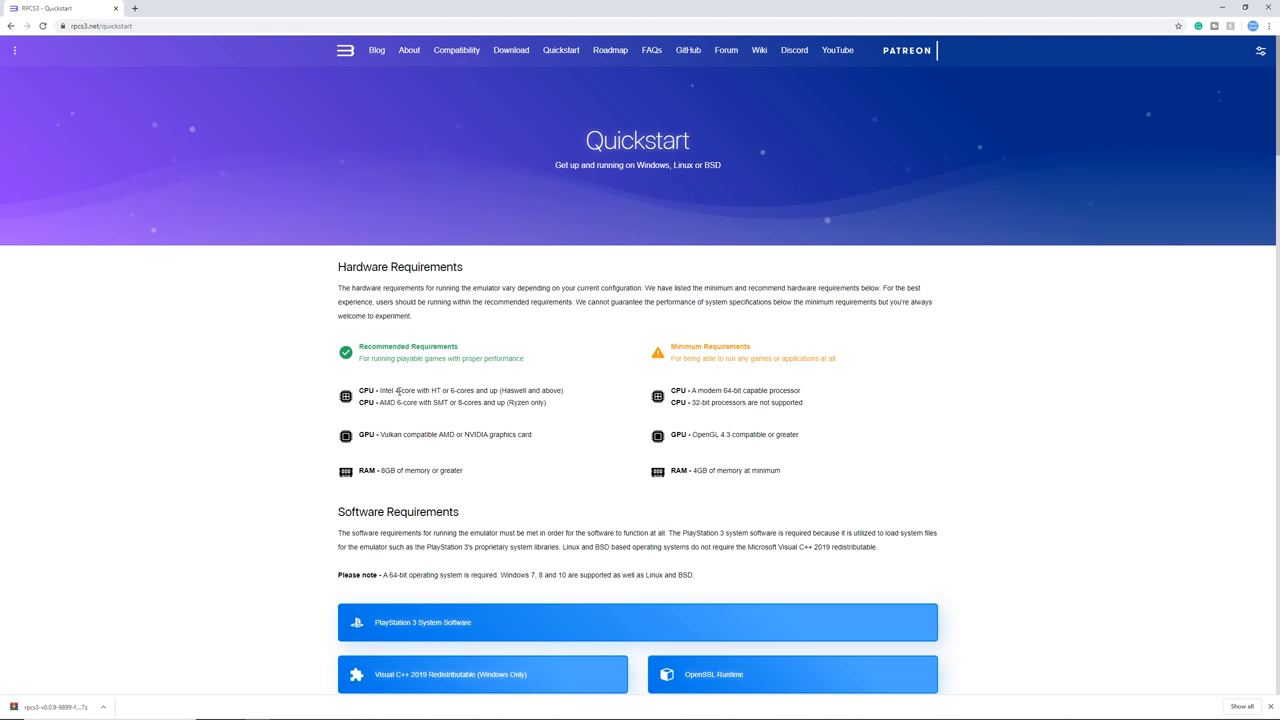
{"action": "scroll", "scroll_direction": "down", "scroll_amount": 3}
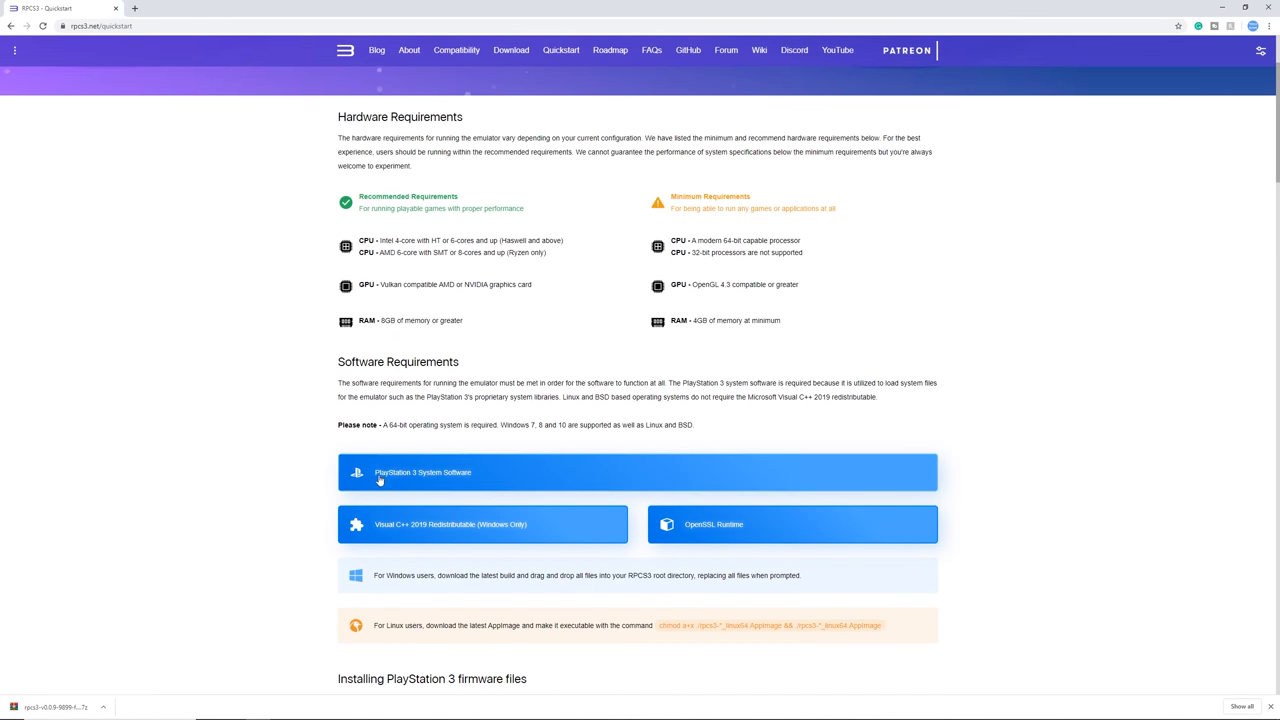
{"action": "mouse_move", "coordinate": [436, 476]}
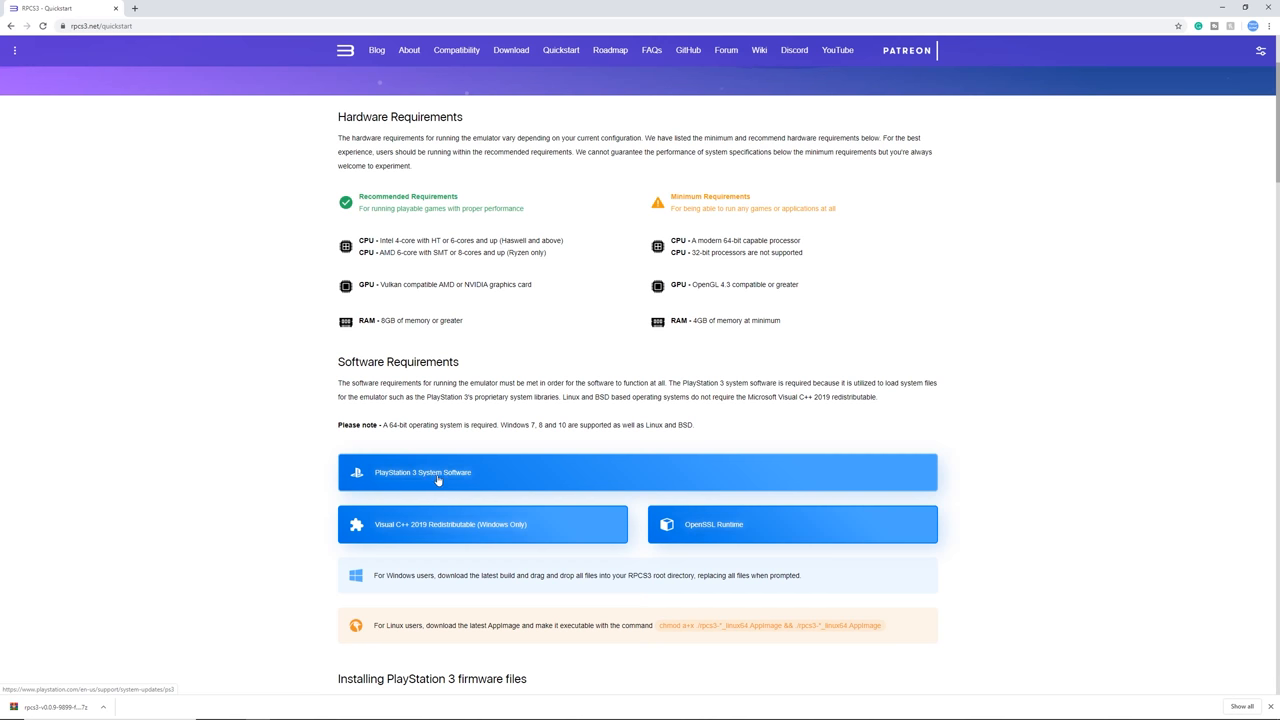
{"action": "left_click", "coordinate": [436, 472]}
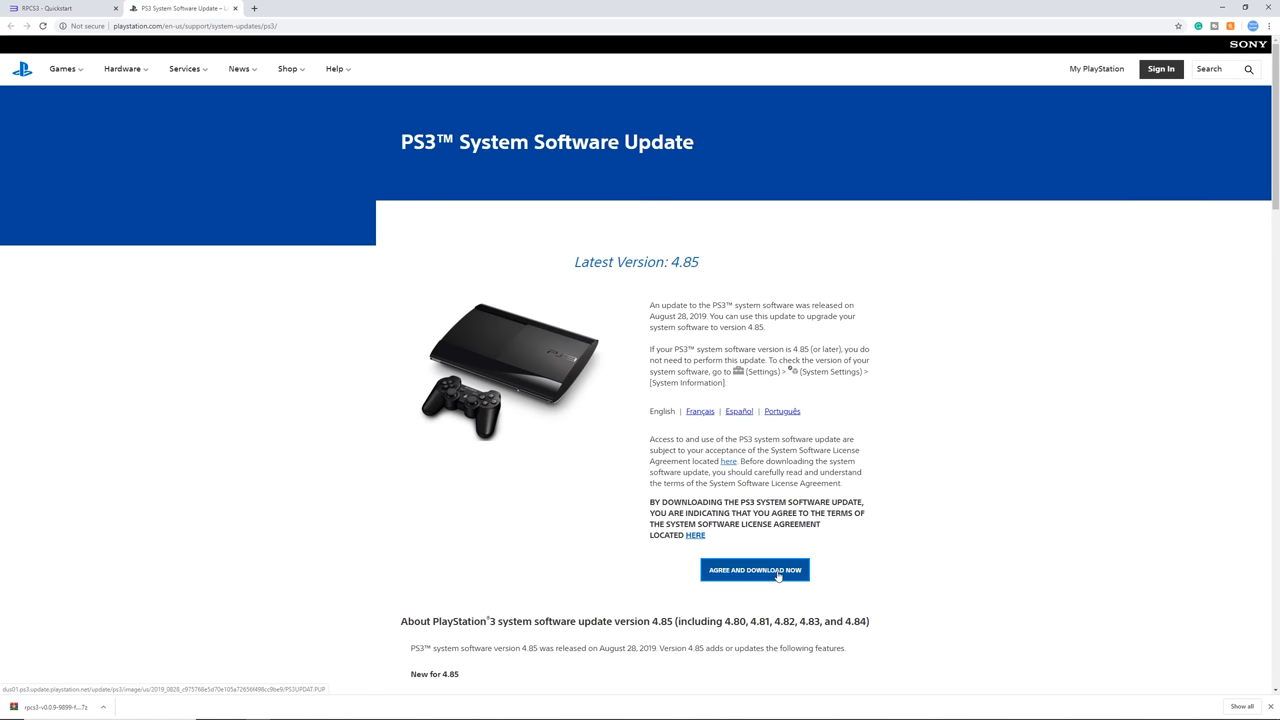
{"action": "left_click", "coordinate": [754, 568]}
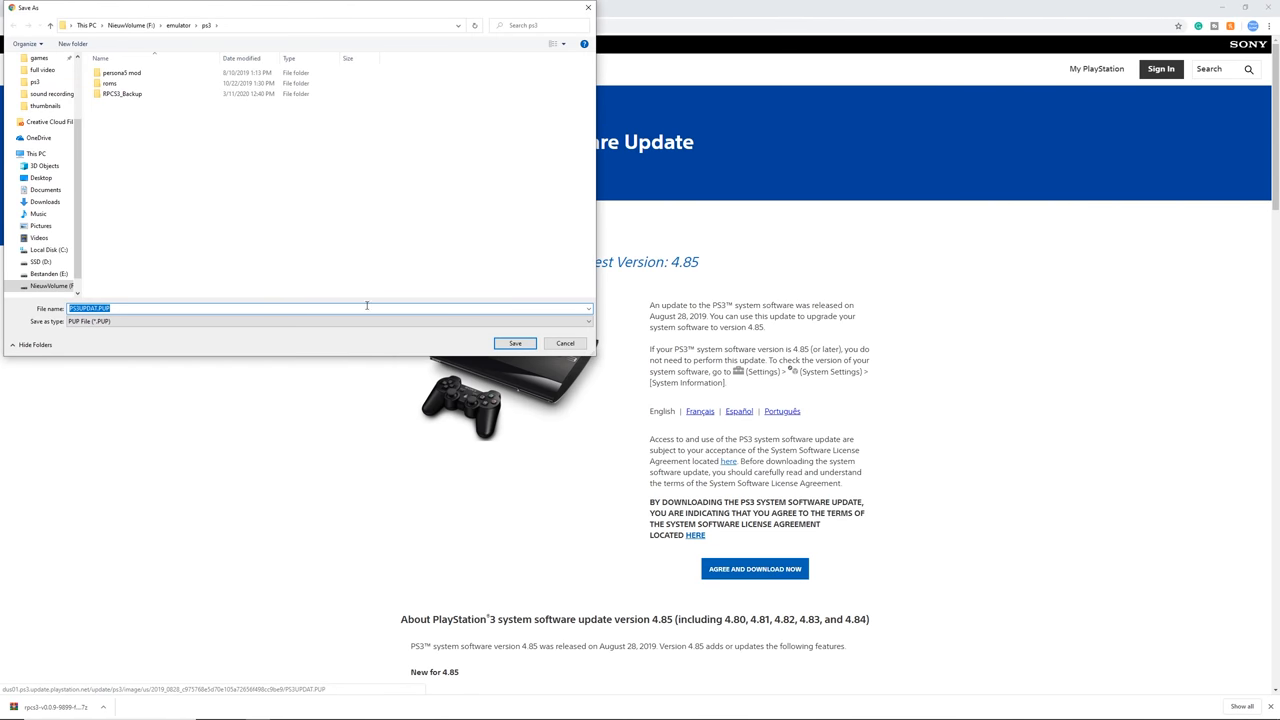
{"action": "left_click", "coordinate": [516, 344]}
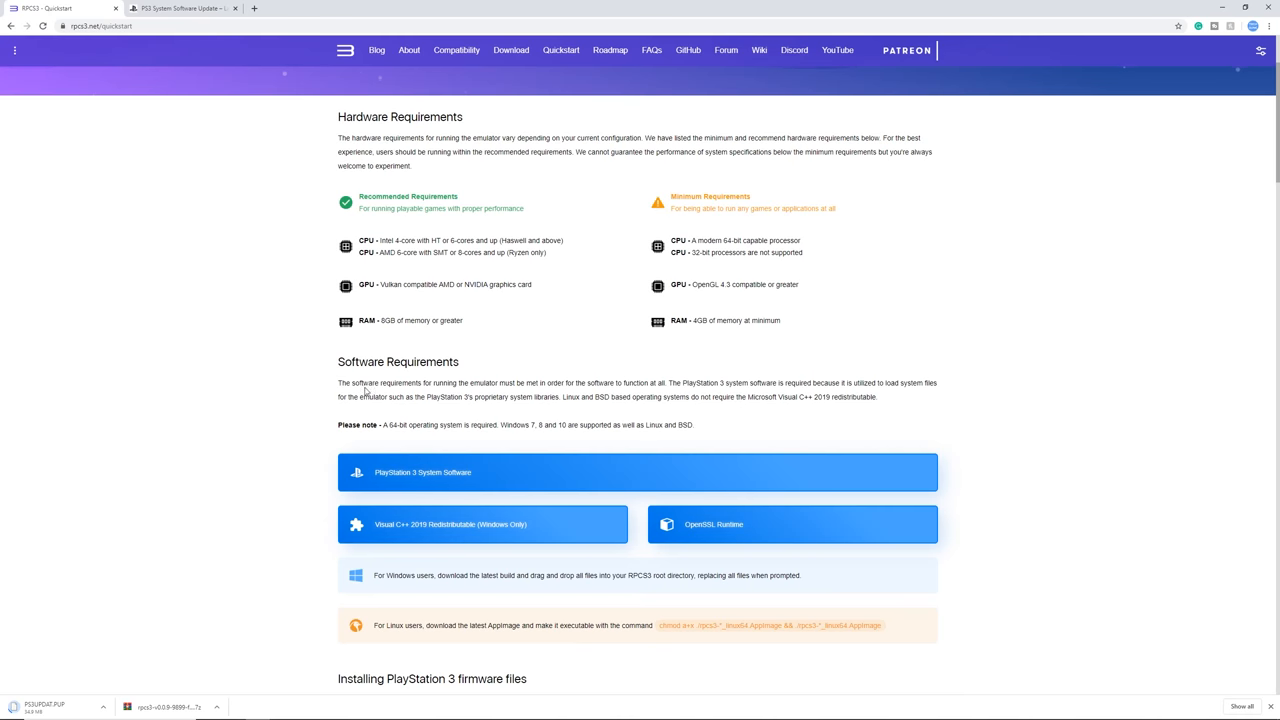
Step: Download the Visual C++ 2019 redistributable from the Quickstart requirements
{"action": "scroll", "scroll_direction": "down", "scroll_amount": 3}
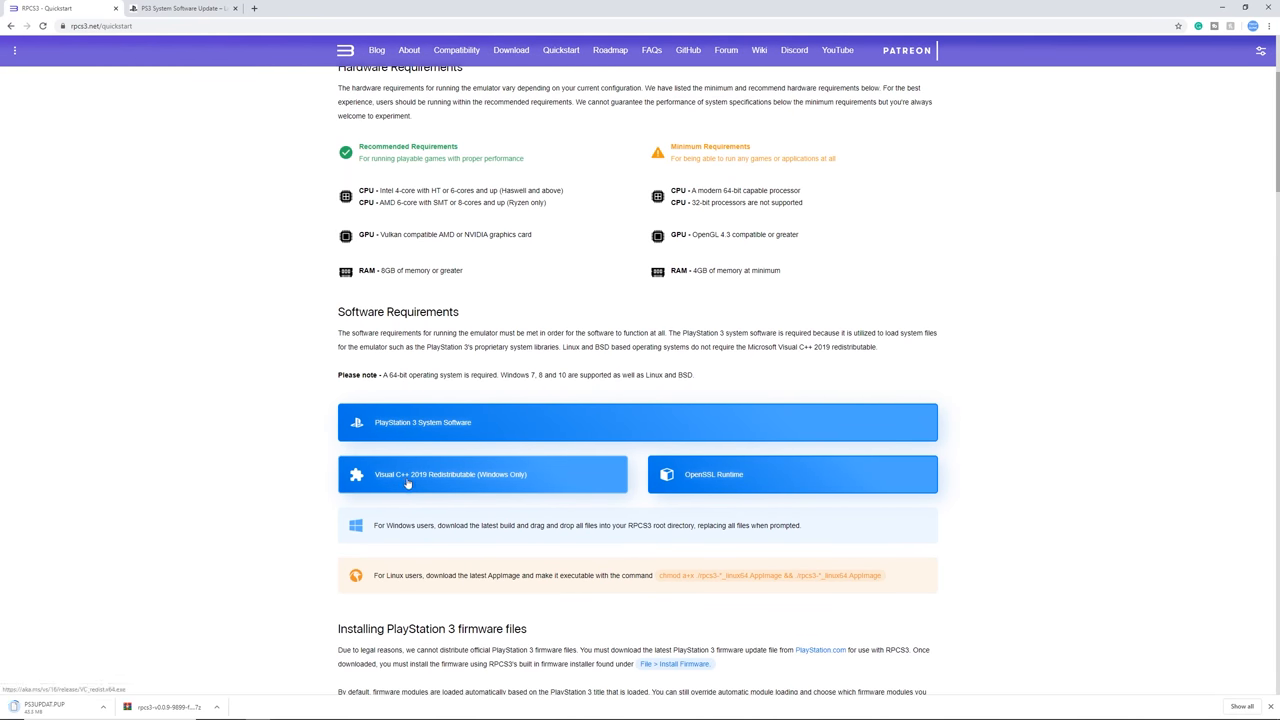
{"action": "mouse_move", "coordinate": [476, 484]}
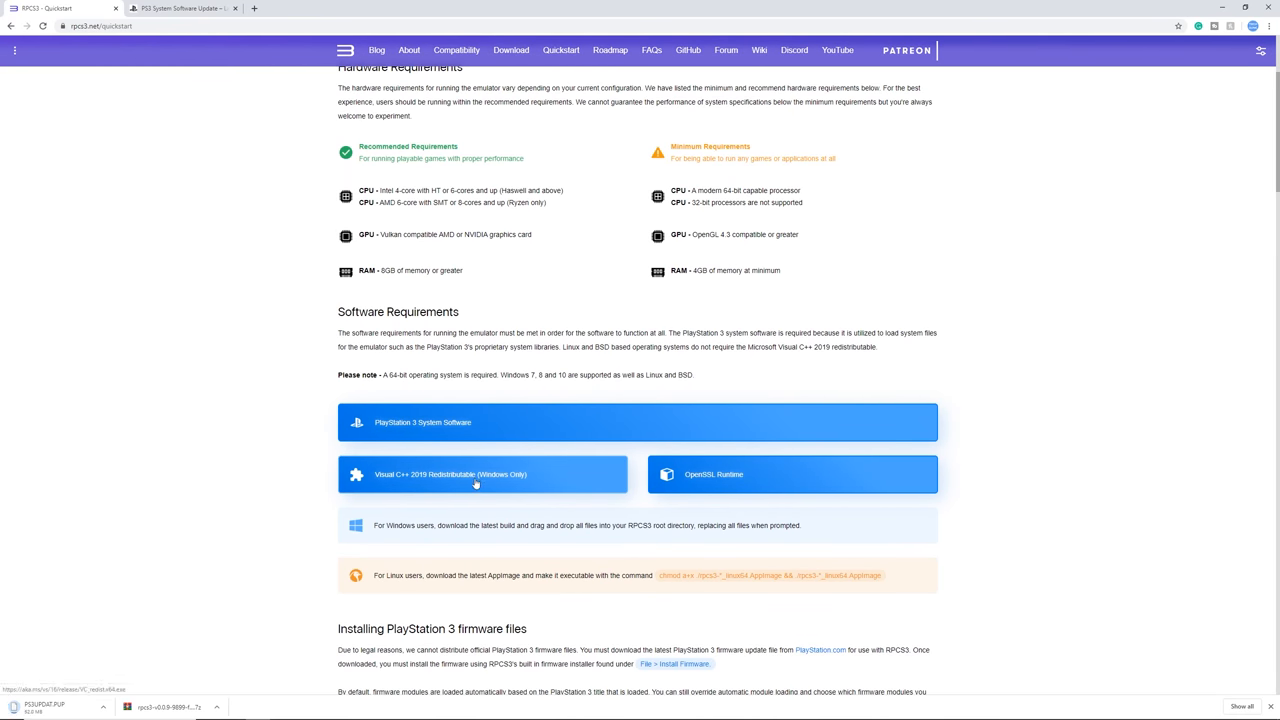
{"action": "left_click", "coordinate": [482, 474]}
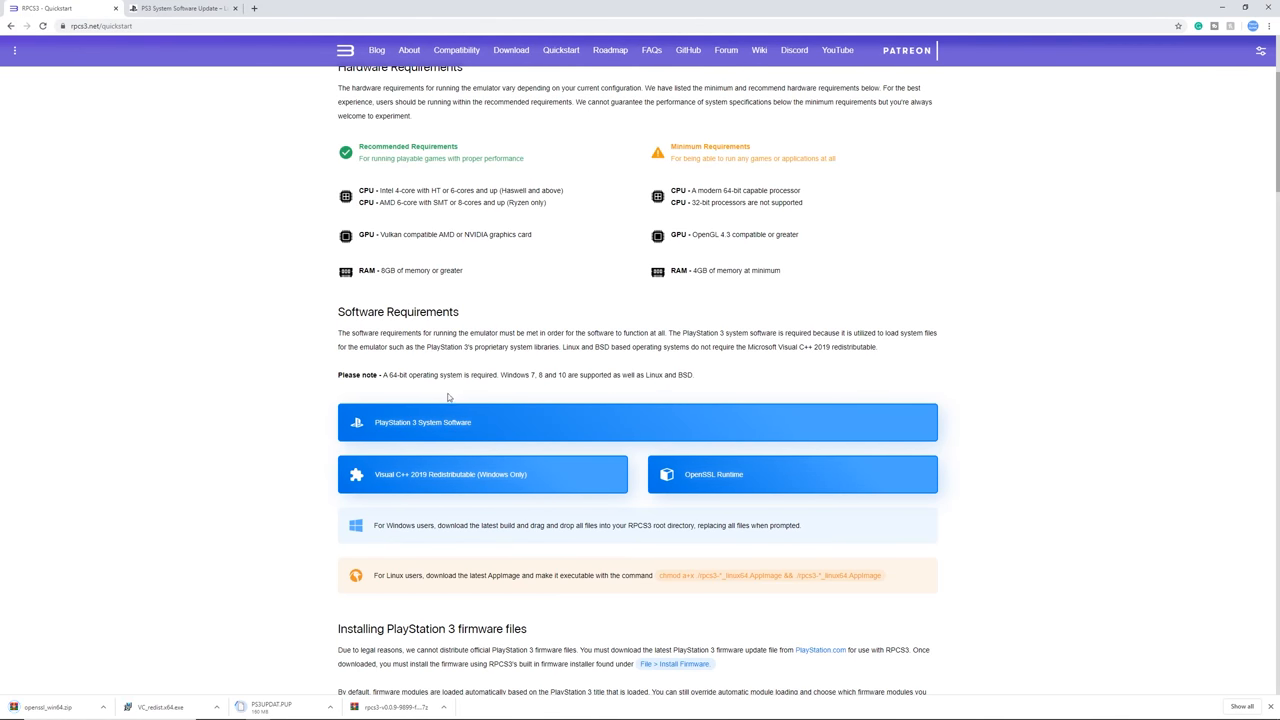
{"action": "mouse_move", "coordinate": [476, 62]}
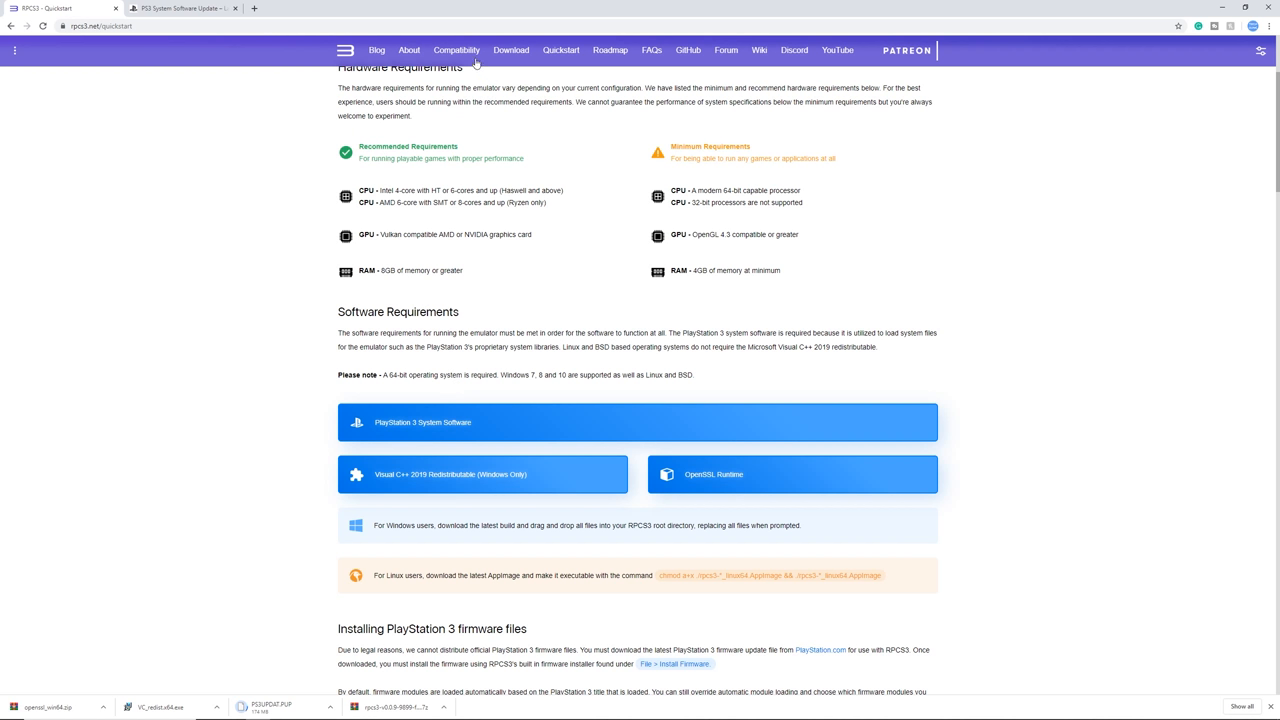
Step: Scroll the compatibility list, then show the downloaded RPCS3 archive in its folder
{"action": "left_click", "coordinate": [456, 50]}
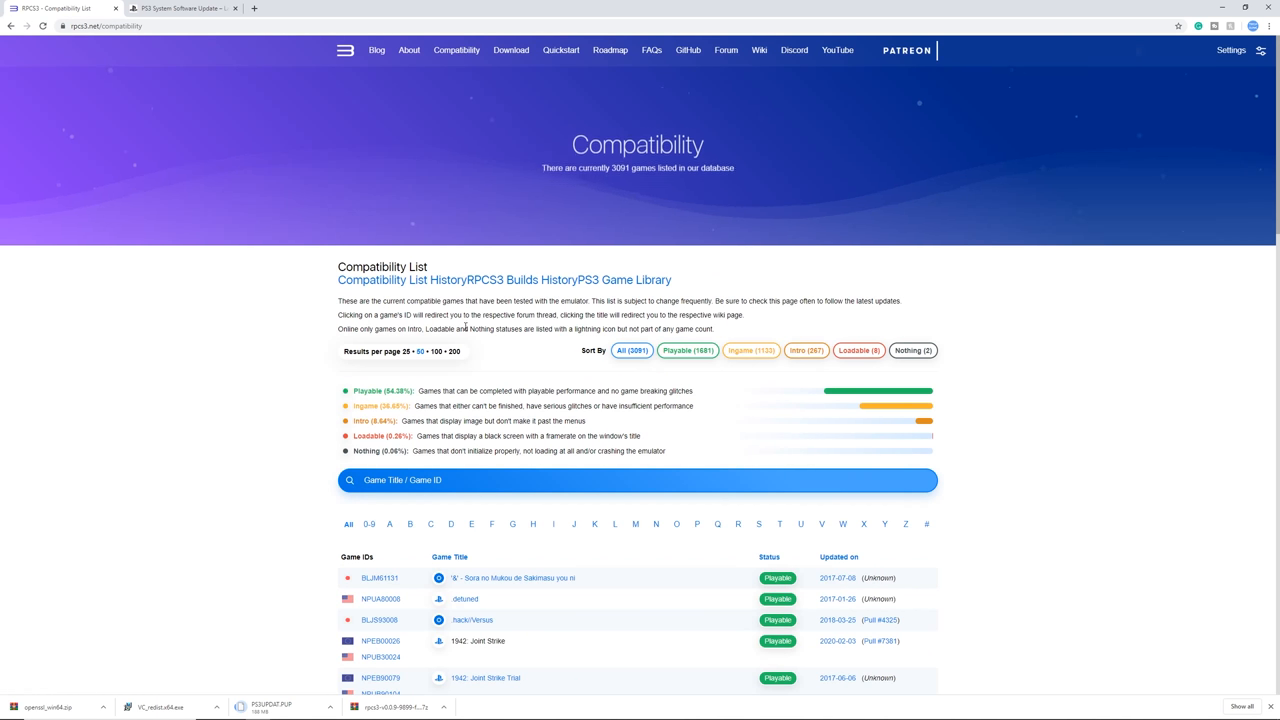
{"action": "scroll", "scroll_direction": "down", "scroll_amount": 3}
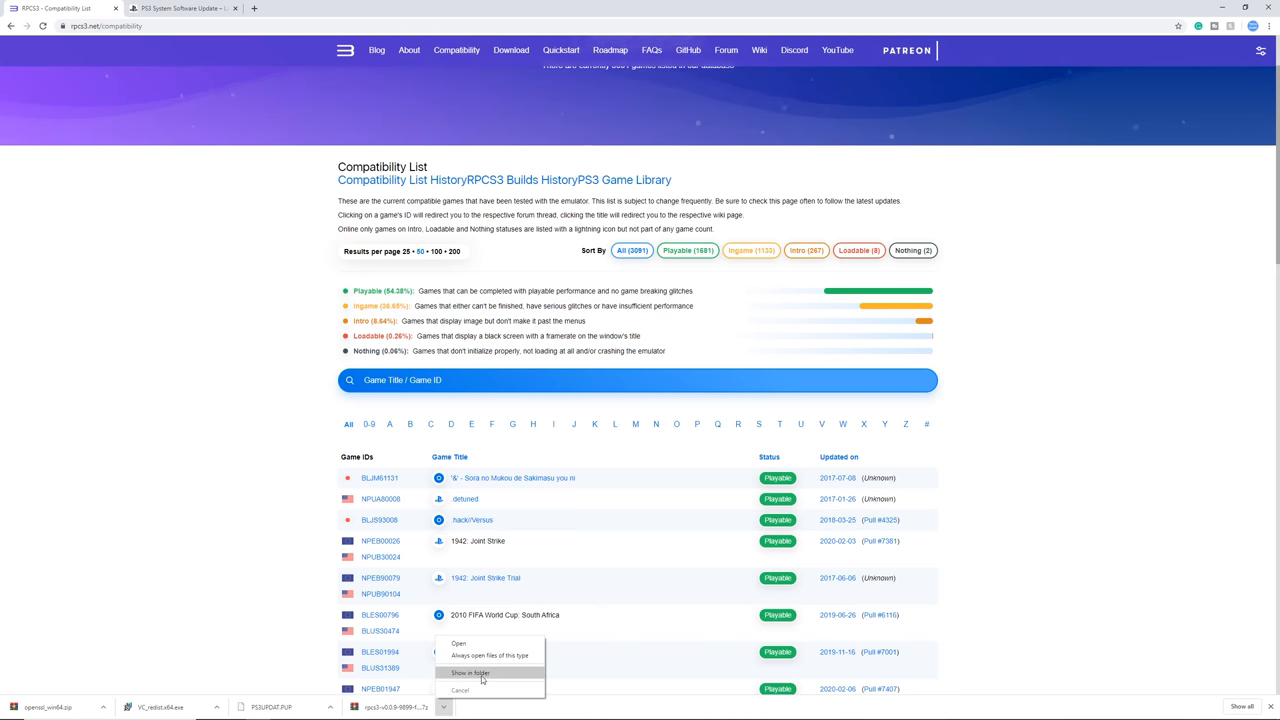
{"action": "left_click", "coordinate": [470, 672]}
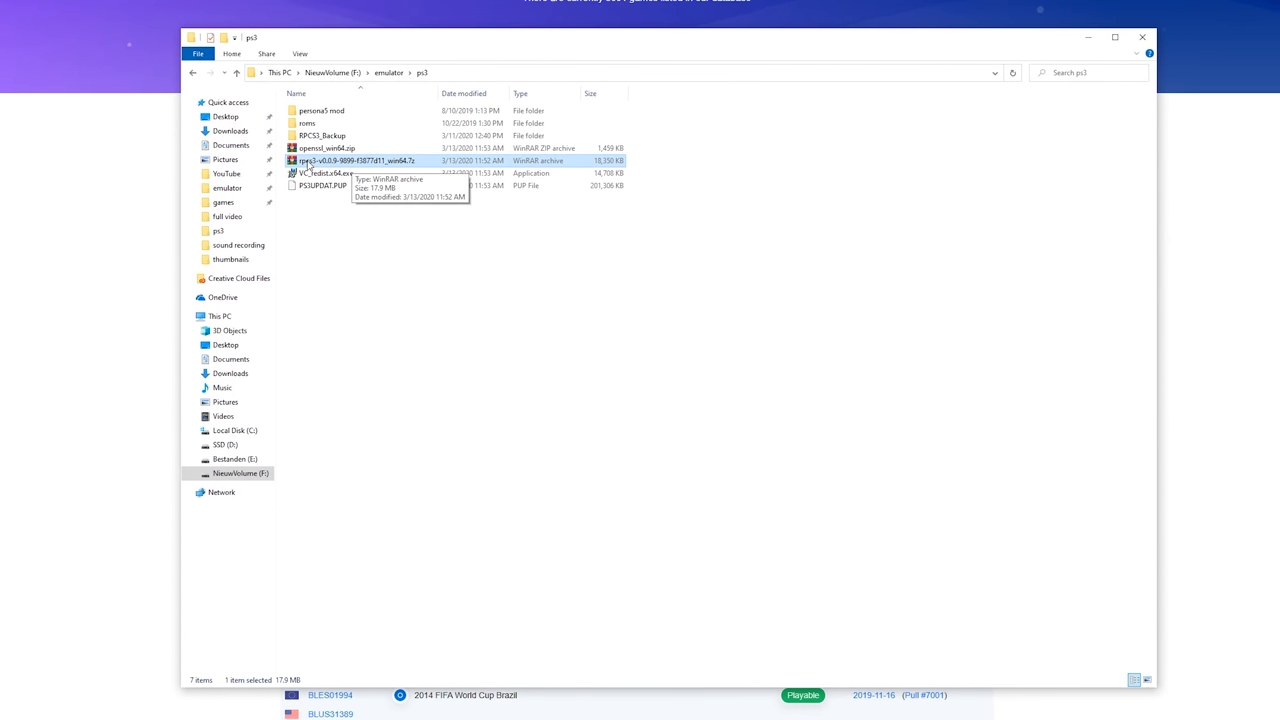
Step: Extract the rpcs3 .7z to its own folder and cancel vc_redist.x64 setup since it's already installed
{"action": "right_click", "coordinate": [356, 160]}
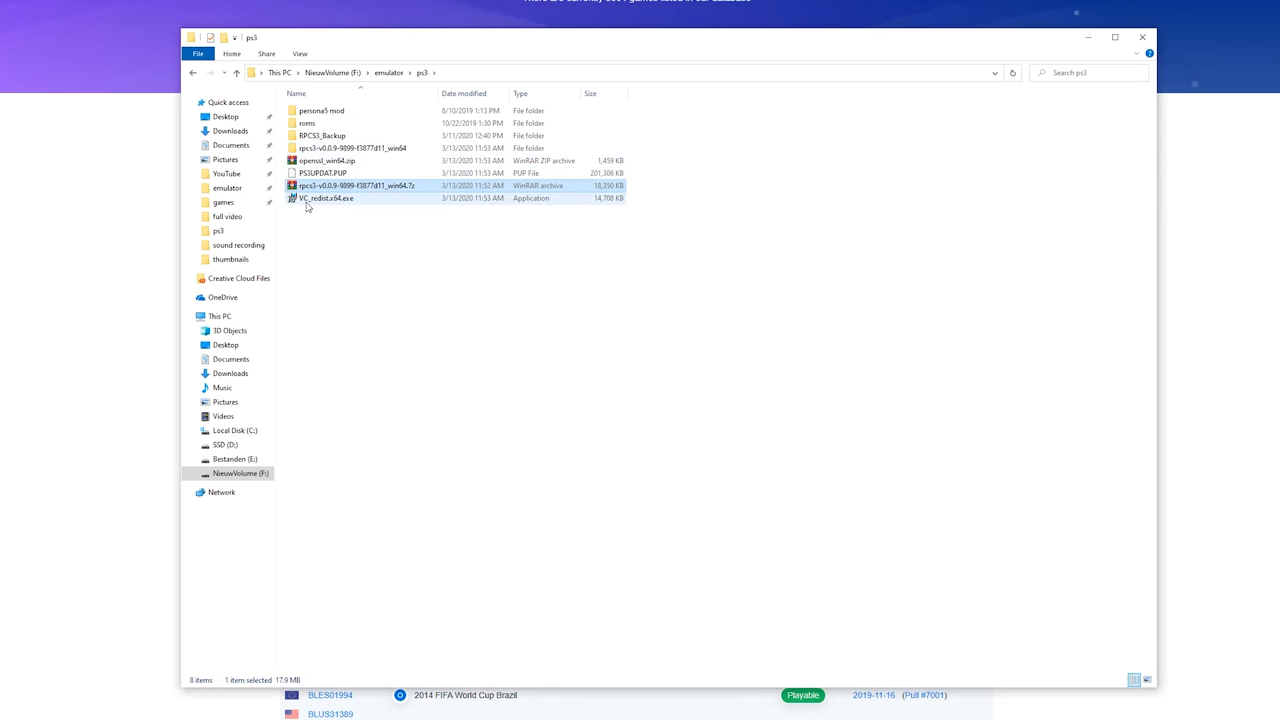
{"action": "mouse_move", "coordinate": [324, 198]}
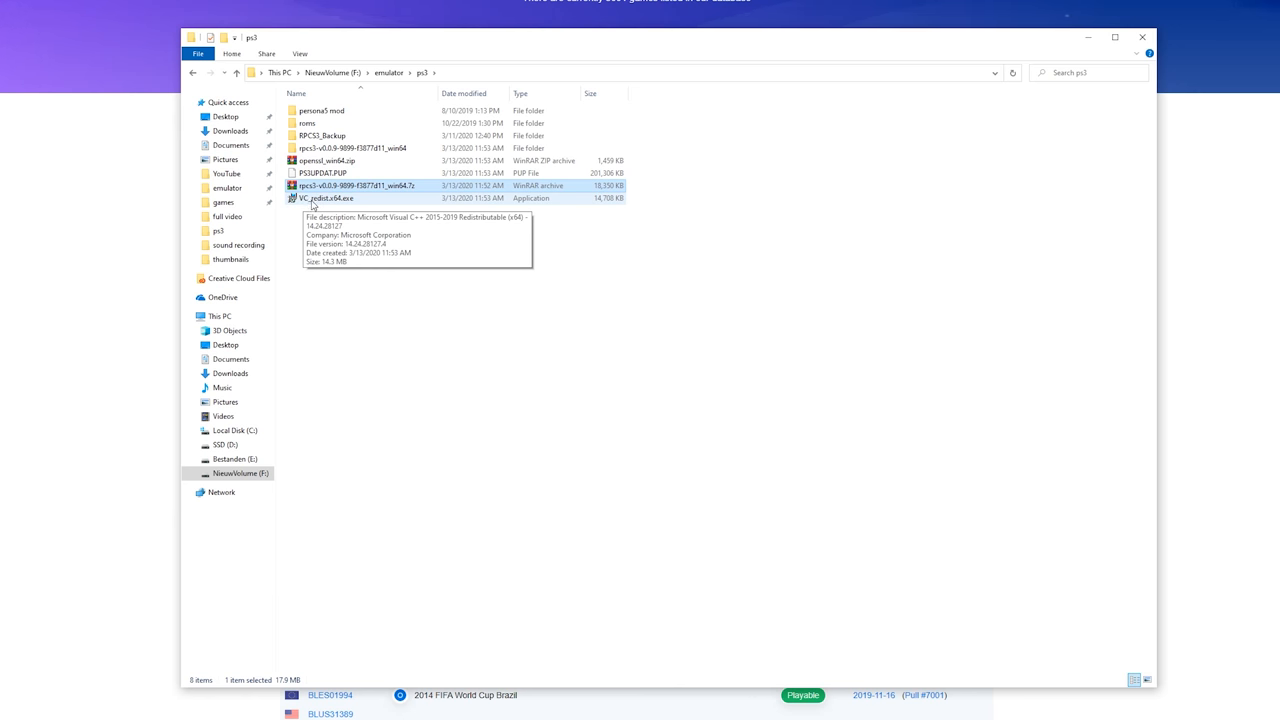
{"action": "mouse_move", "coordinate": [340, 206]}
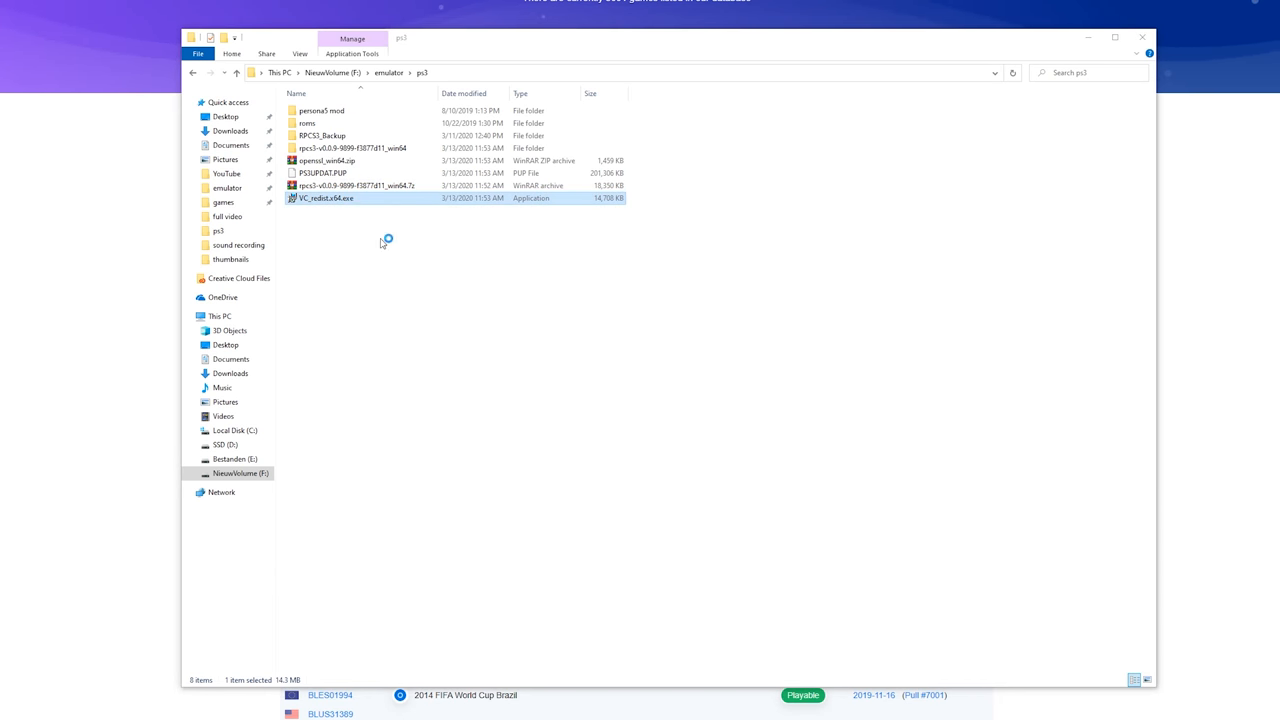
{"action": "double_click", "coordinate": [324, 198]}
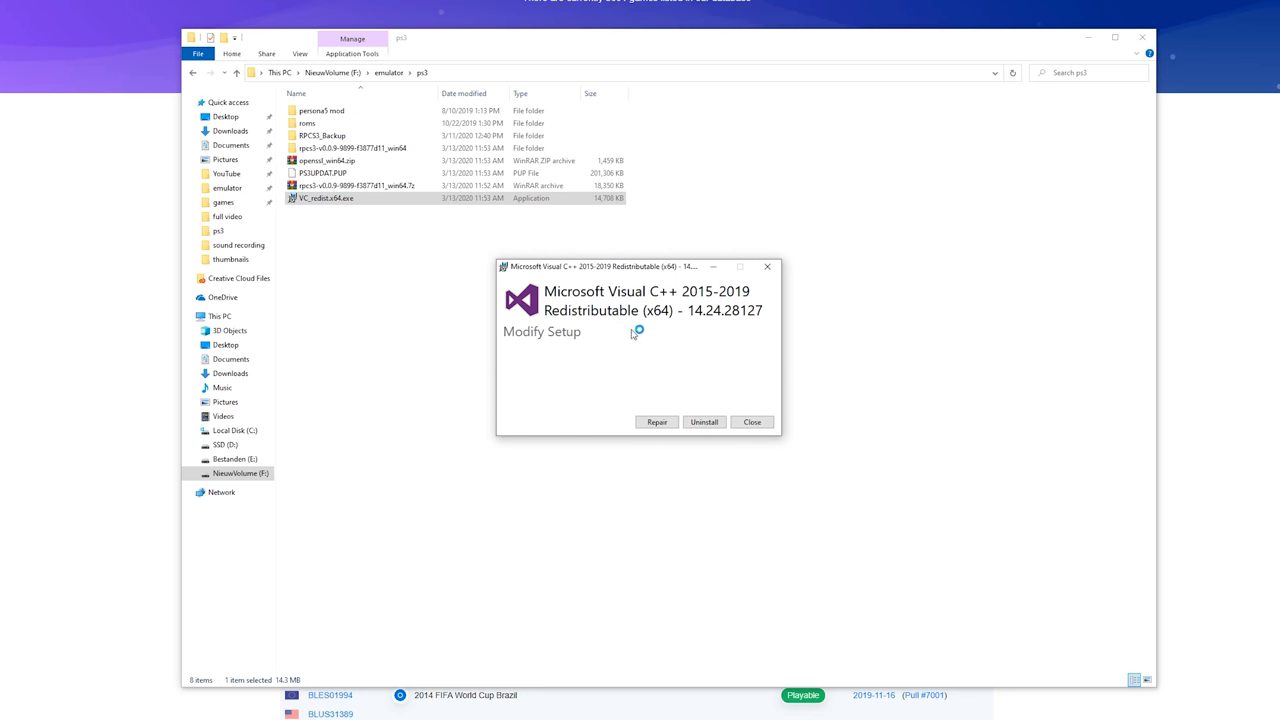
{"action": "mouse_move", "coordinate": [742, 356]}
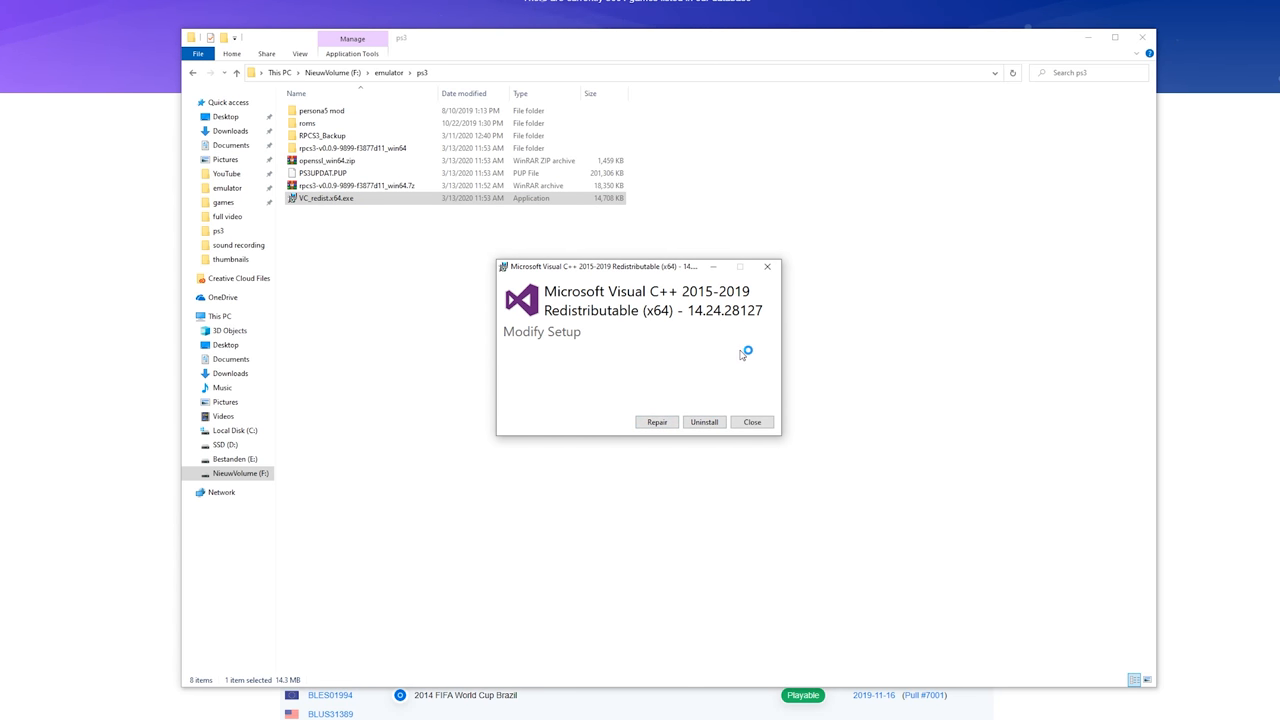
{"action": "mouse_move", "coordinate": [742, 404]}
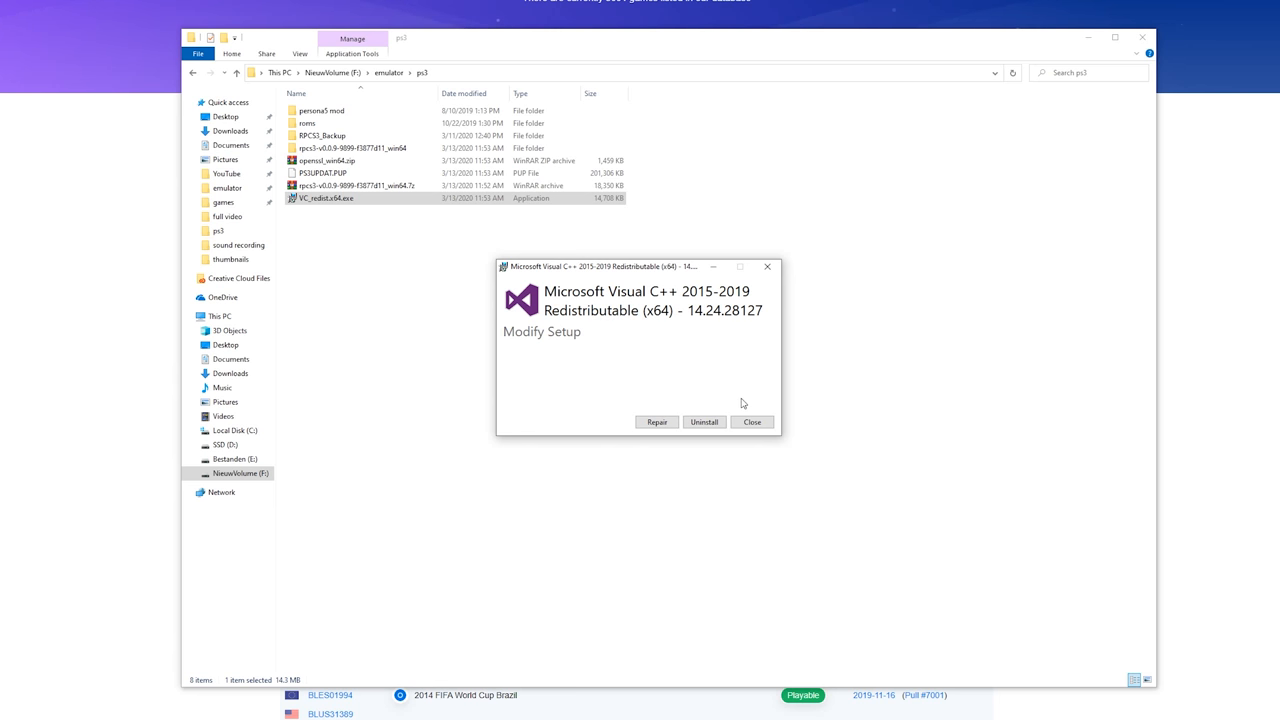
{"action": "mouse_move", "coordinate": [756, 324]}
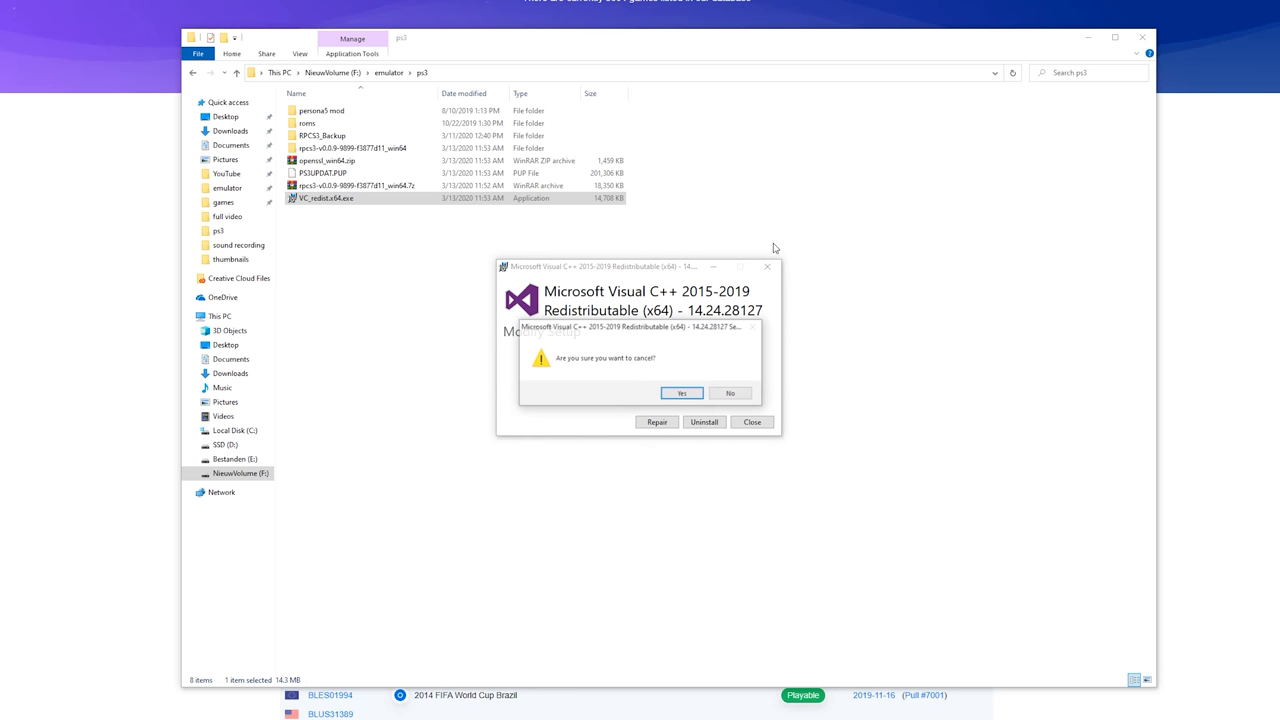
{"action": "left_click", "coordinate": [680, 392]}
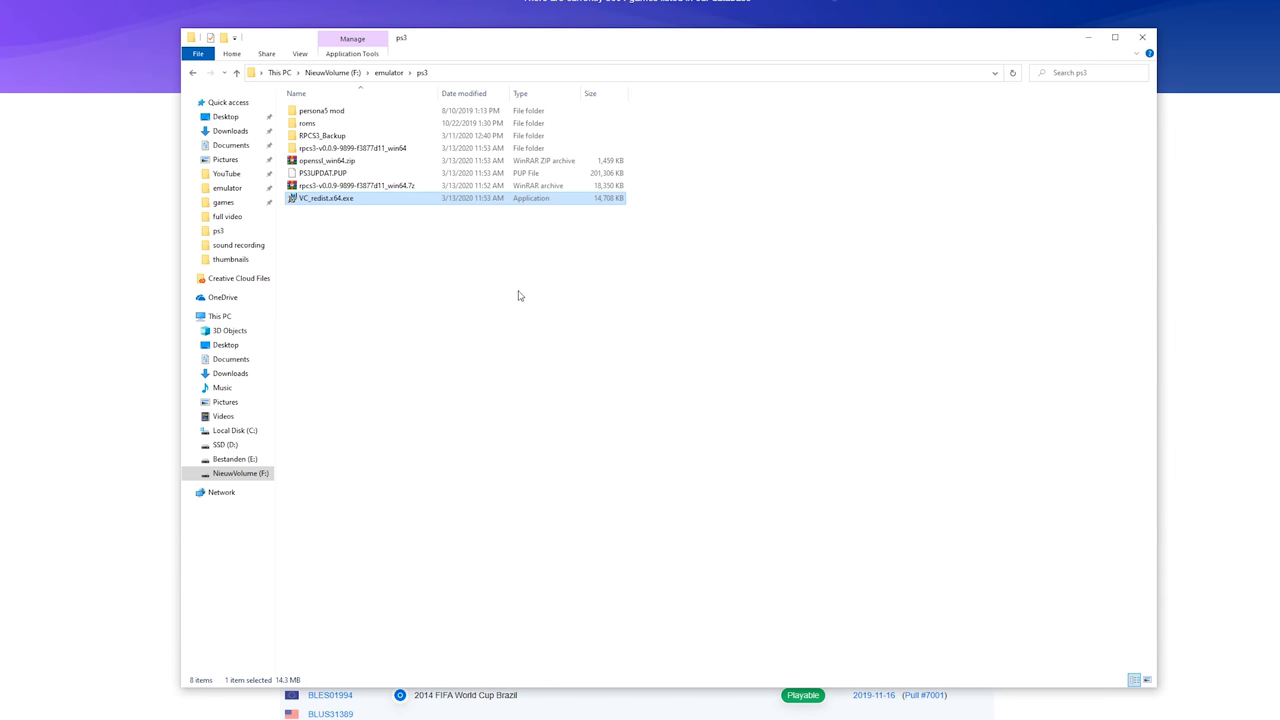
Step: Launch RPCS3 from the extracted folder
{"action": "double_click", "coordinate": [356, 148]}
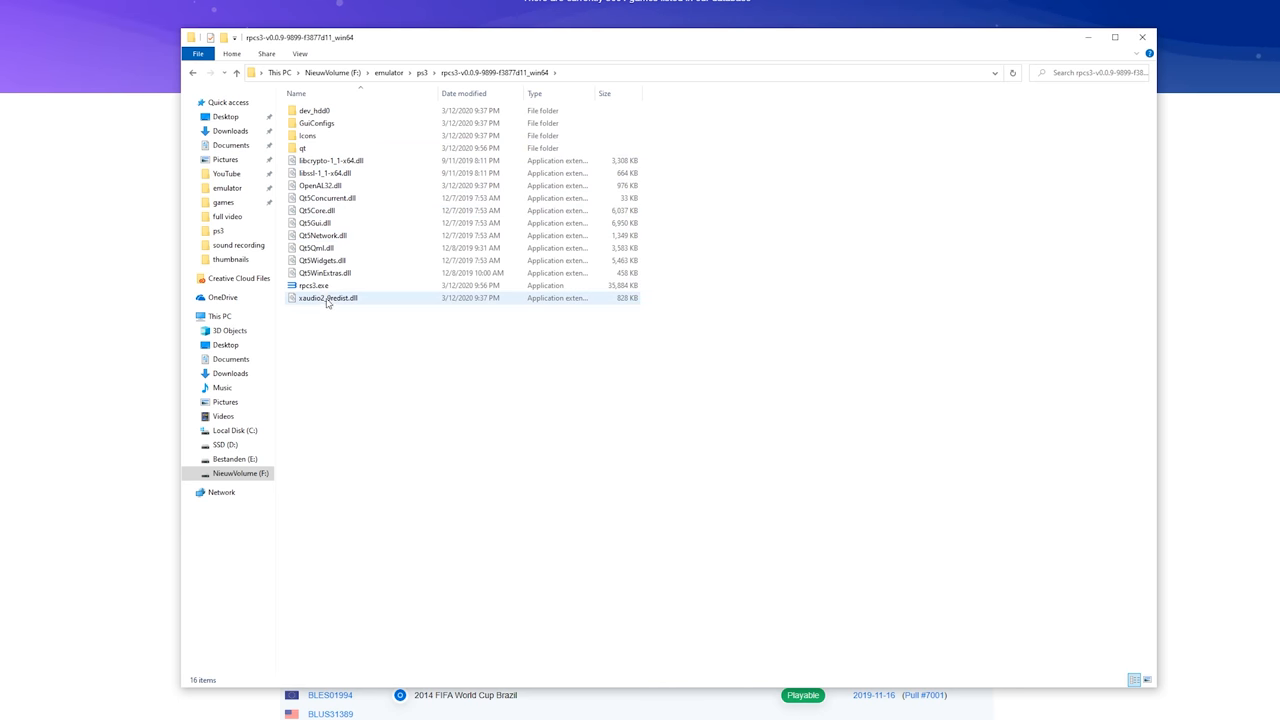
{"action": "mouse_move", "coordinate": [312, 284]}
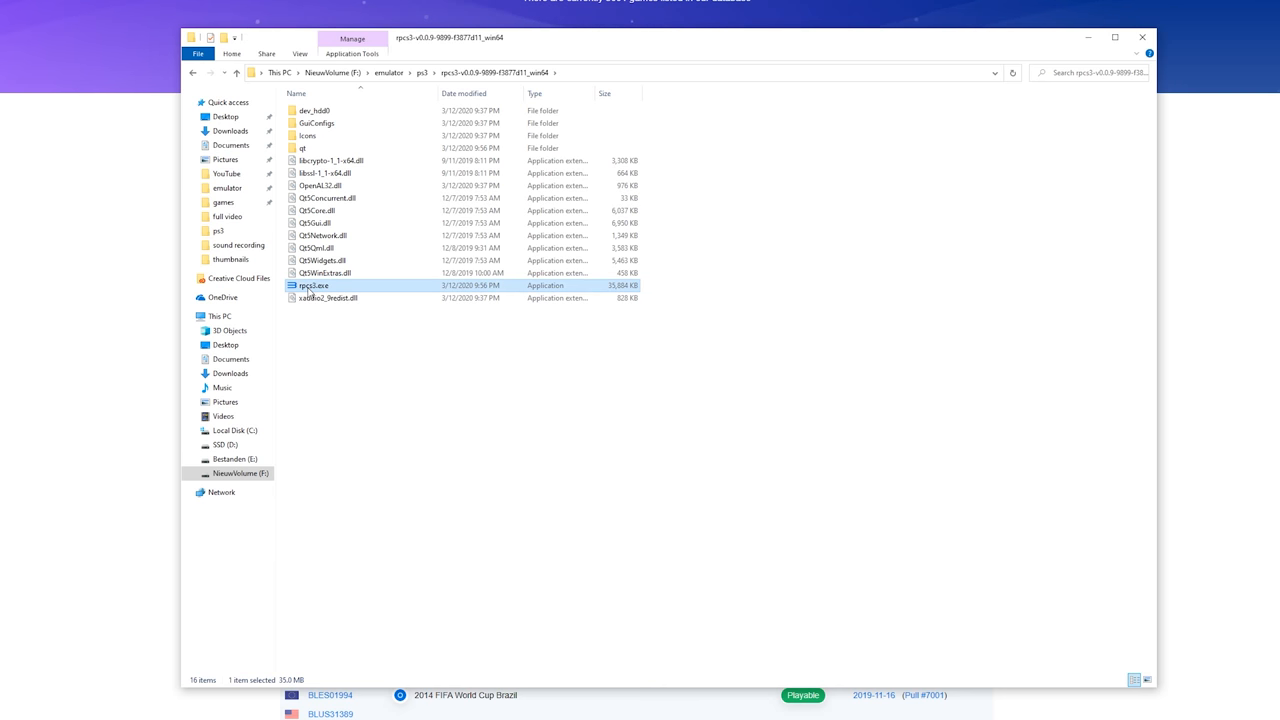
{"action": "double_click", "coordinate": [314, 284]}
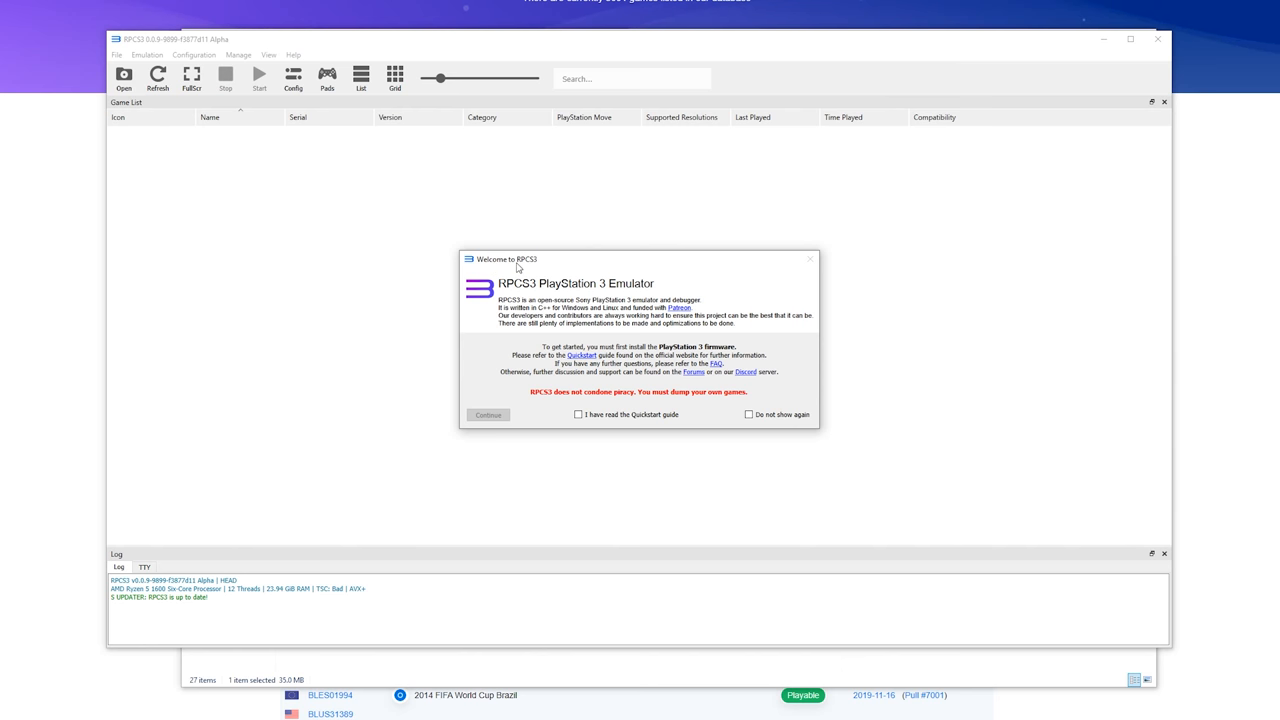
{"action": "mouse_move", "coordinate": [590, 428]}
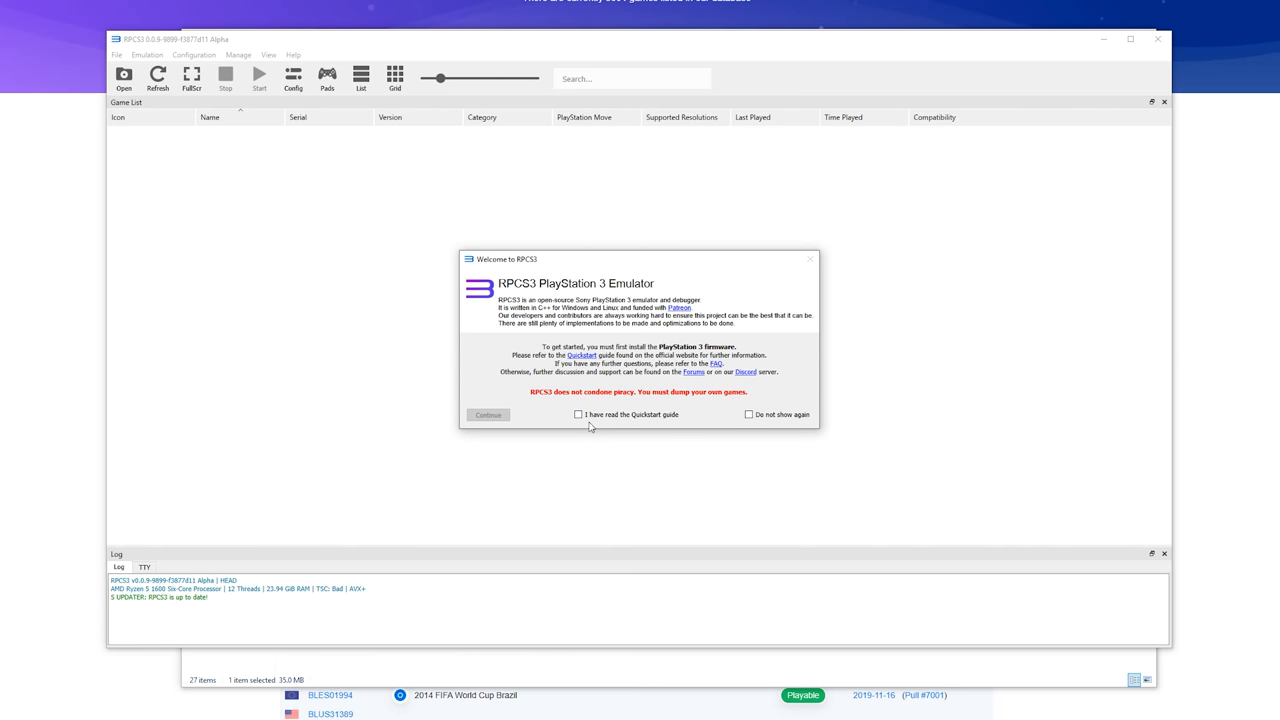
Step: Tick 'I have read the Quickstart guide' and 'Do not show again', then continue to the game list
{"action": "left_click", "coordinate": [578, 414]}
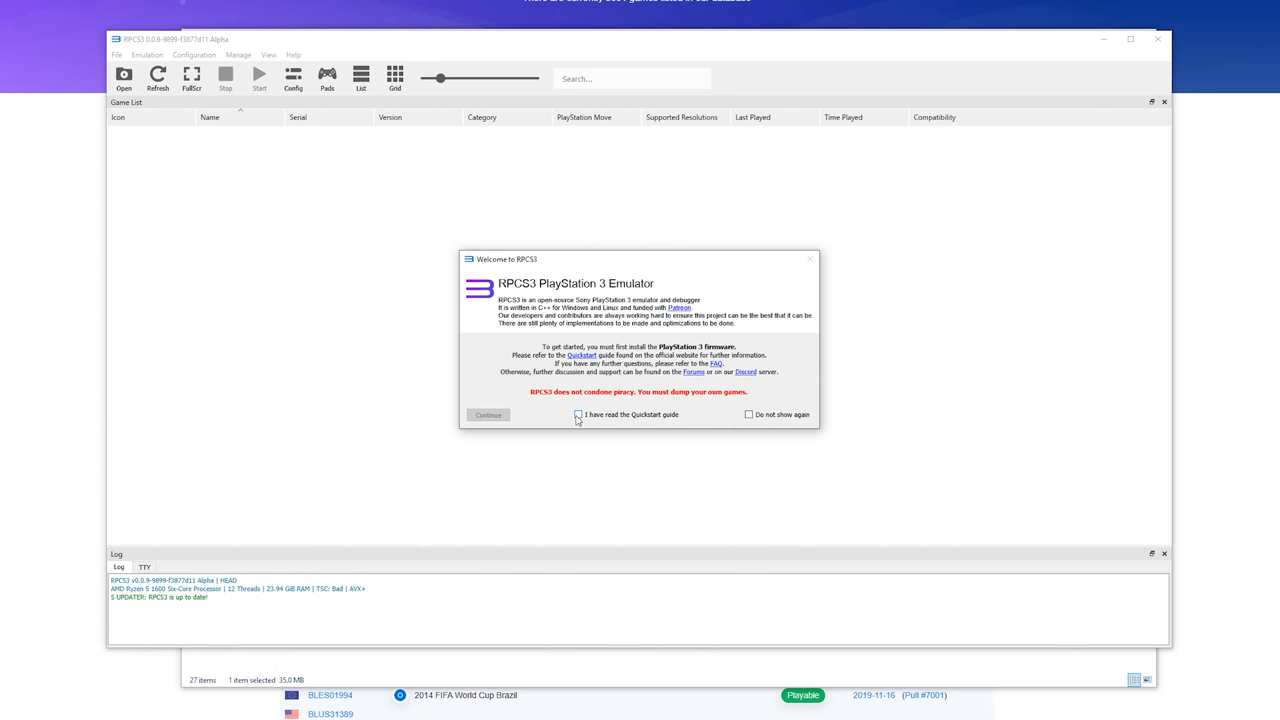
{"action": "left_click", "coordinate": [576, 414]}
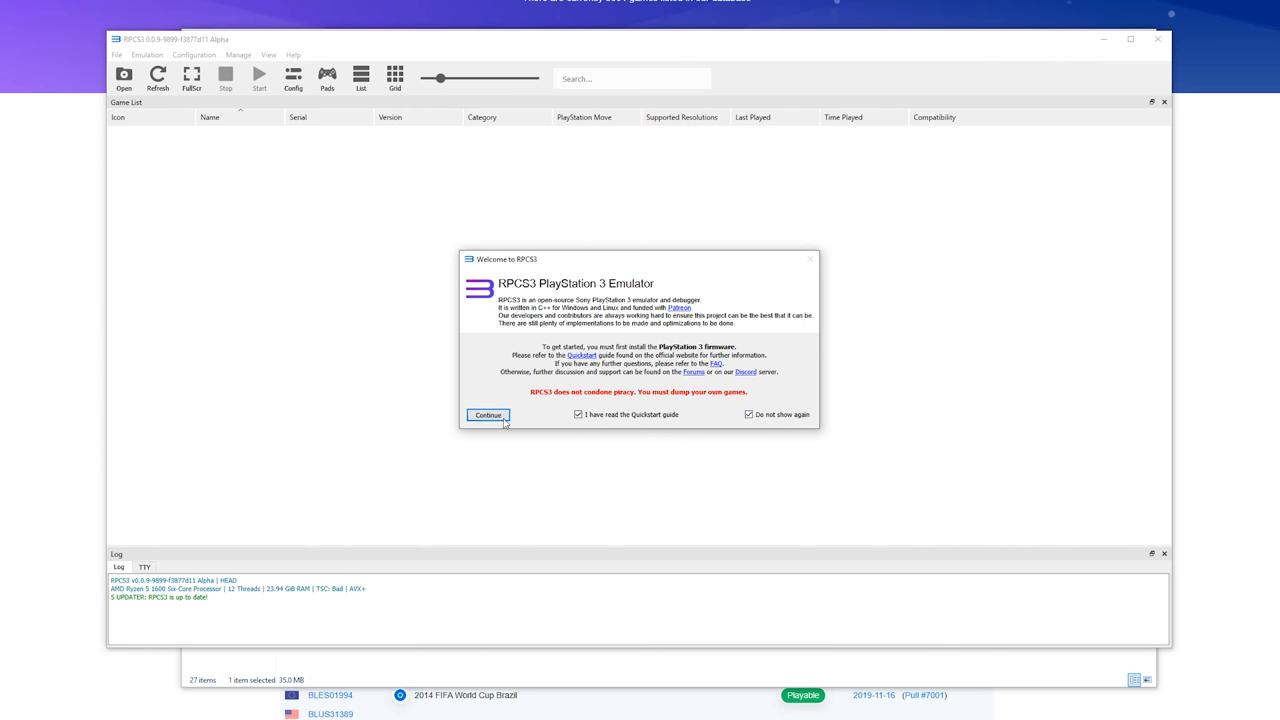
{"action": "left_click", "coordinate": [488, 414]}
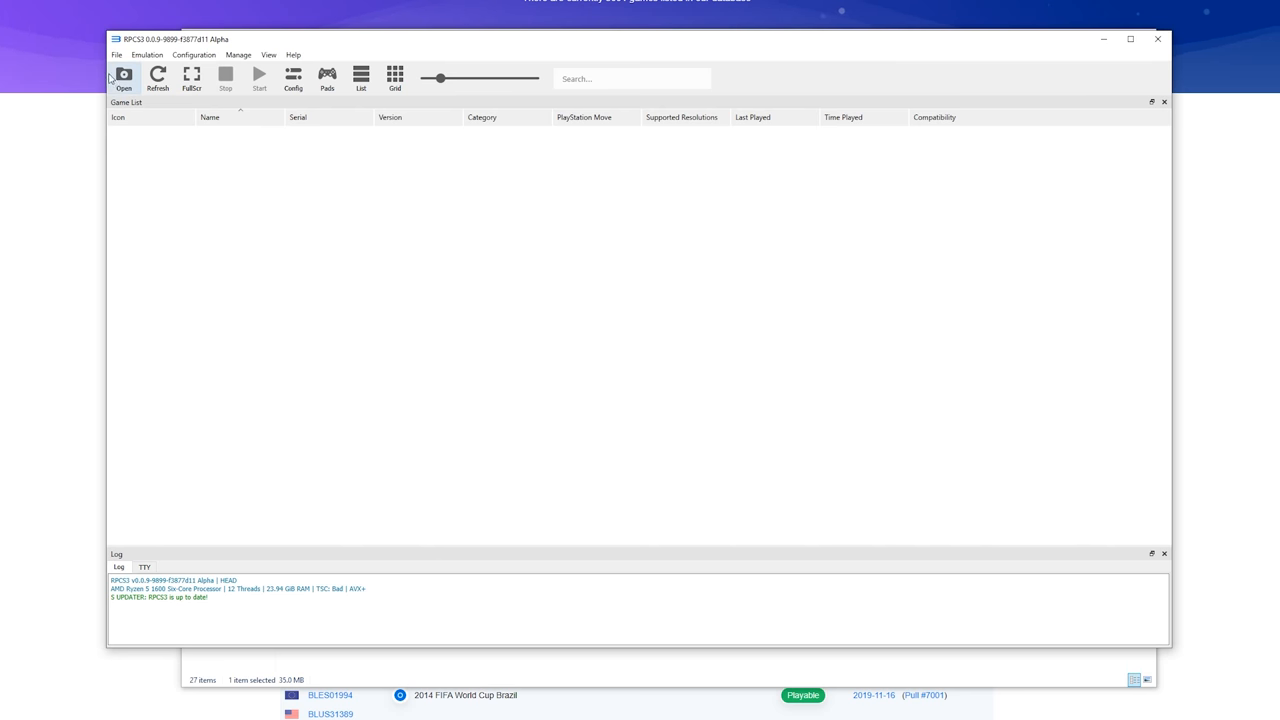
{"action": "mouse_move", "coordinate": [116, 56]}
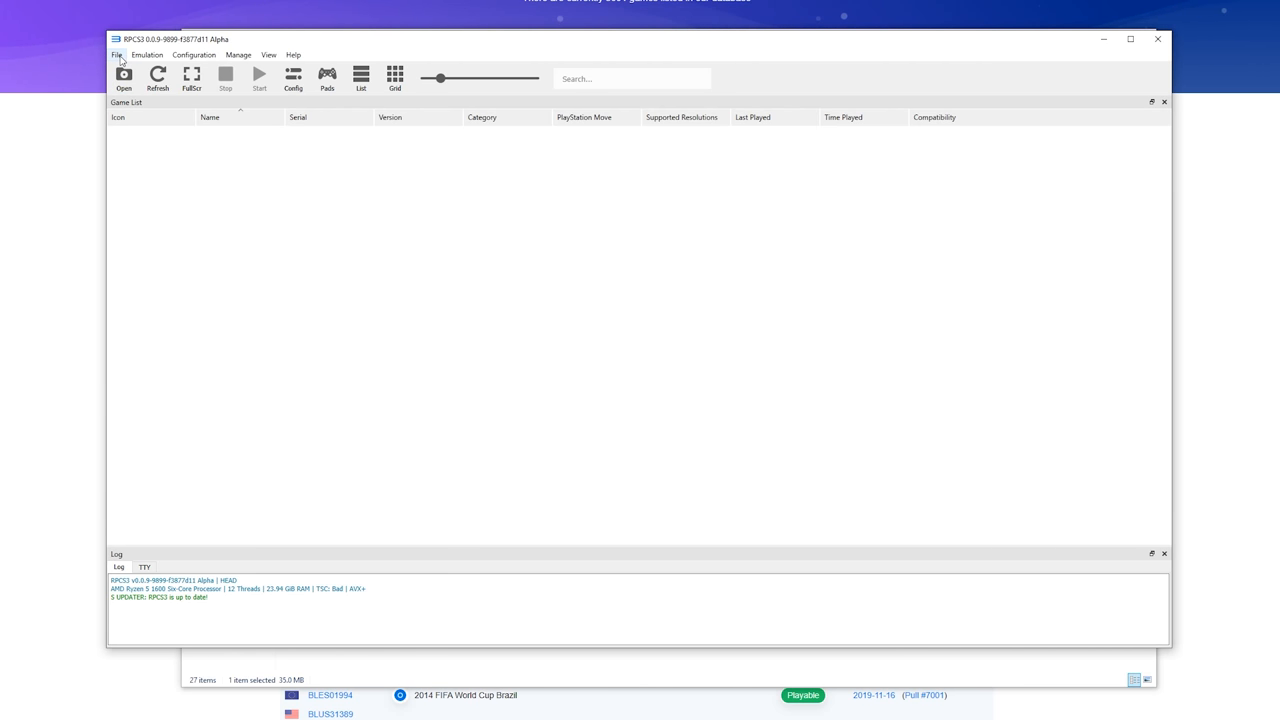
Step: Install the PS3 firmware from PS3UPDAT.PUP via File > Install Firmware and dismiss the success message
{"action": "left_click", "coordinate": [116, 54]}
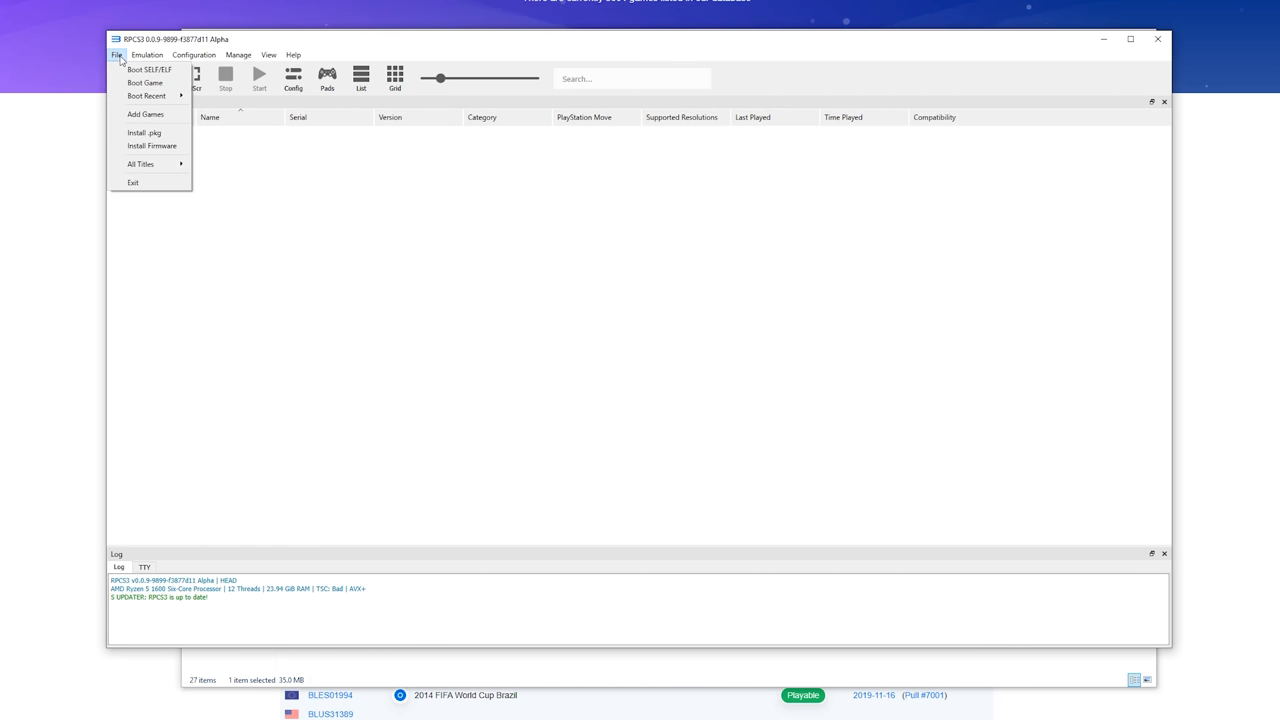
{"action": "left_click", "coordinate": [152, 144]}
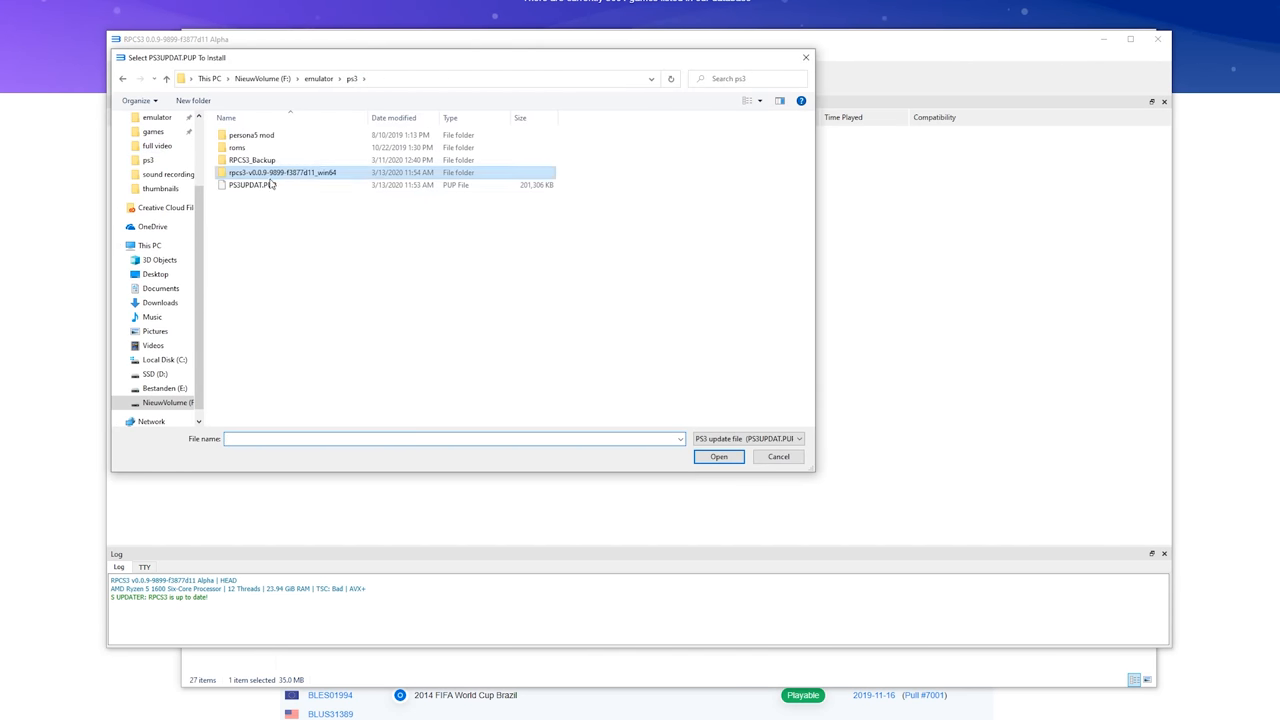
{"action": "left_click", "coordinate": [252, 184]}
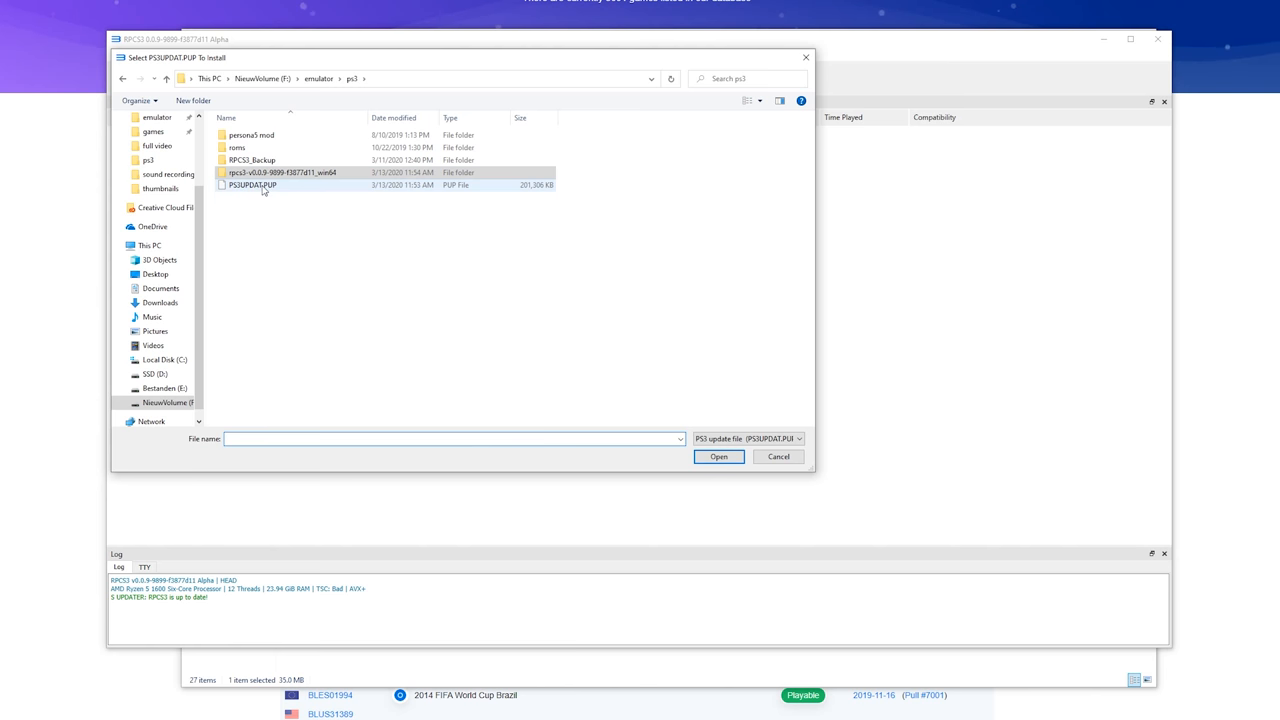
{"action": "left_click", "coordinate": [252, 184]}
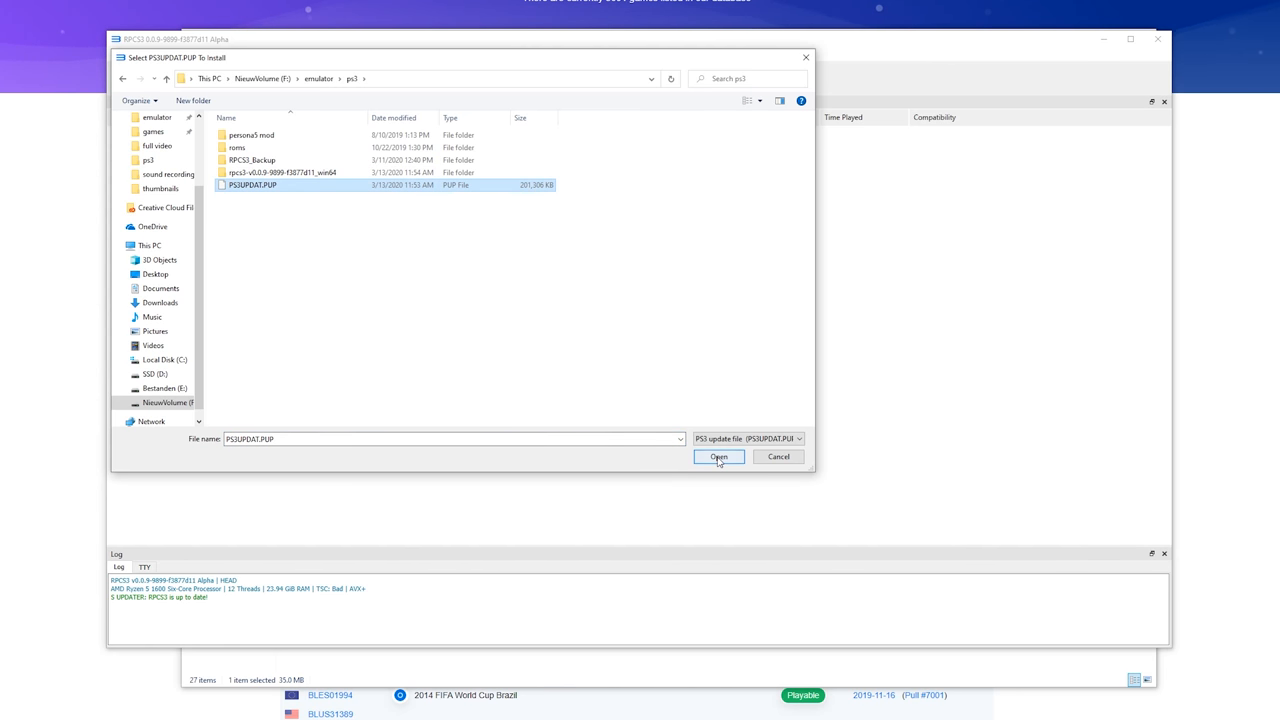
{"action": "left_click", "coordinate": [718, 456]}
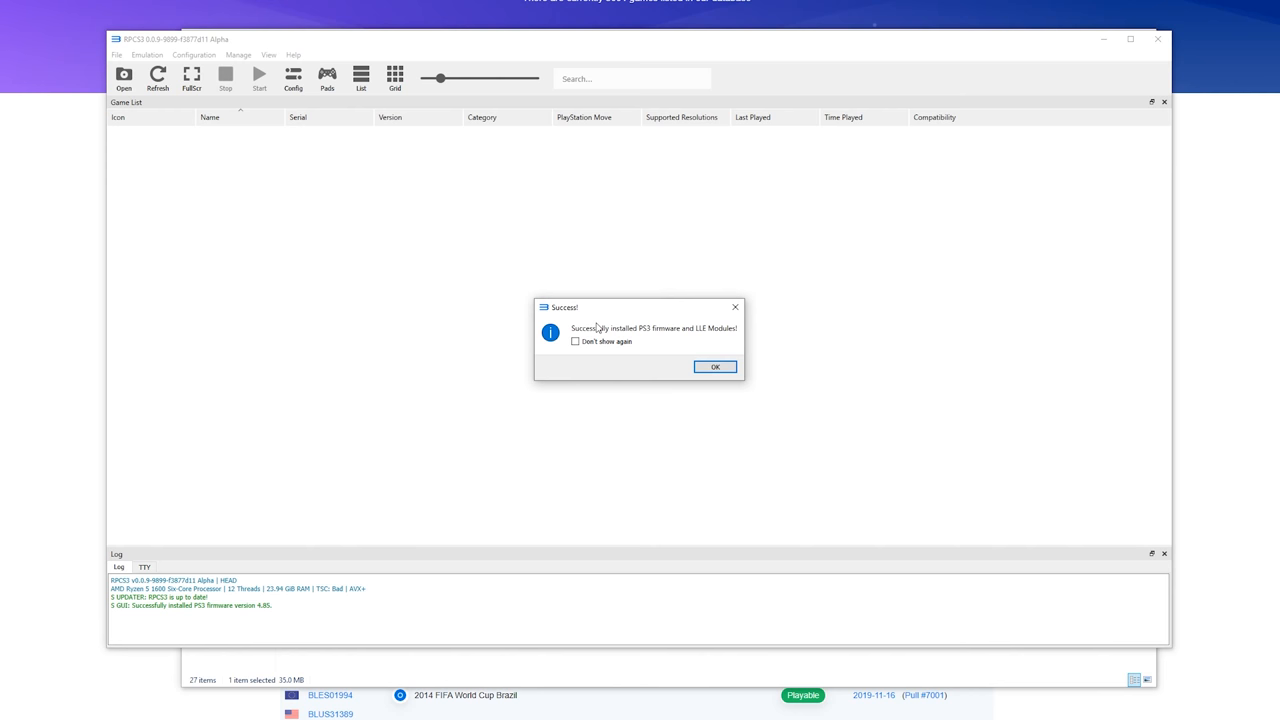
{"action": "mouse_move", "coordinate": [668, 340]}
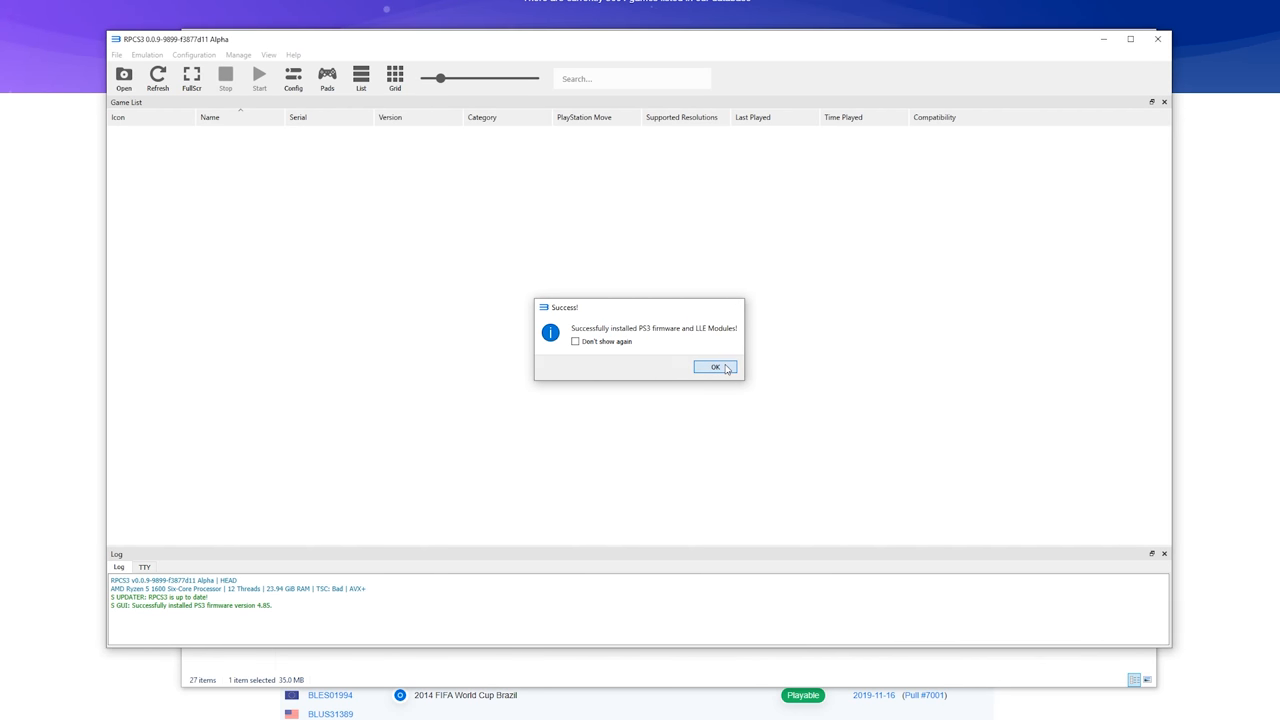
{"action": "left_click", "coordinate": [716, 368]}
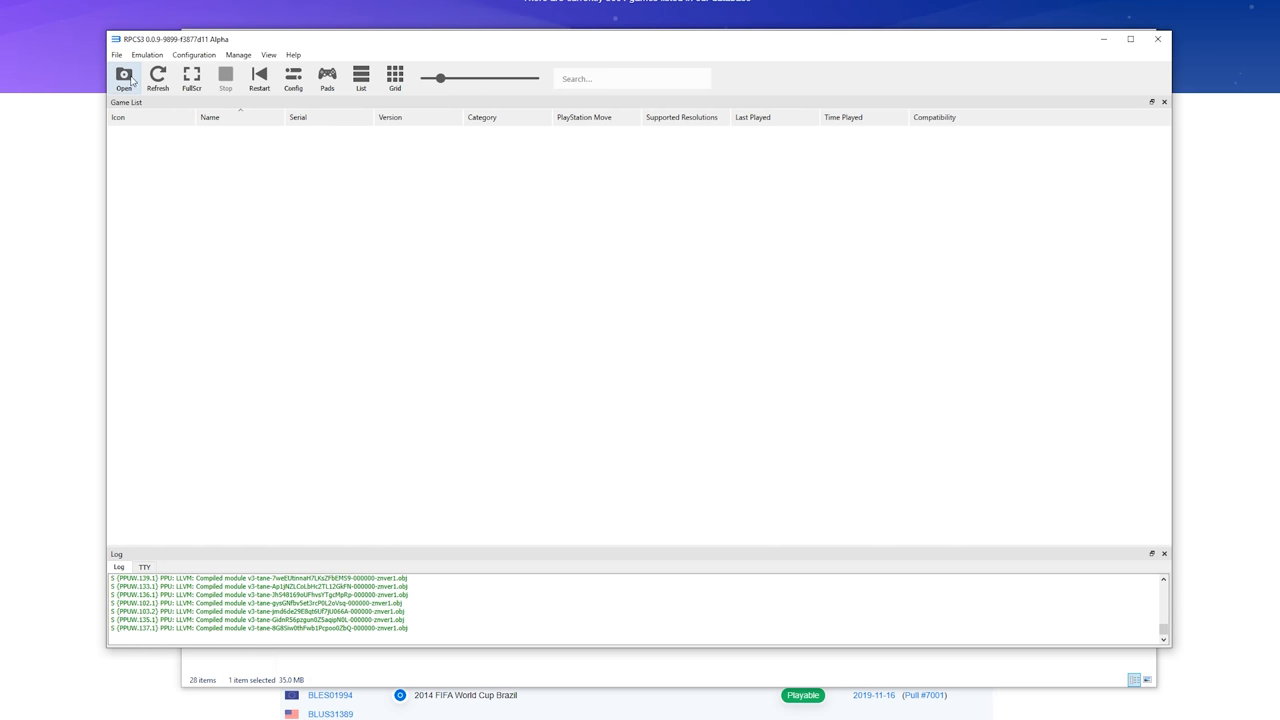
Step: Add the roms folder via File > Add Games so the five PS3 titles appear in the list
{"action": "left_click", "coordinate": [116, 56]}
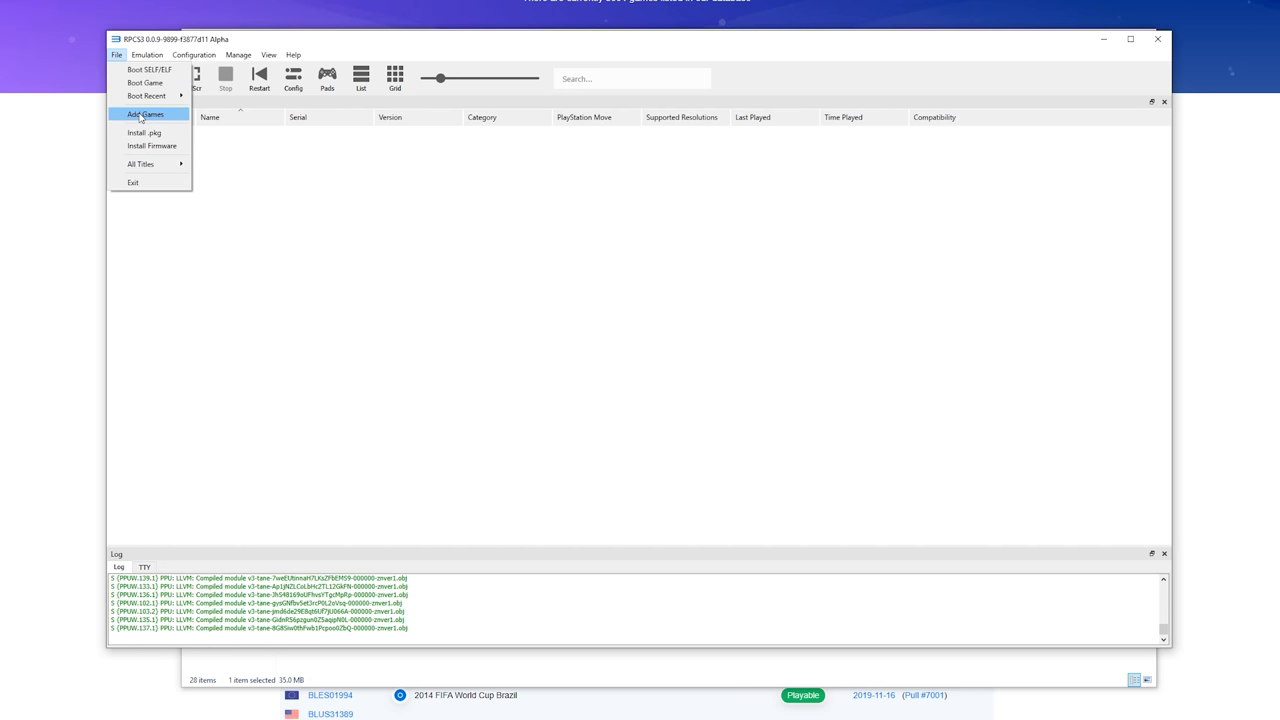
{"action": "left_click", "coordinate": [144, 112]}
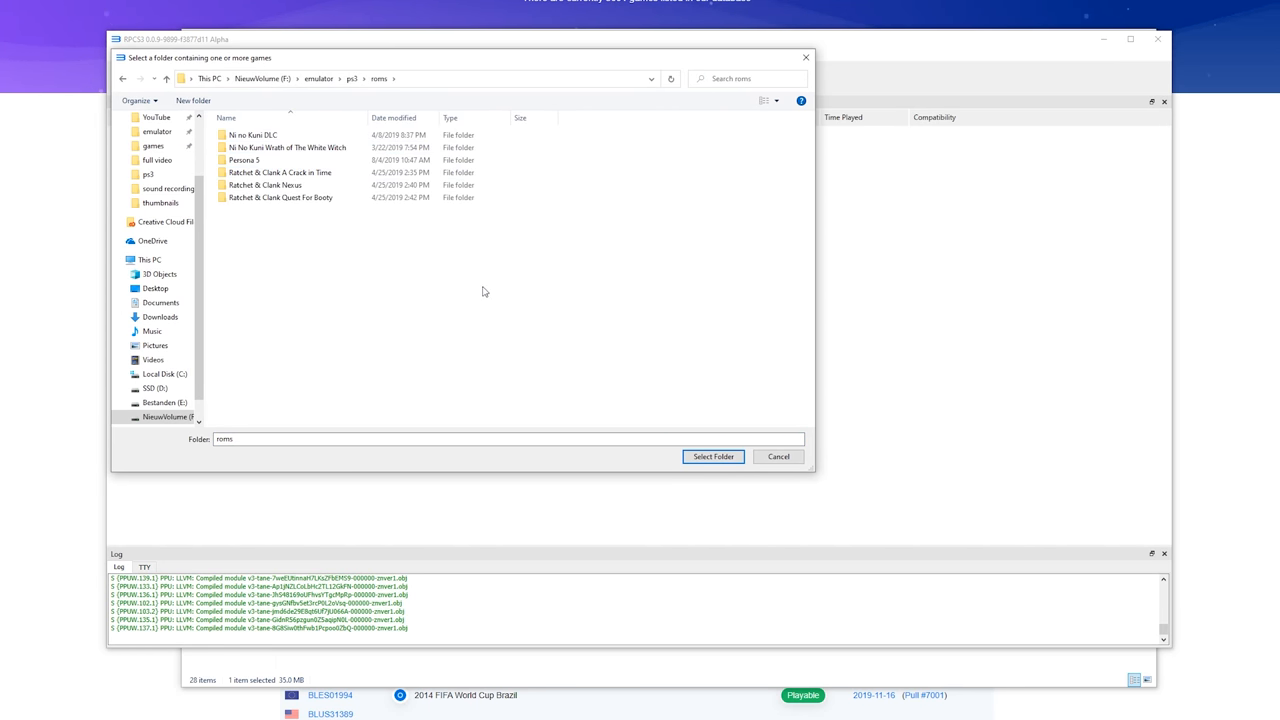
{"action": "left_click", "coordinate": [712, 456]}
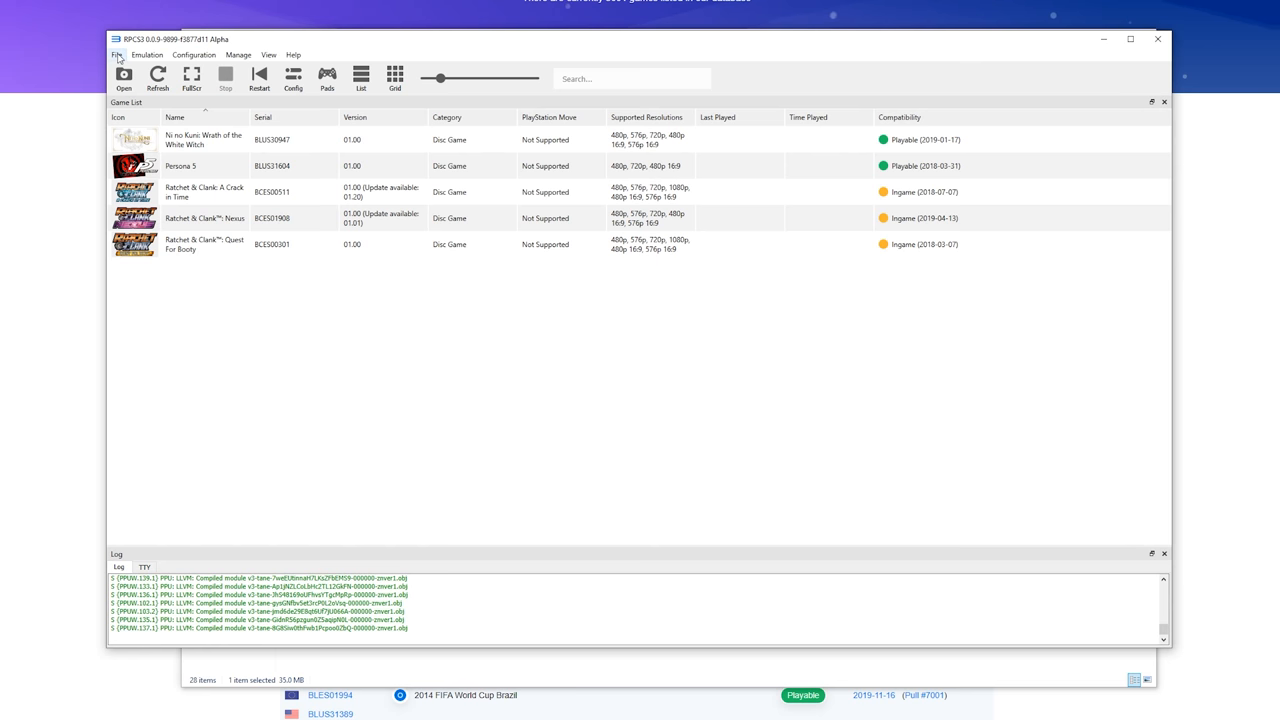
{"action": "left_click", "coordinate": [116, 54]}
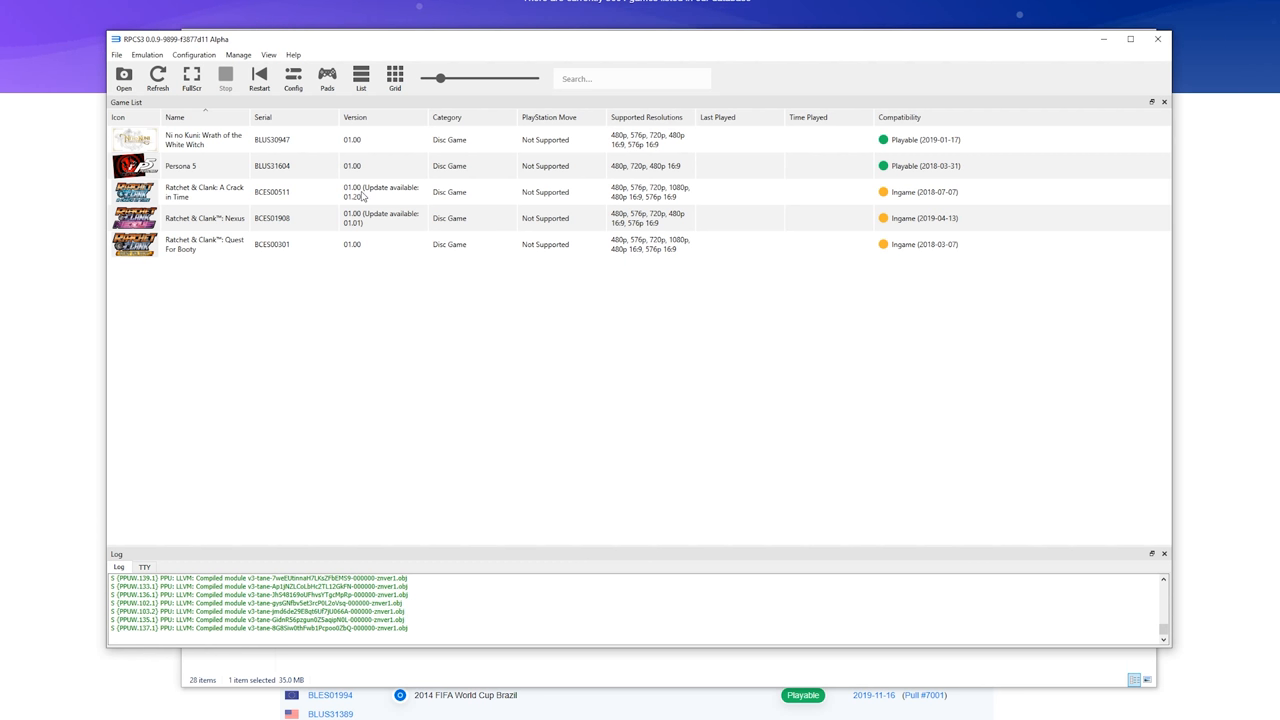
{"action": "mouse_move", "coordinate": [316, 204]}
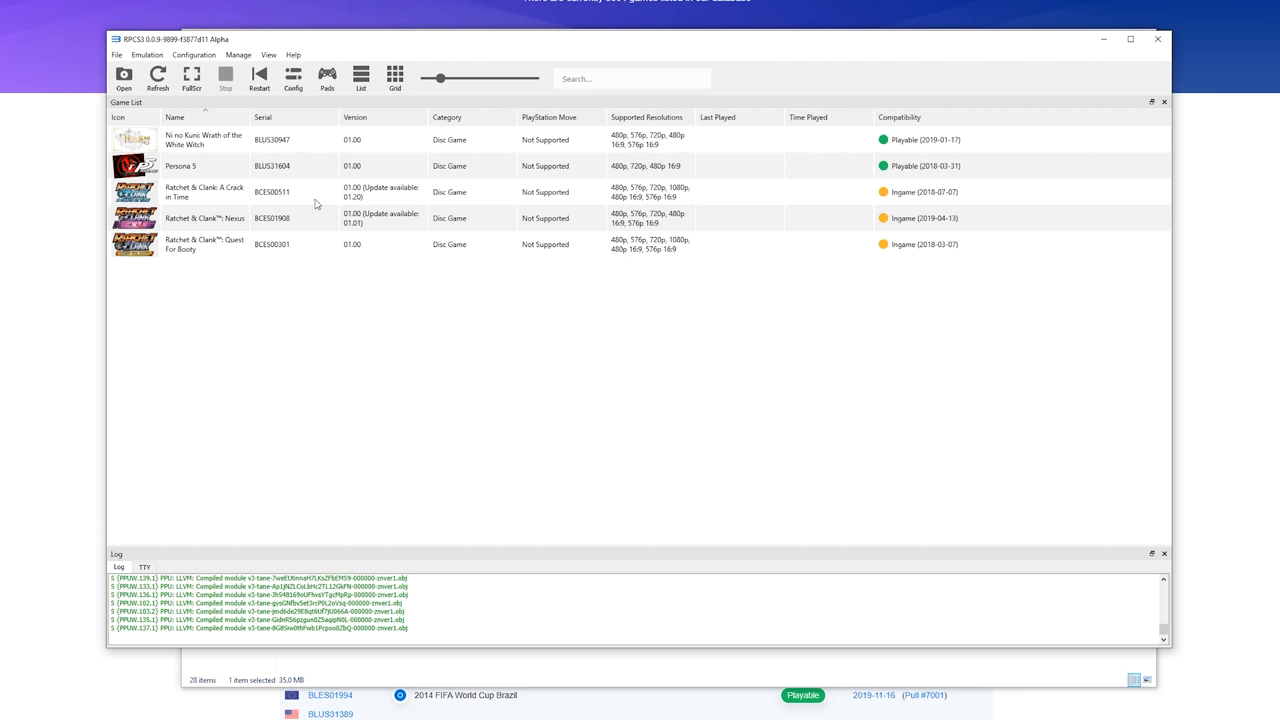
Step: Install DLC.pkg from Ni no Kuni DLC > BLUS30947 DLC - US and dismiss the success message
{"action": "left_click", "coordinate": [116, 56]}
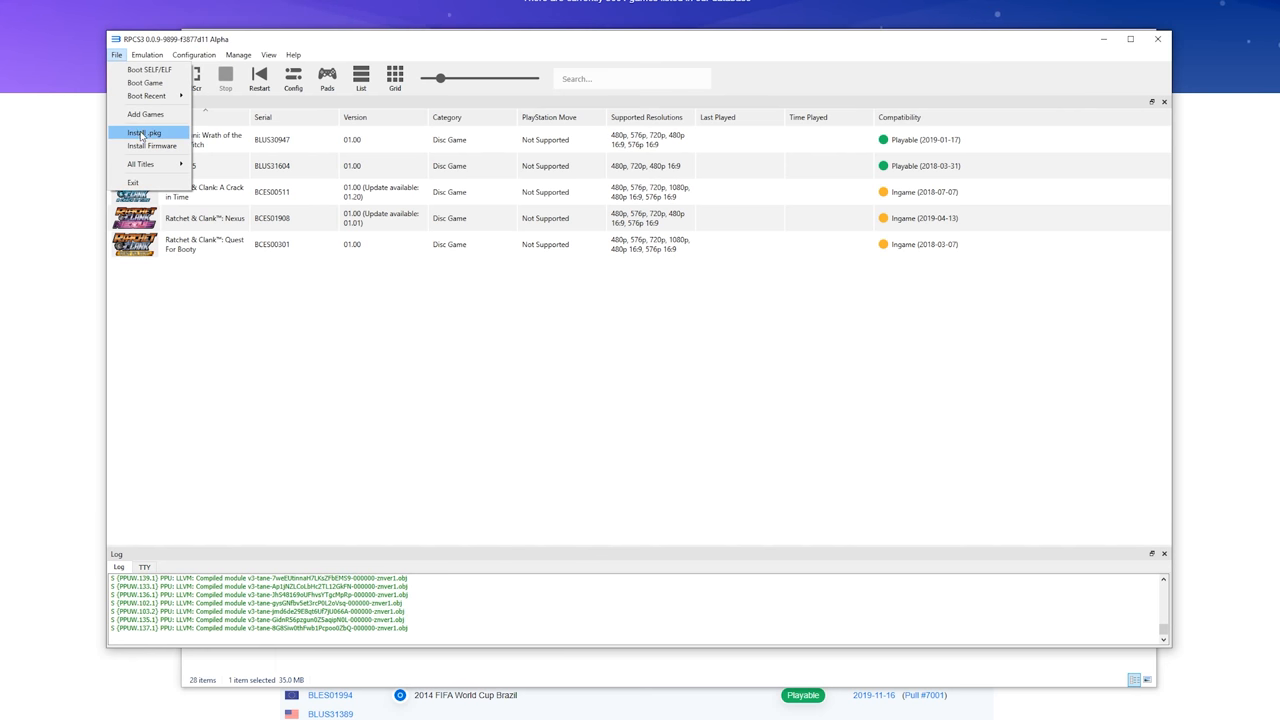
{"action": "left_click", "coordinate": [144, 132]}
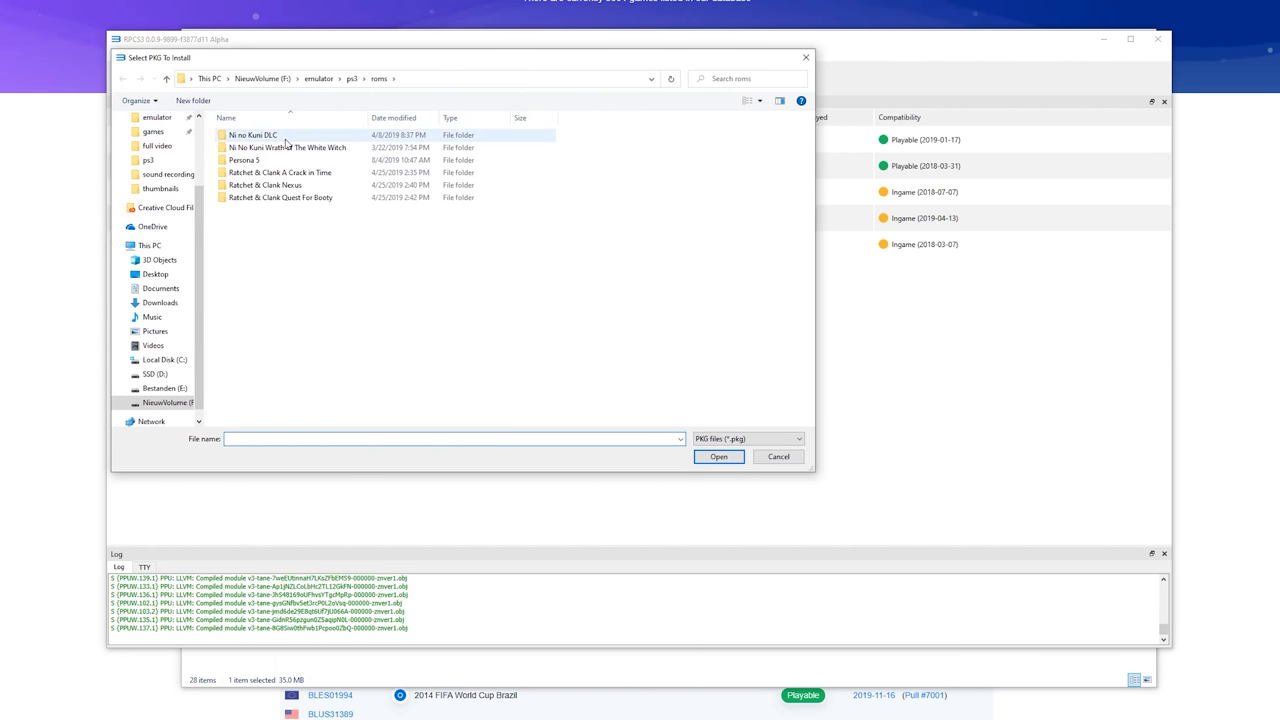
{"action": "mouse_move", "coordinate": [284, 148]}
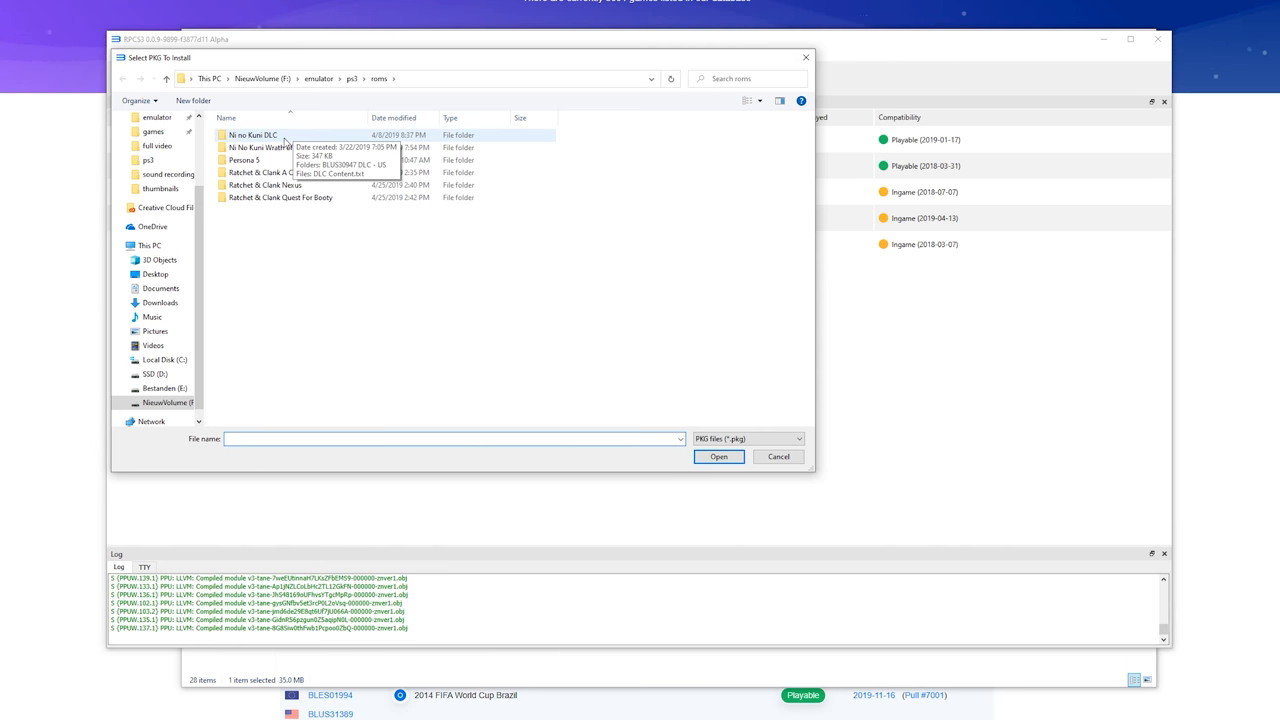
{"action": "double_click", "coordinate": [252, 136]}
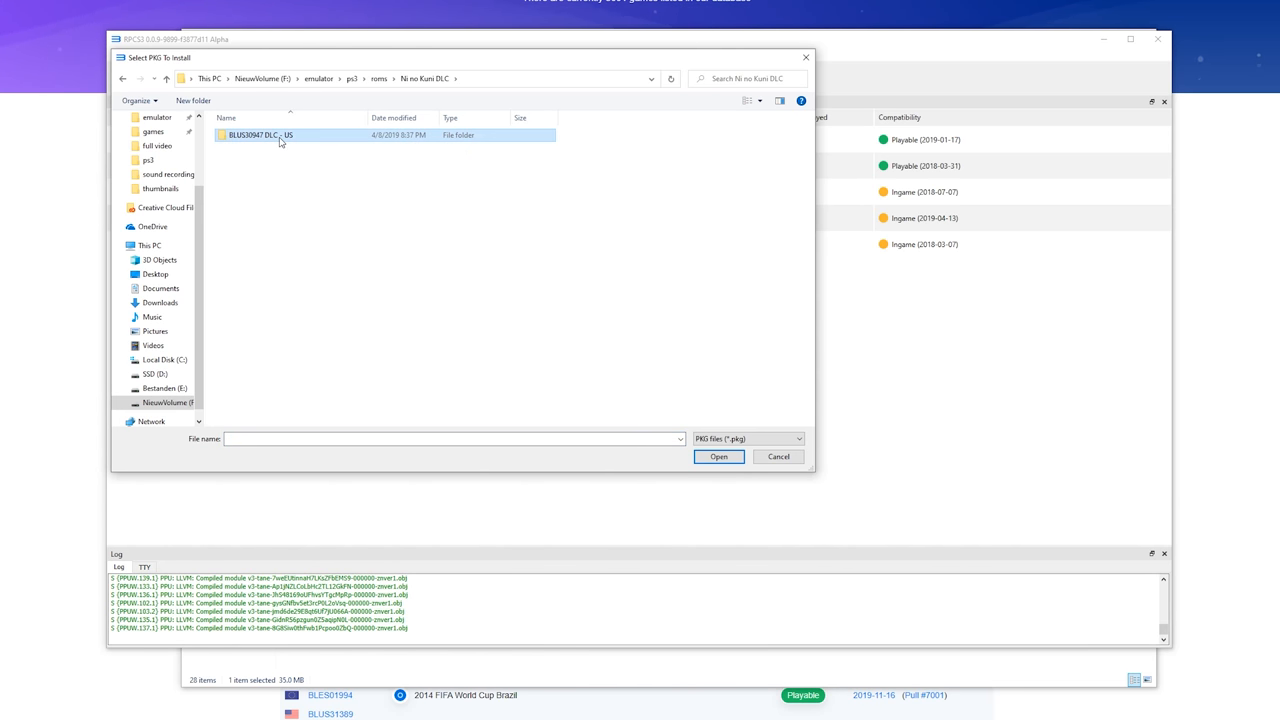
{"action": "double_click", "coordinate": [264, 136]}
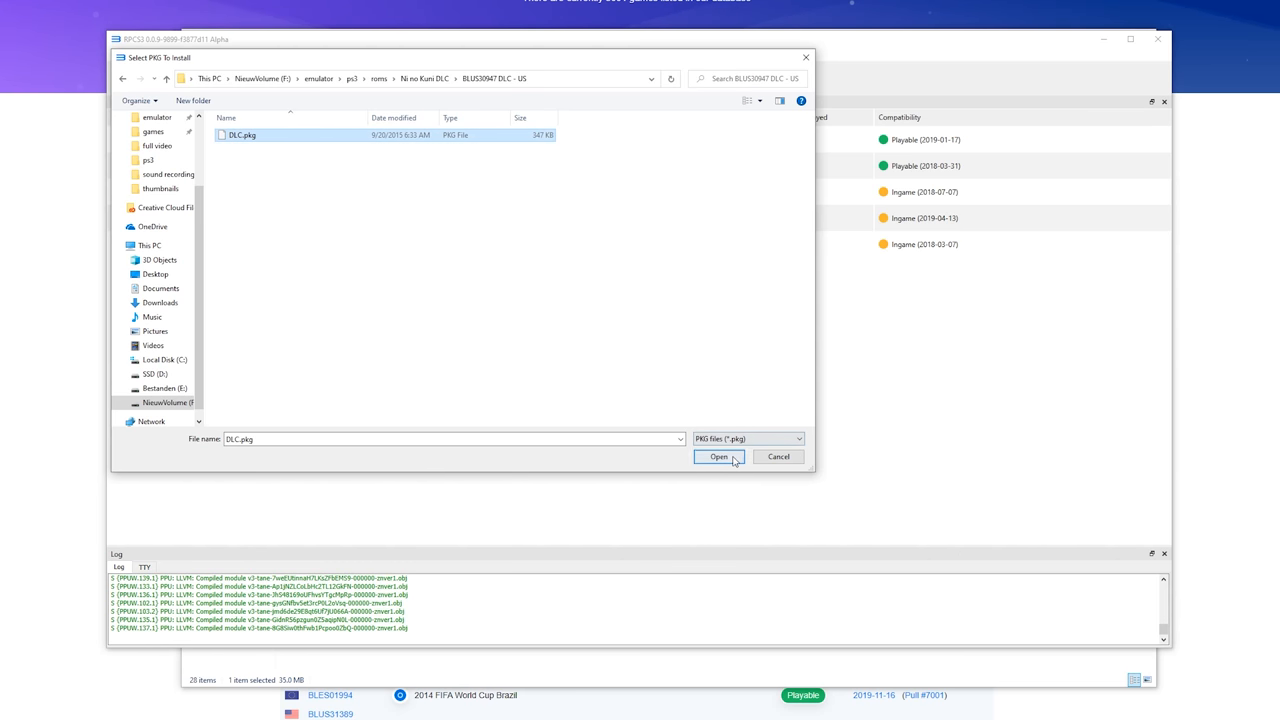
{"action": "left_click", "coordinate": [718, 456]}
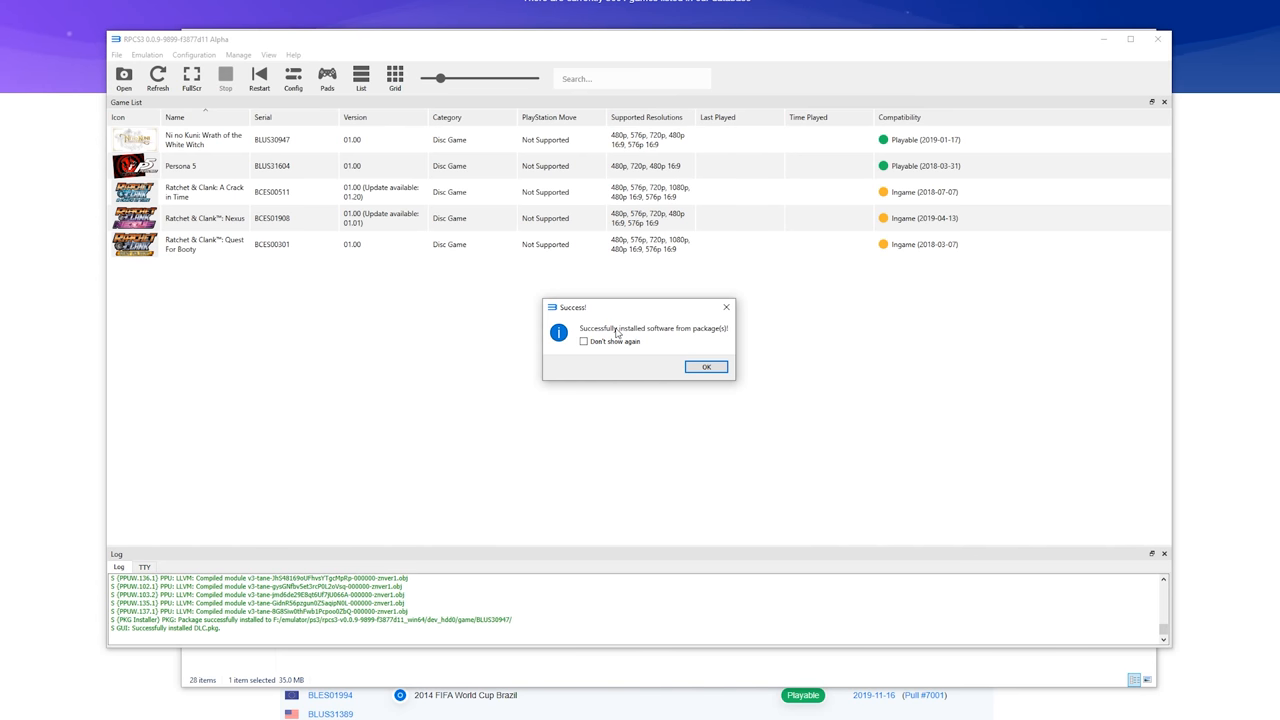
{"action": "left_click", "coordinate": [706, 366]}
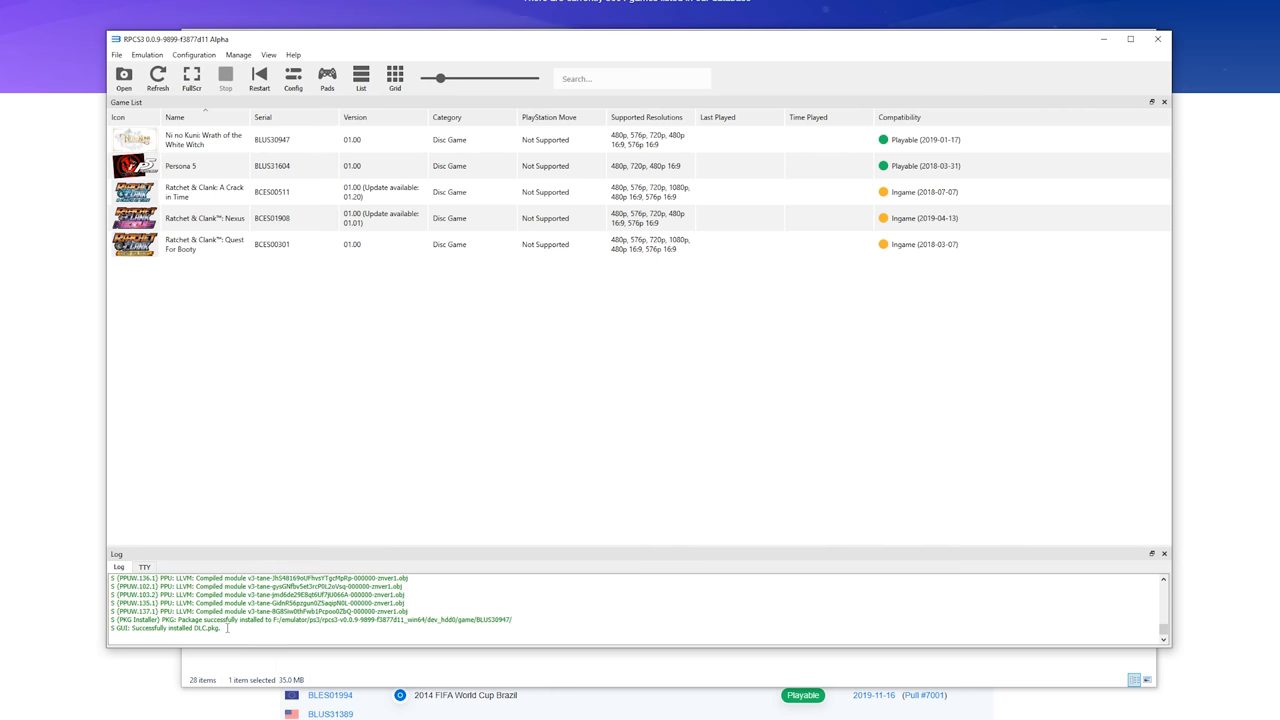
{"action": "mouse_move", "coordinate": [384, 392]}
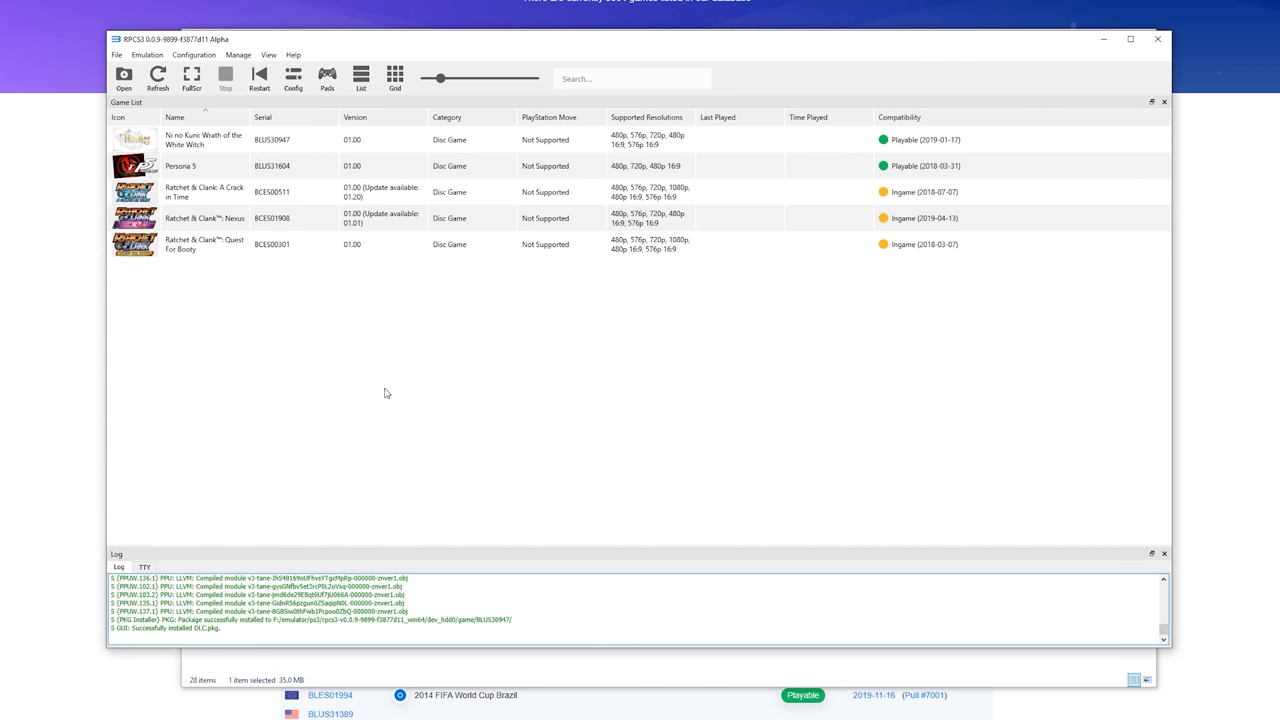
{"action": "mouse_move", "coordinate": [352, 380]}
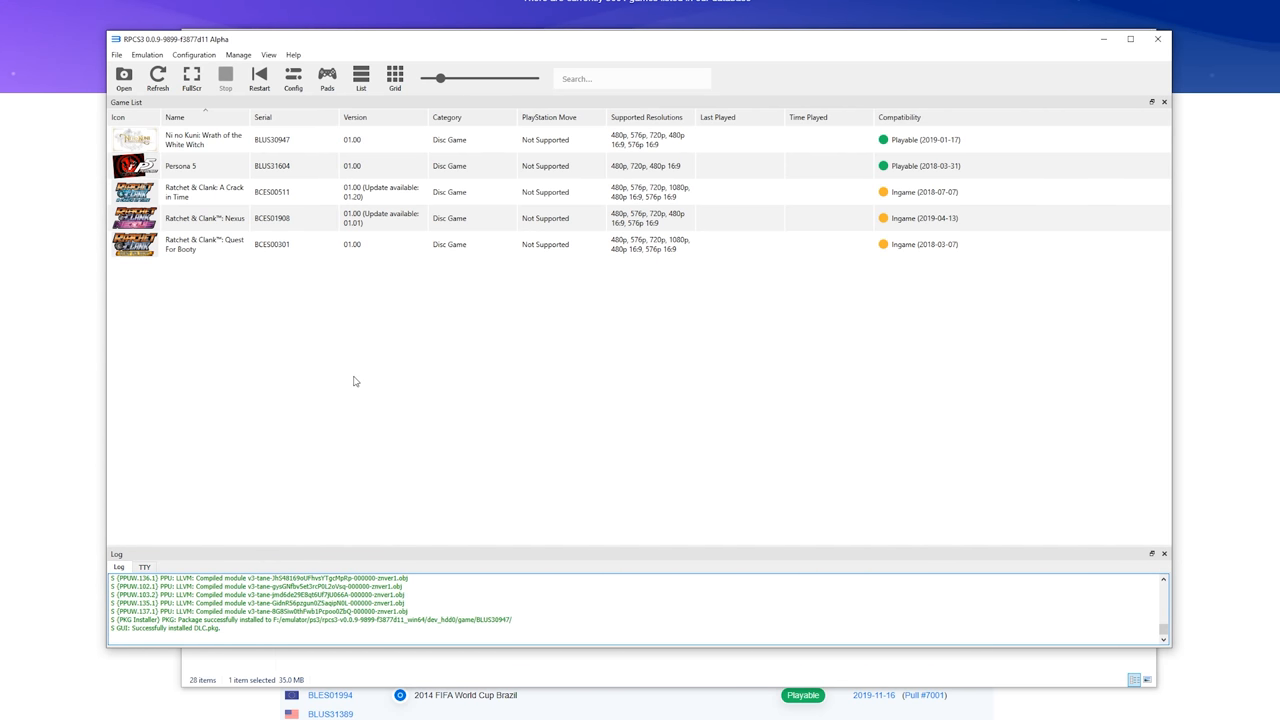
{"action": "mouse_move", "coordinate": [324, 436]}
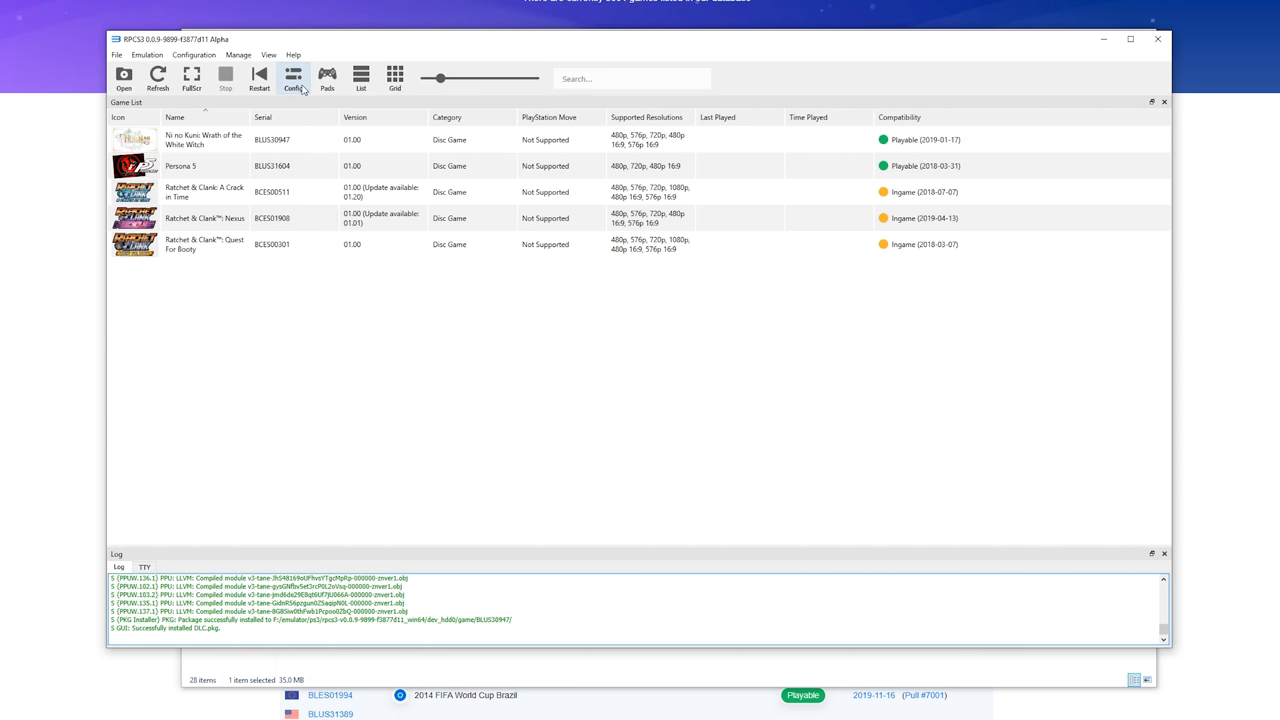
{"action": "left_click", "coordinate": [292, 80]}
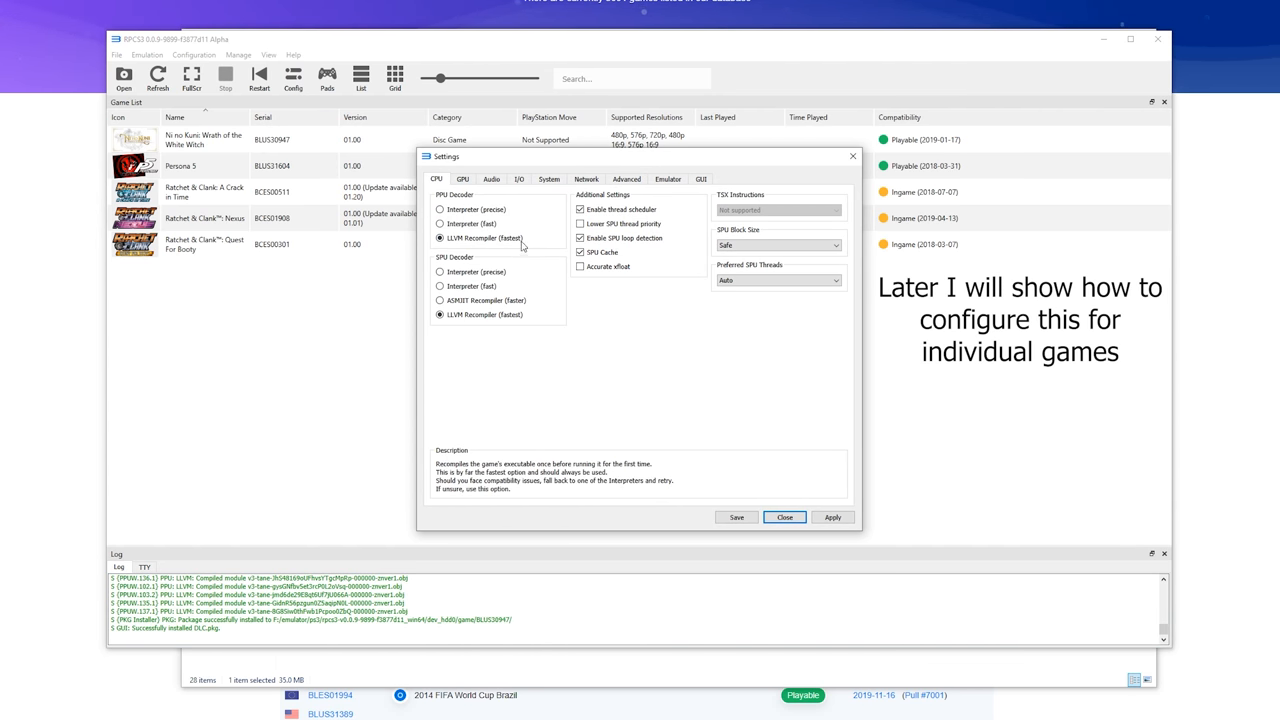
{"action": "mouse_move", "coordinate": [456, 204]}
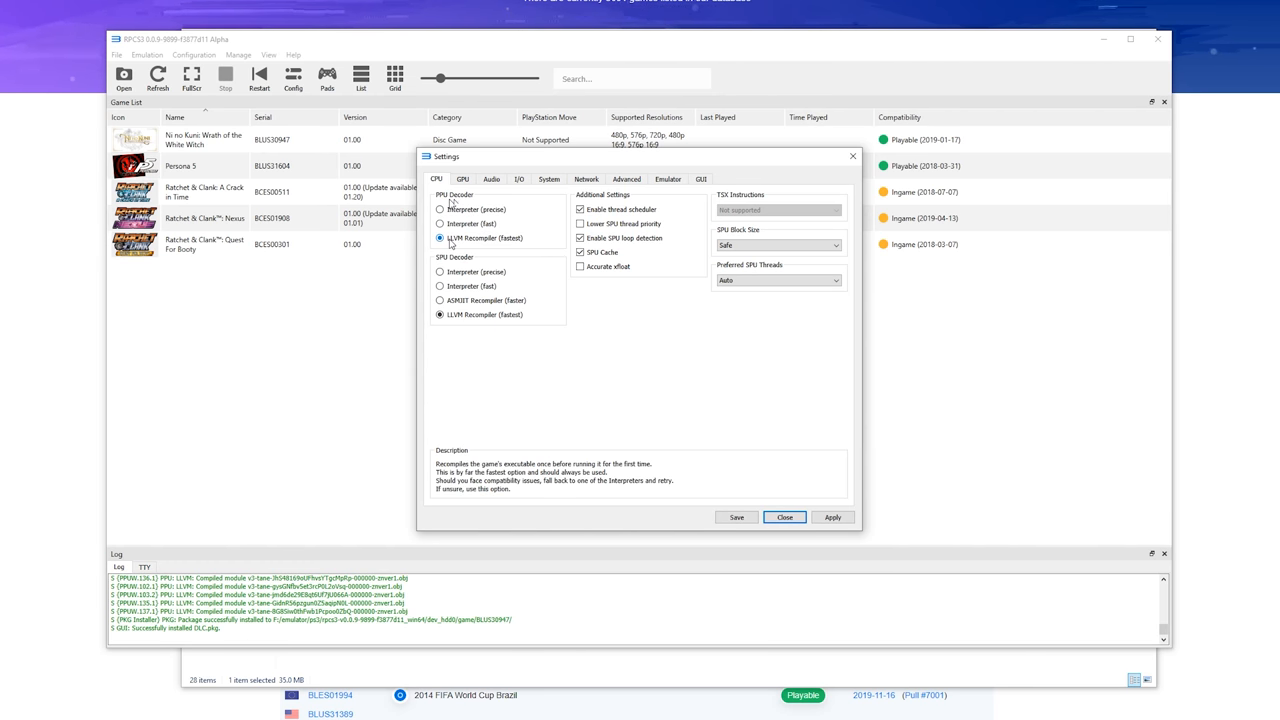
{"action": "mouse_move", "coordinate": [508, 244]}
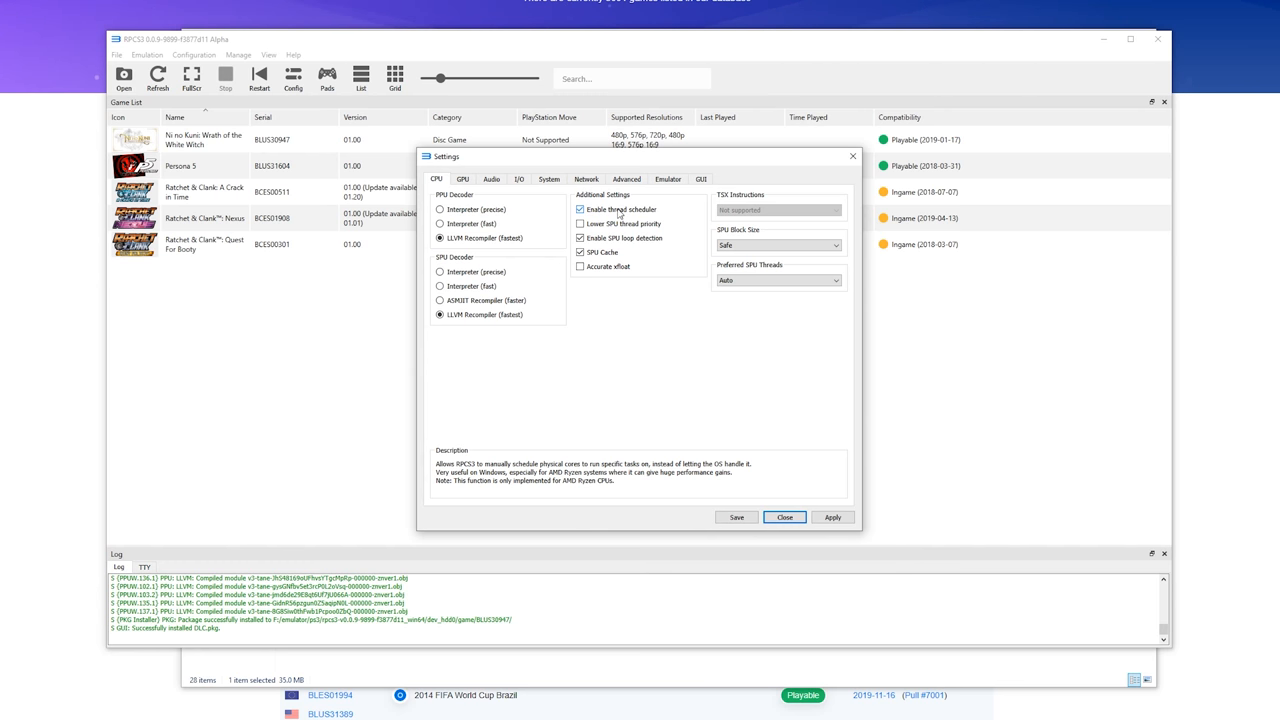
{"action": "mouse_move", "coordinate": [580, 224]}
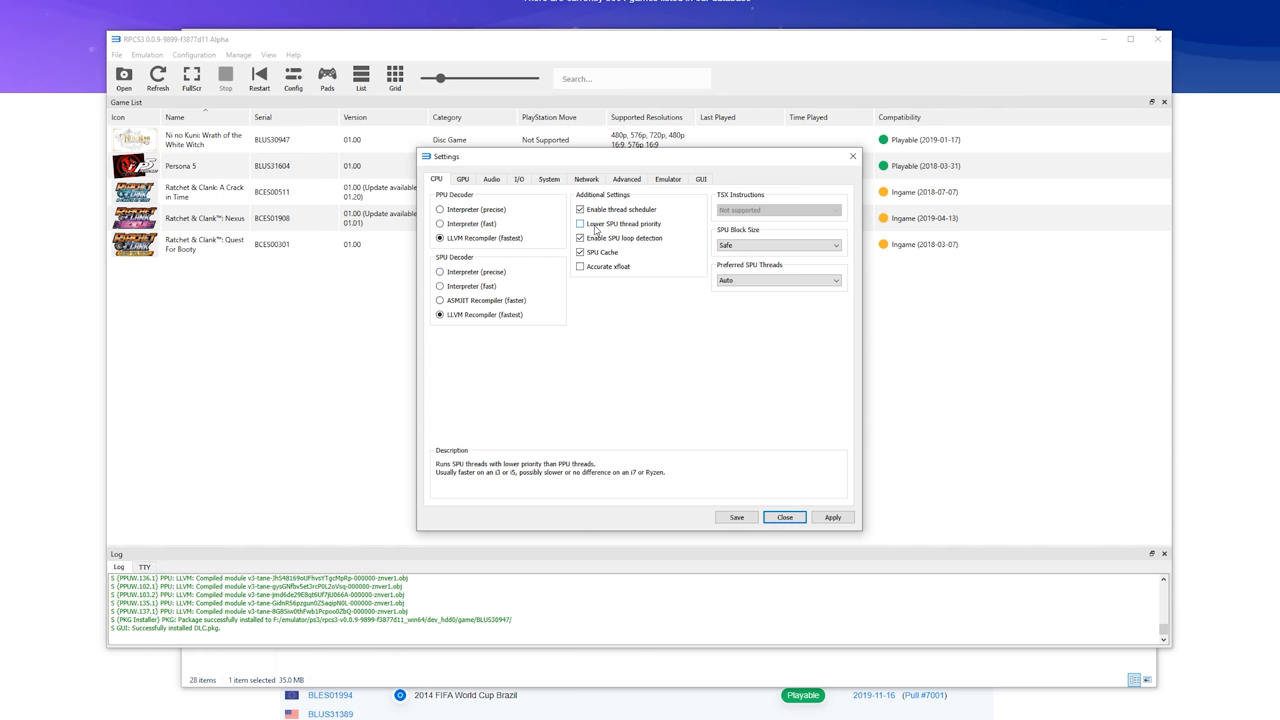
{"action": "left_click", "coordinate": [580, 238]}
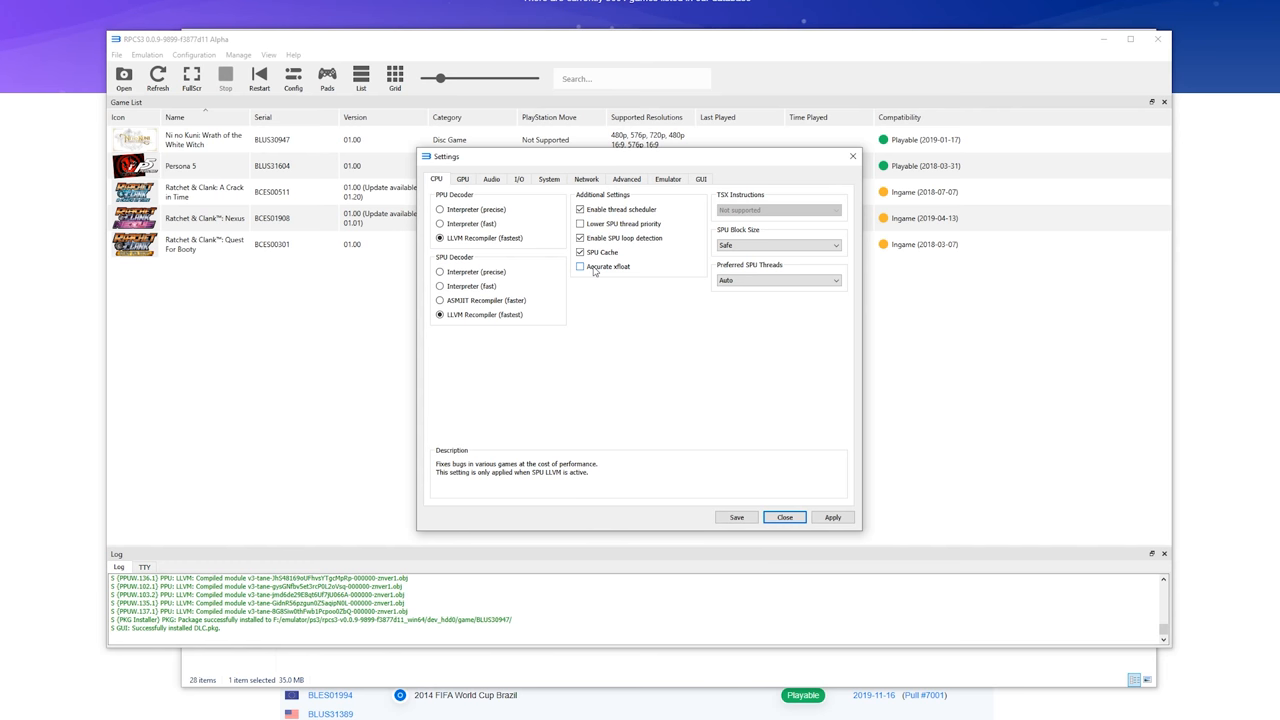
Step: On the CPU page keep SPU Block Size on Safe and review the Preferred SPU Threads choices
{"action": "left_click", "coordinate": [580, 268]}
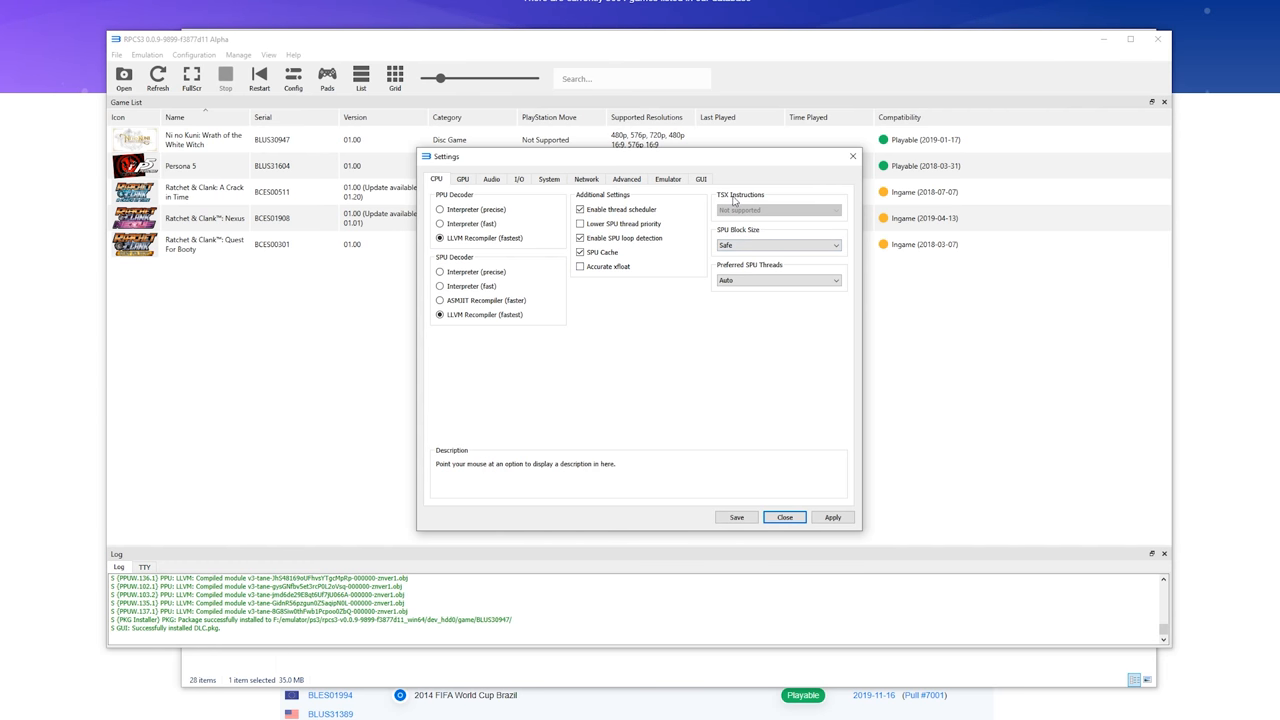
{"action": "mouse_move", "coordinate": [752, 204]}
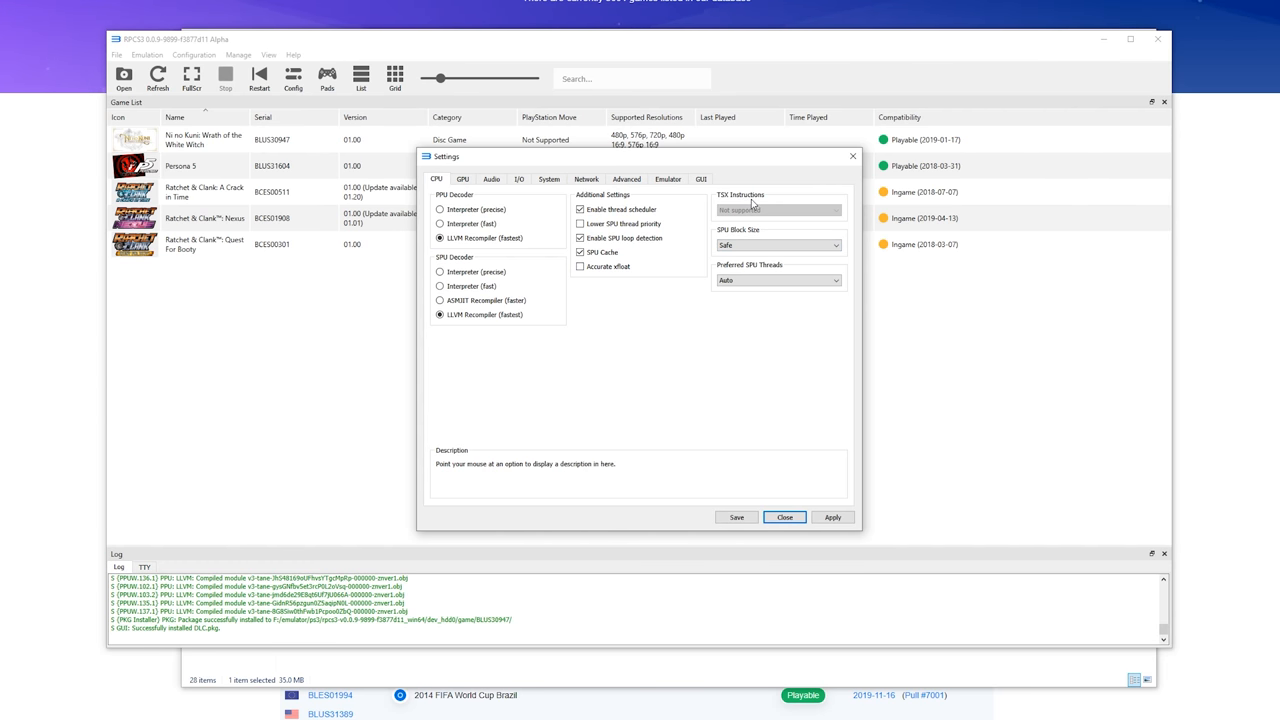
{"action": "mouse_move", "coordinate": [752, 210]}
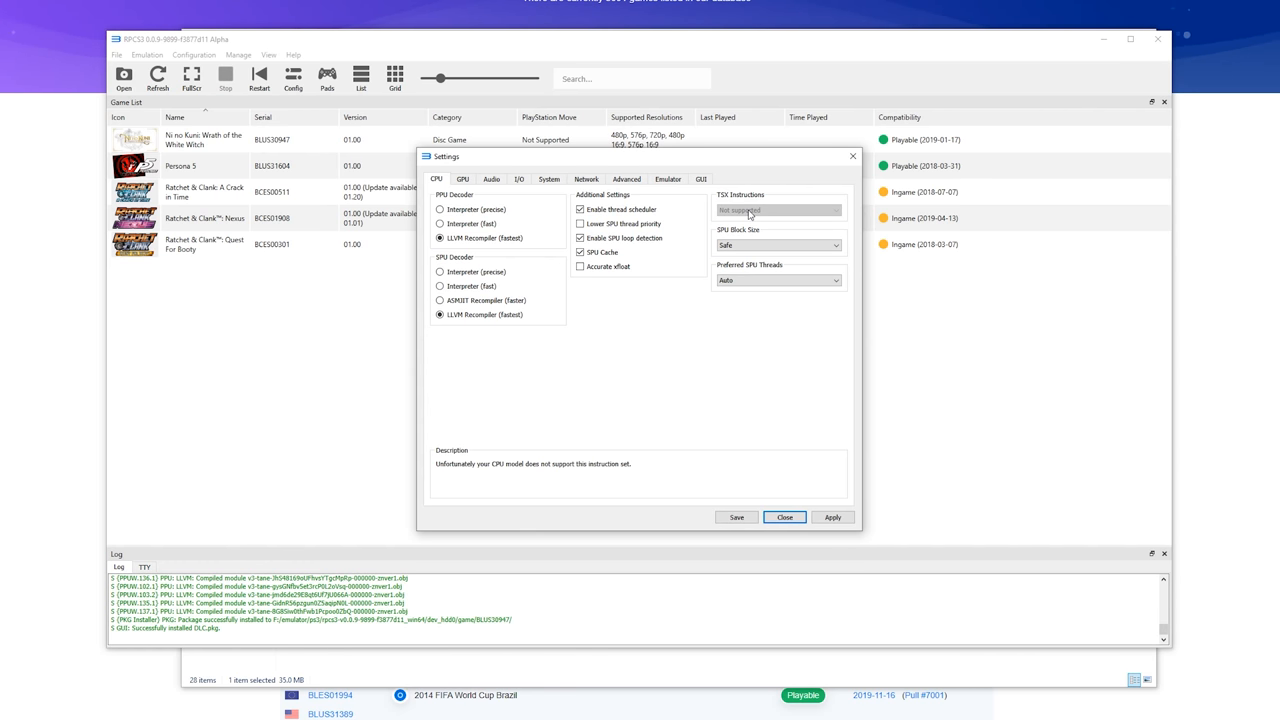
{"action": "mouse_move", "coordinate": [736, 240]}
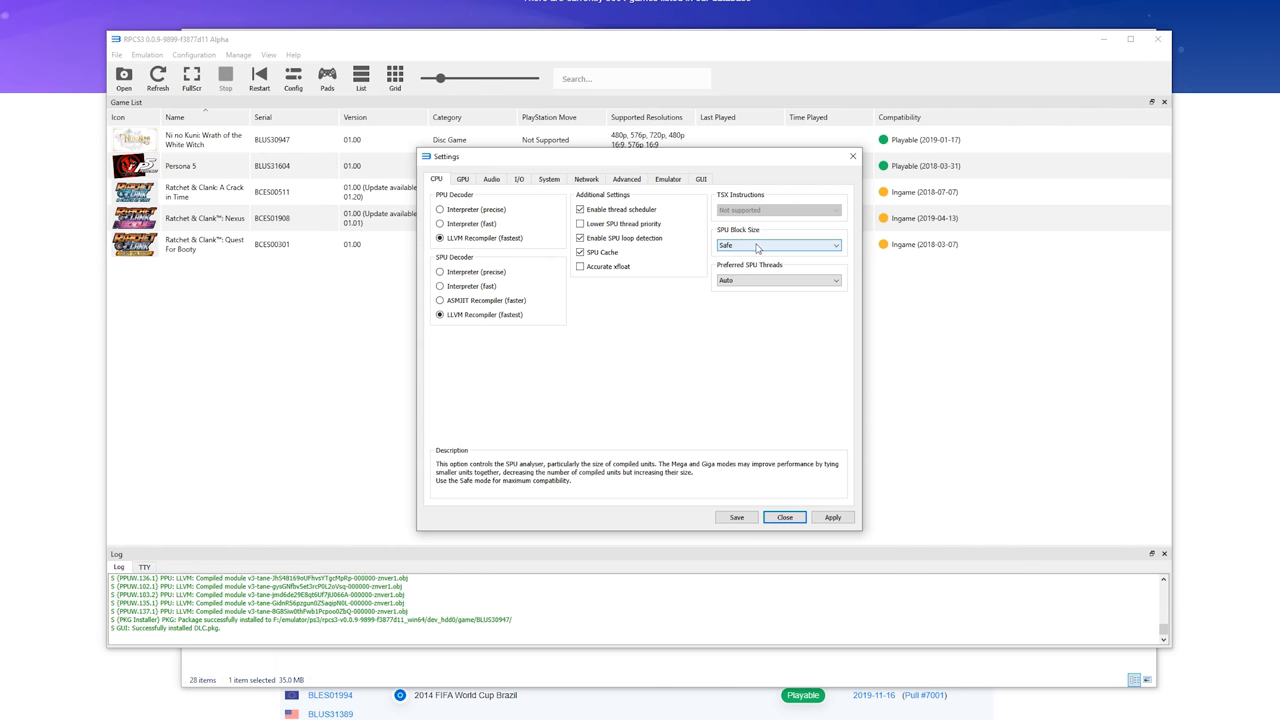
{"action": "left_click", "coordinate": [778, 244]}
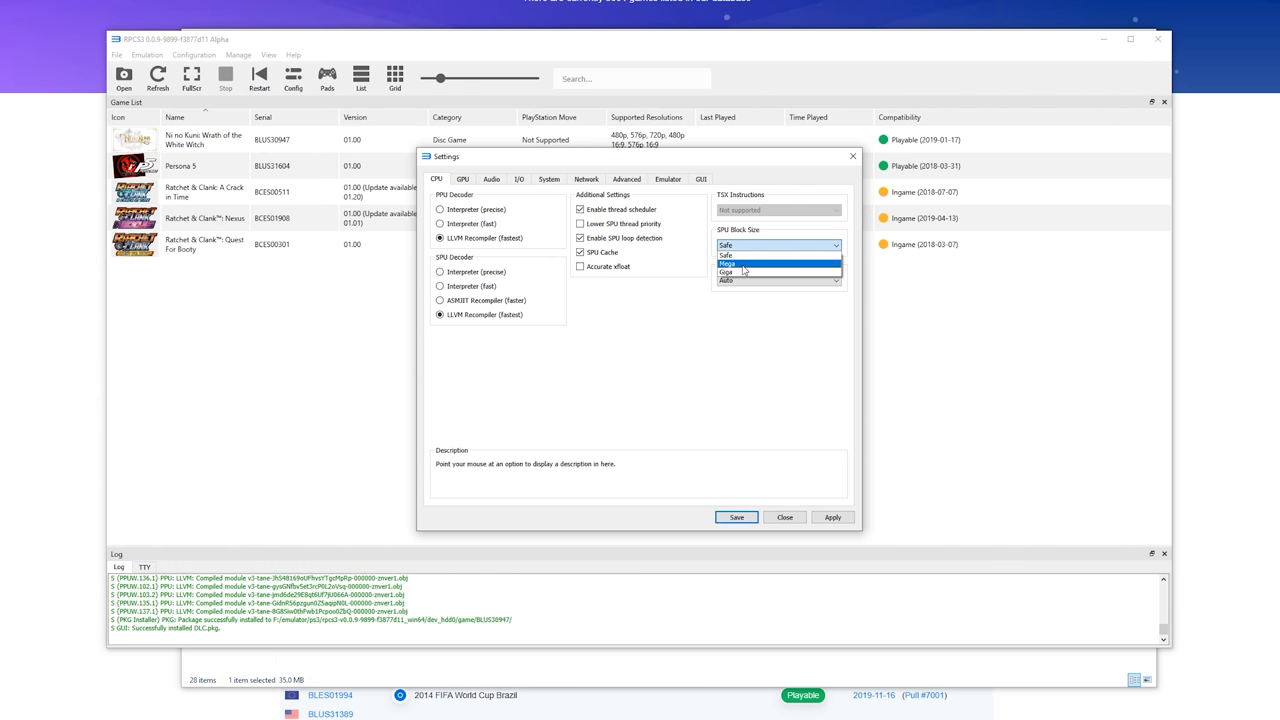
{"action": "left_click", "coordinate": [724, 256]}
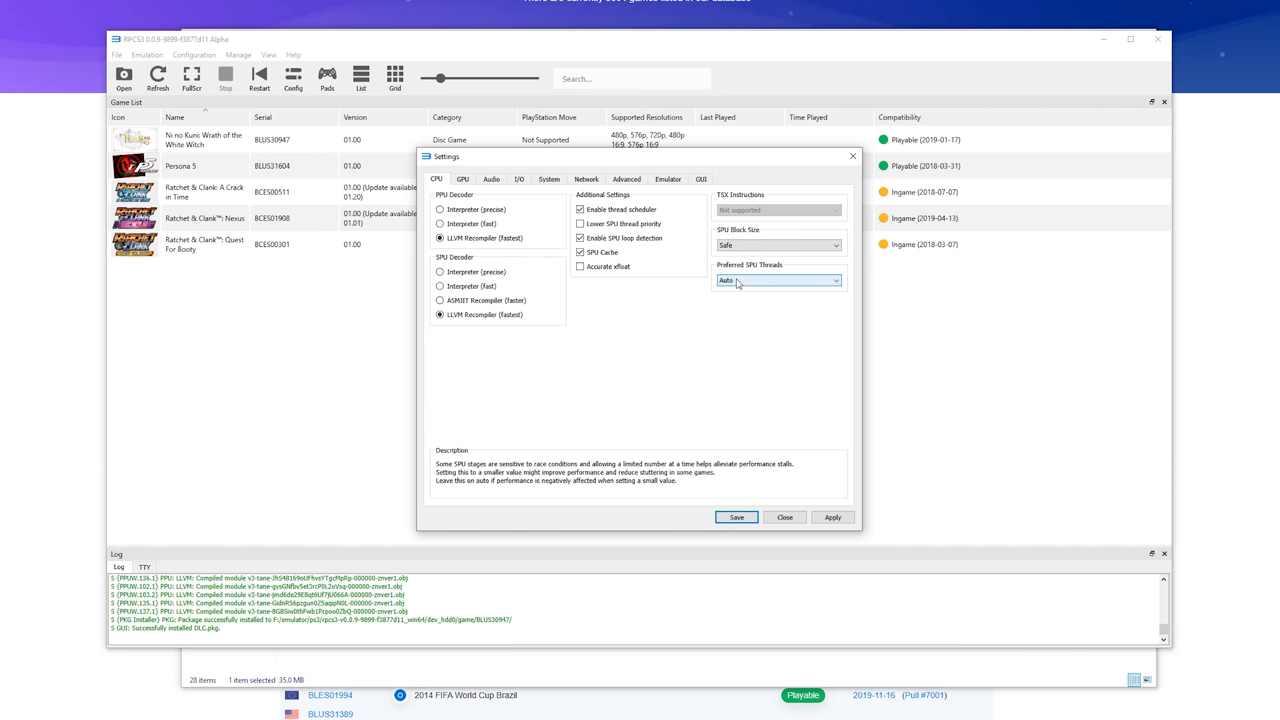
{"action": "left_click", "coordinate": [778, 280]}
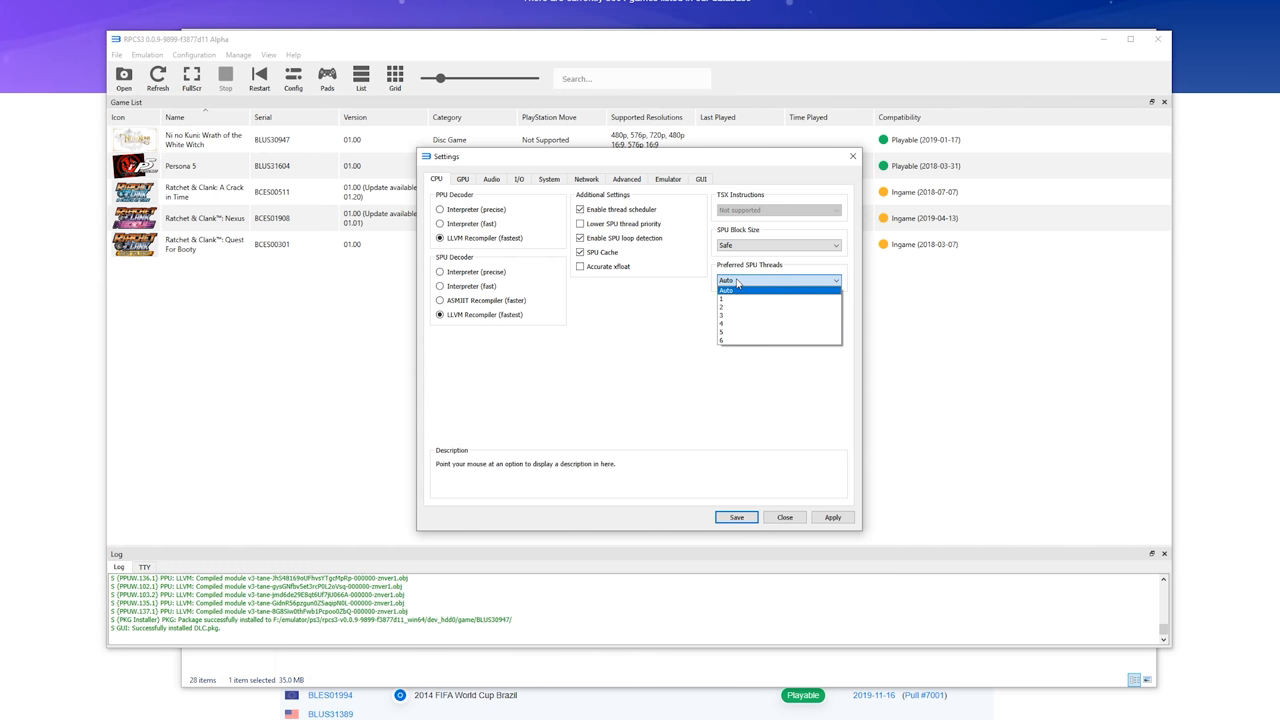
{"action": "mouse_move", "coordinate": [724, 308]}
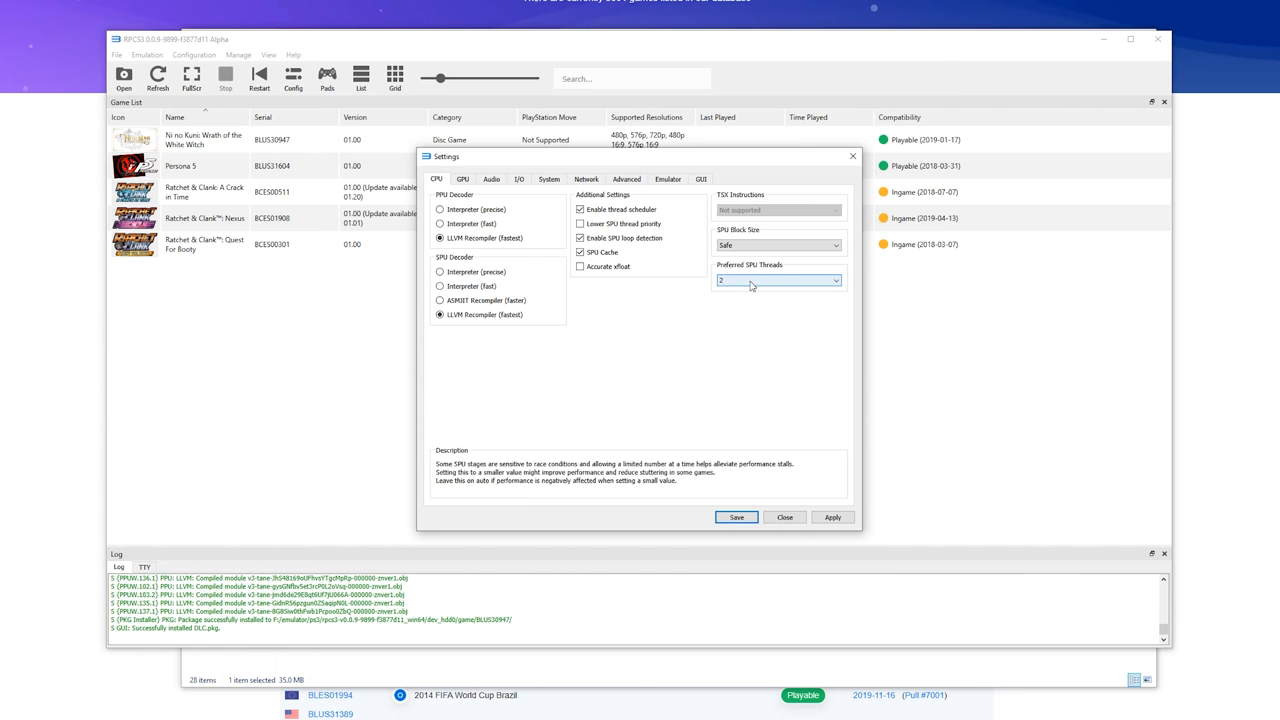
{"action": "mouse_move", "coordinate": [458, 172]}
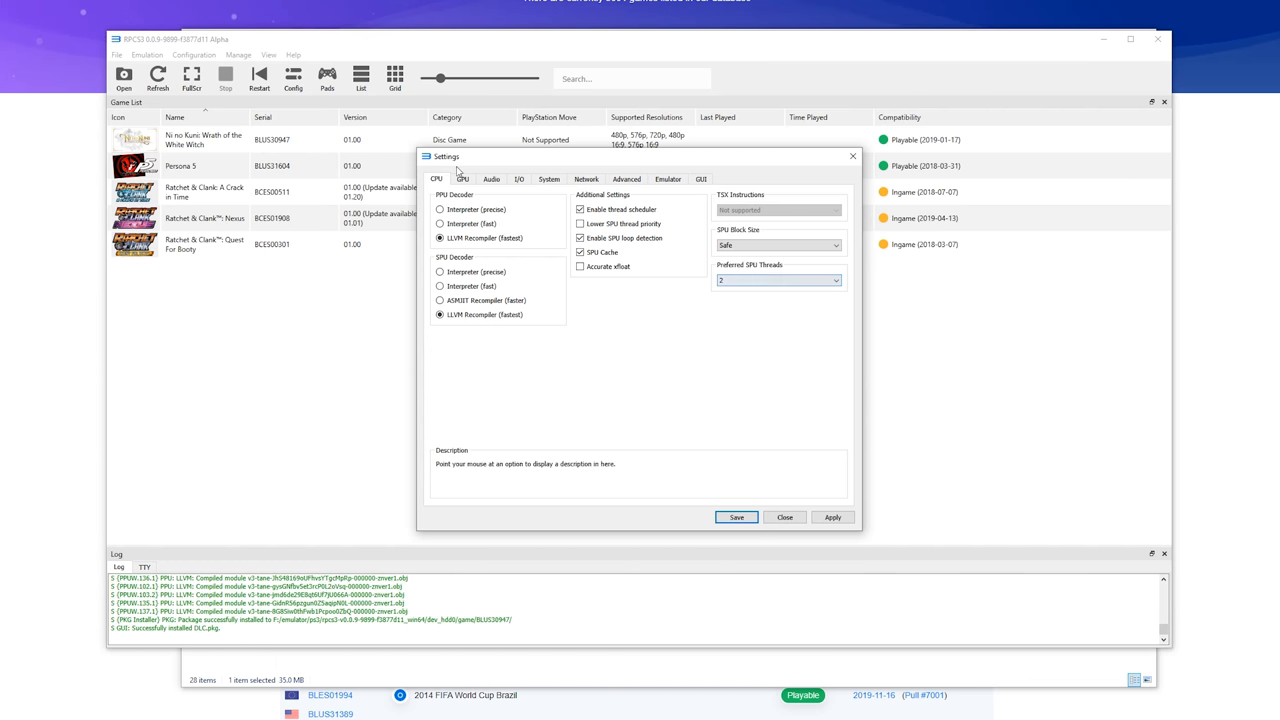
Step: On the GPU page set the renderer to Vulkan and keep the aspect ratio at 16:9
{"action": "left_click", "coordinate": [462, 180]}
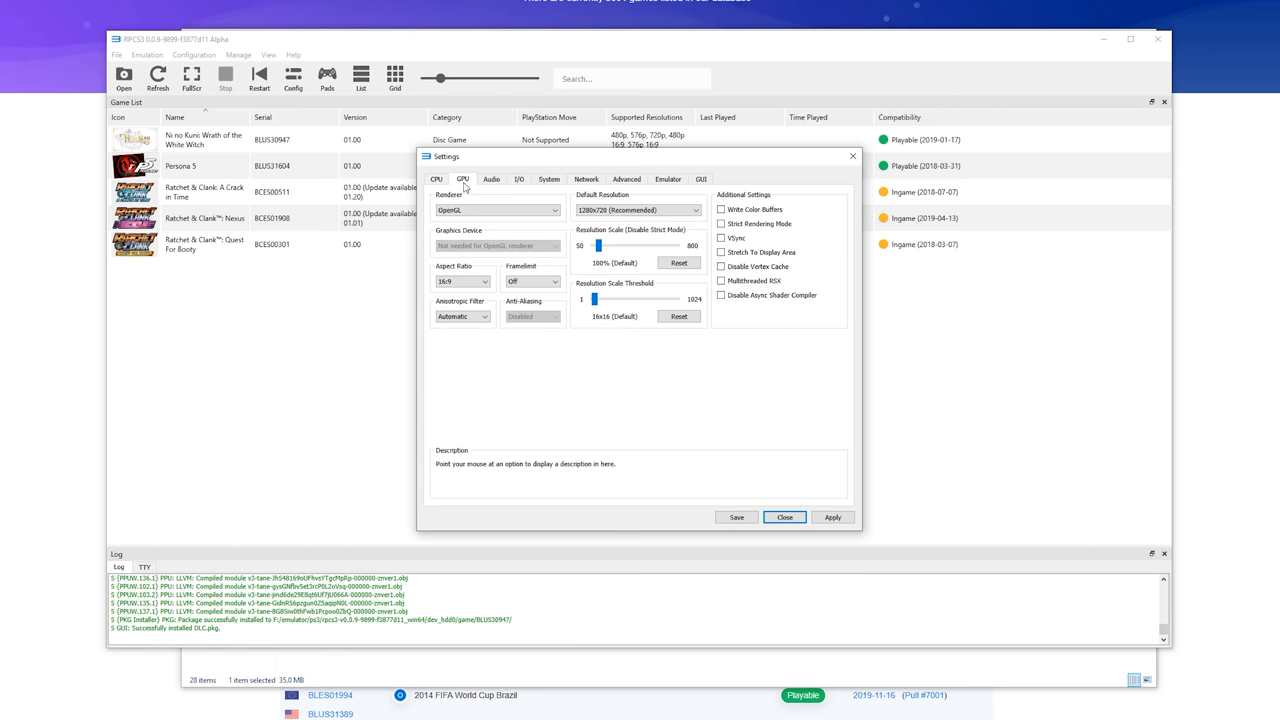
{"action": "left_click", "coordinate": [496, 210]}
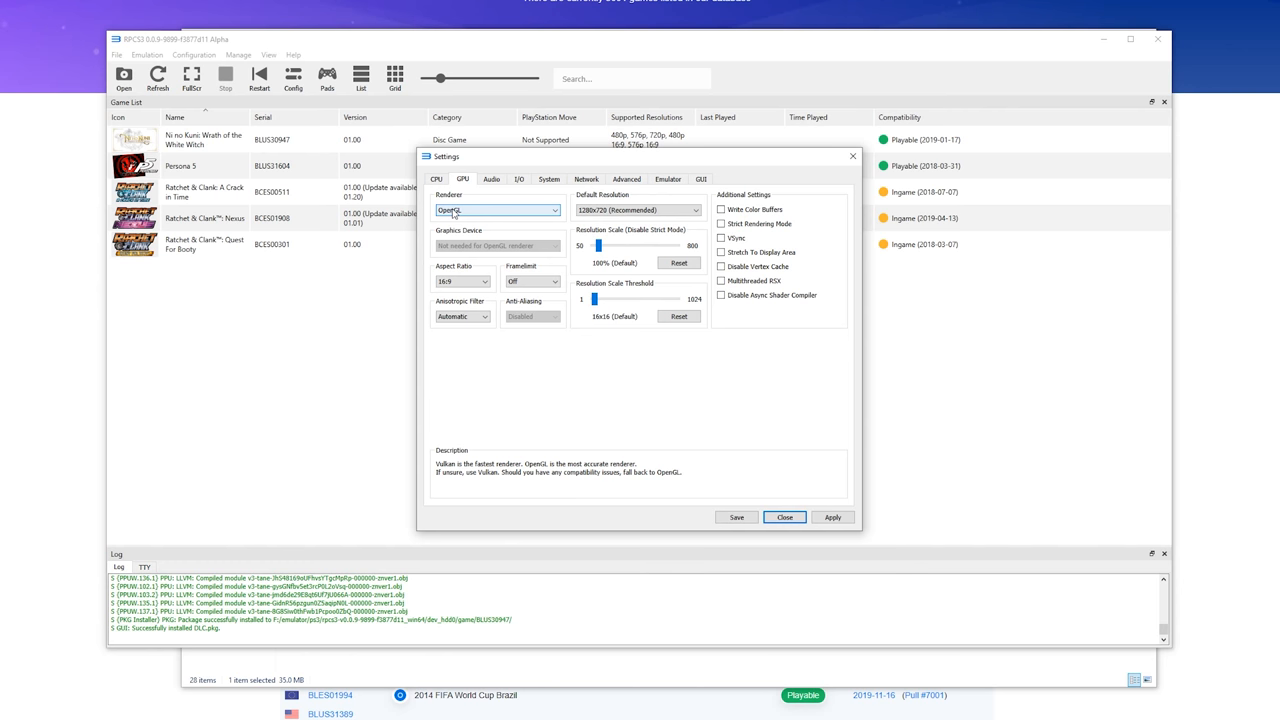
{"action": "left_click", "coordinate": [496, 210]}
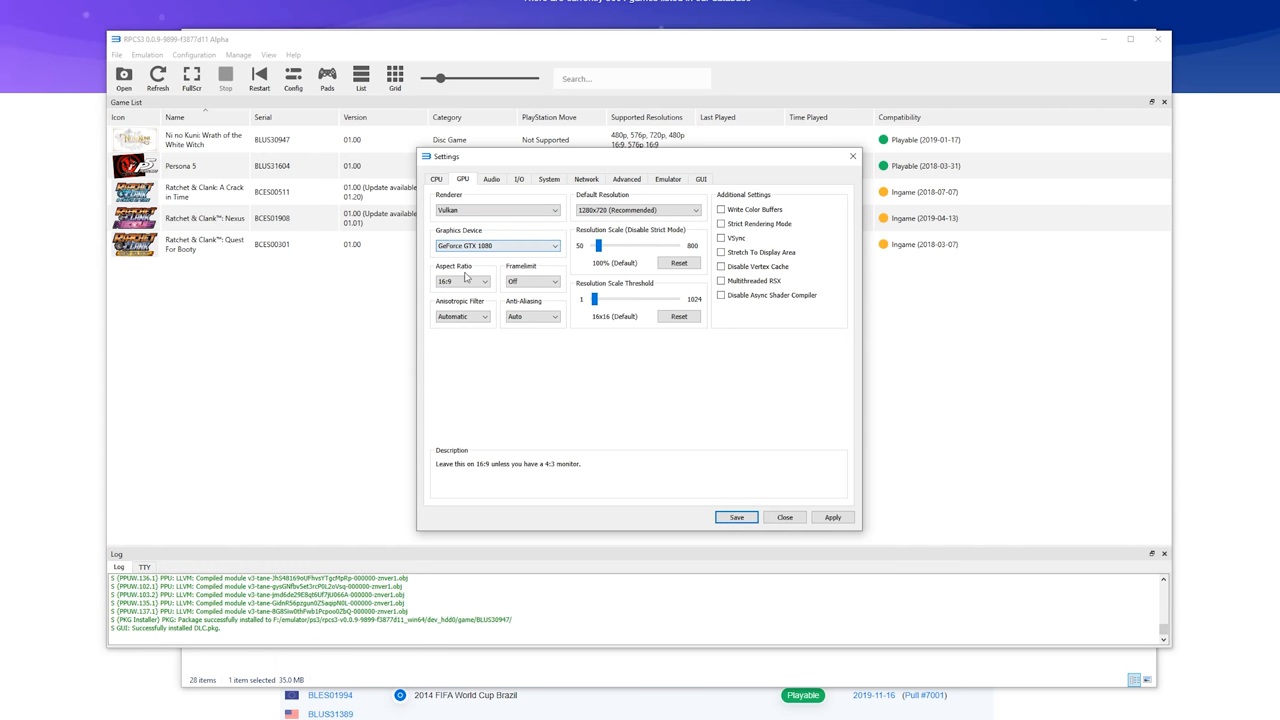
{"action": "left_click", "coordinate": [462, 280]}
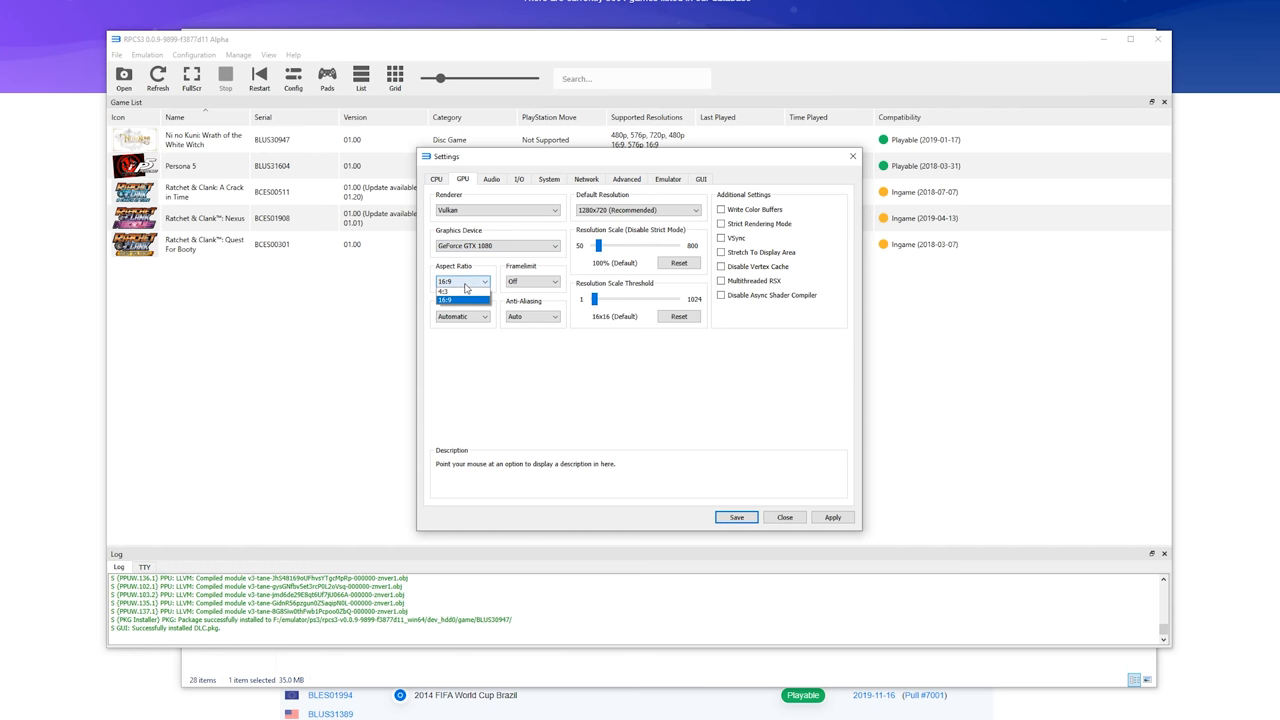
{"action": "left_click", "coordinate": [532, 280]}
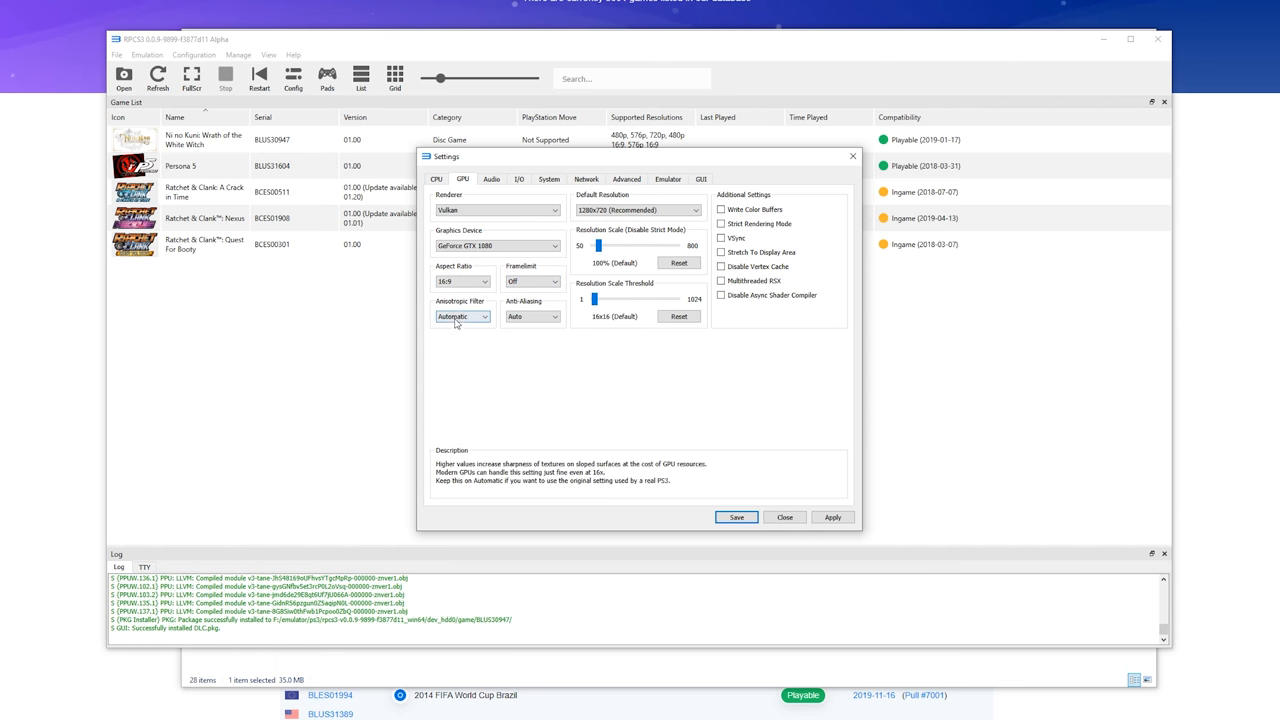
Step: Set anisotropic filtering to 16x and anti-aliasing to Auto
{"action": "left_click", "coordinate": [460, 316]}
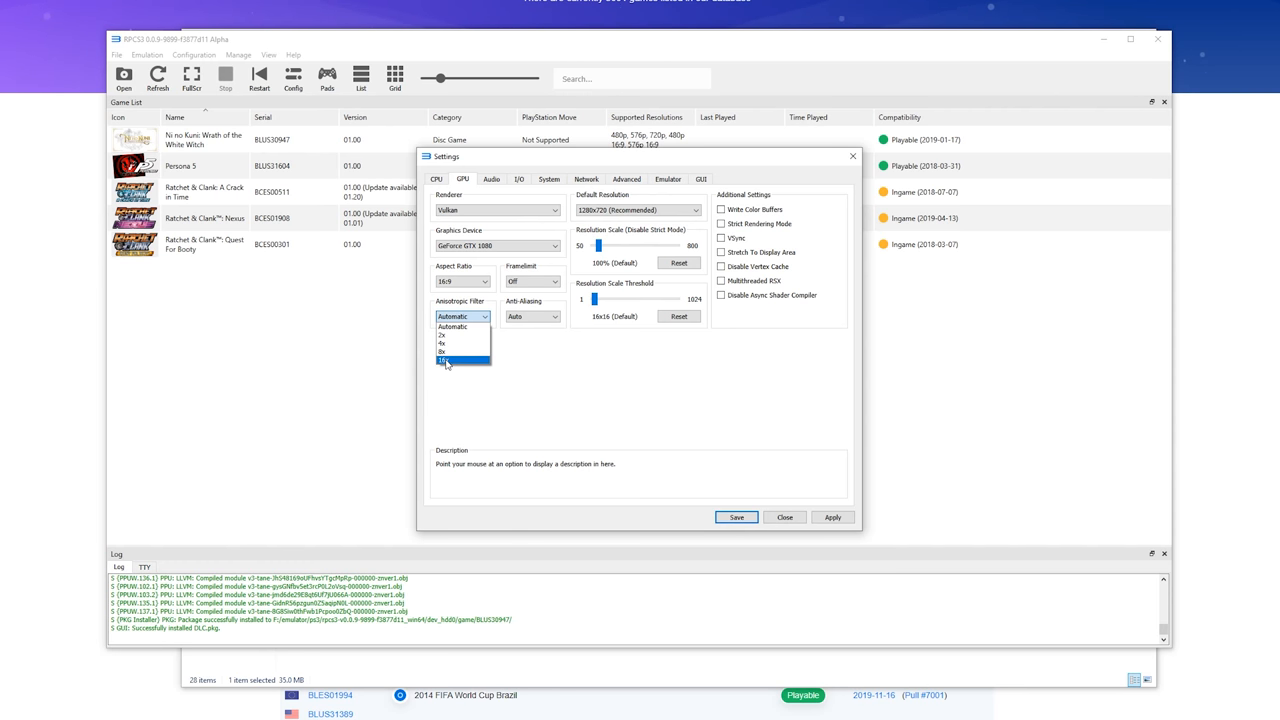
{"action": "left_click", "coordinate": [444, 360]}
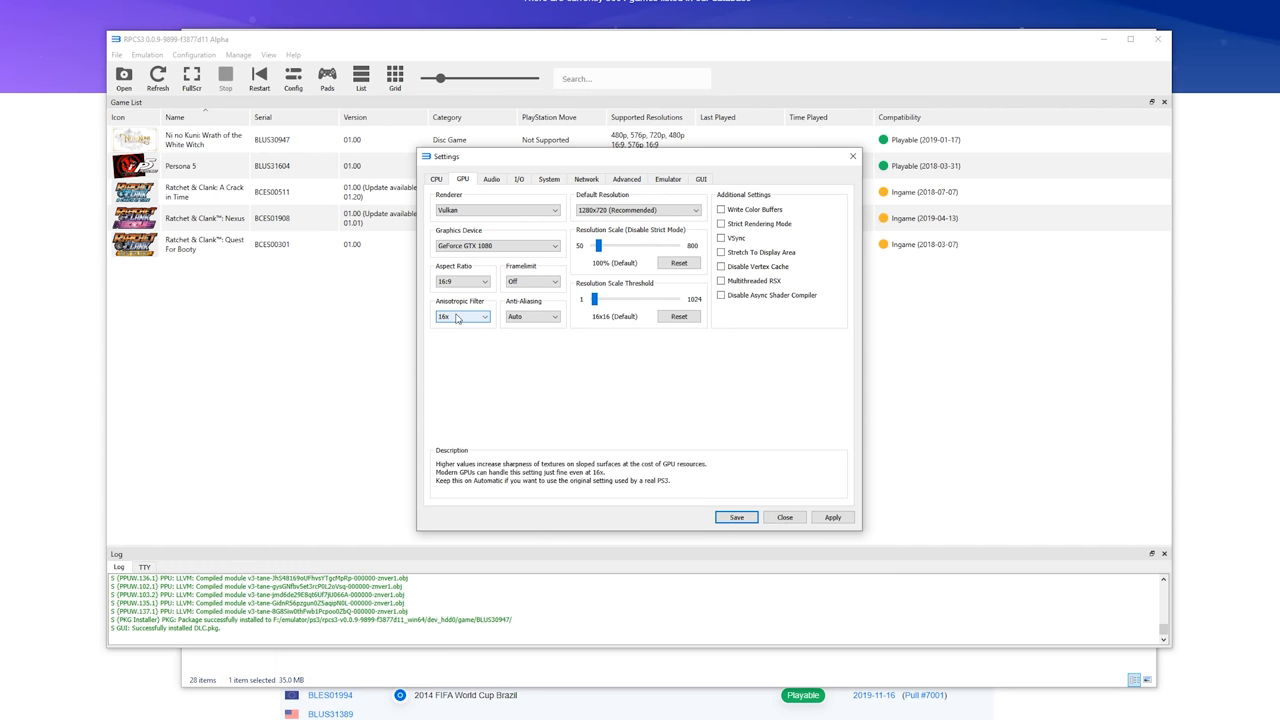
{"action": "mouse_move", "coordinate": [472, 322]}
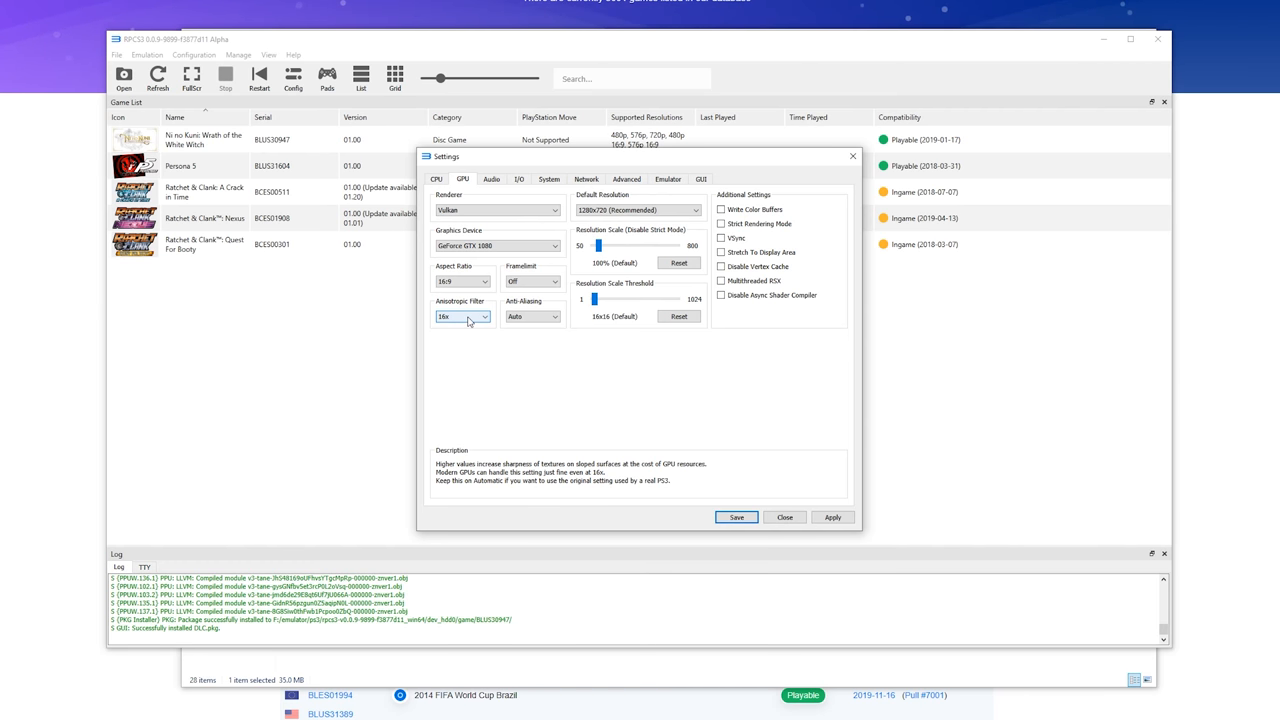
{"action": "left_click", "coordinate": [462, 316]}
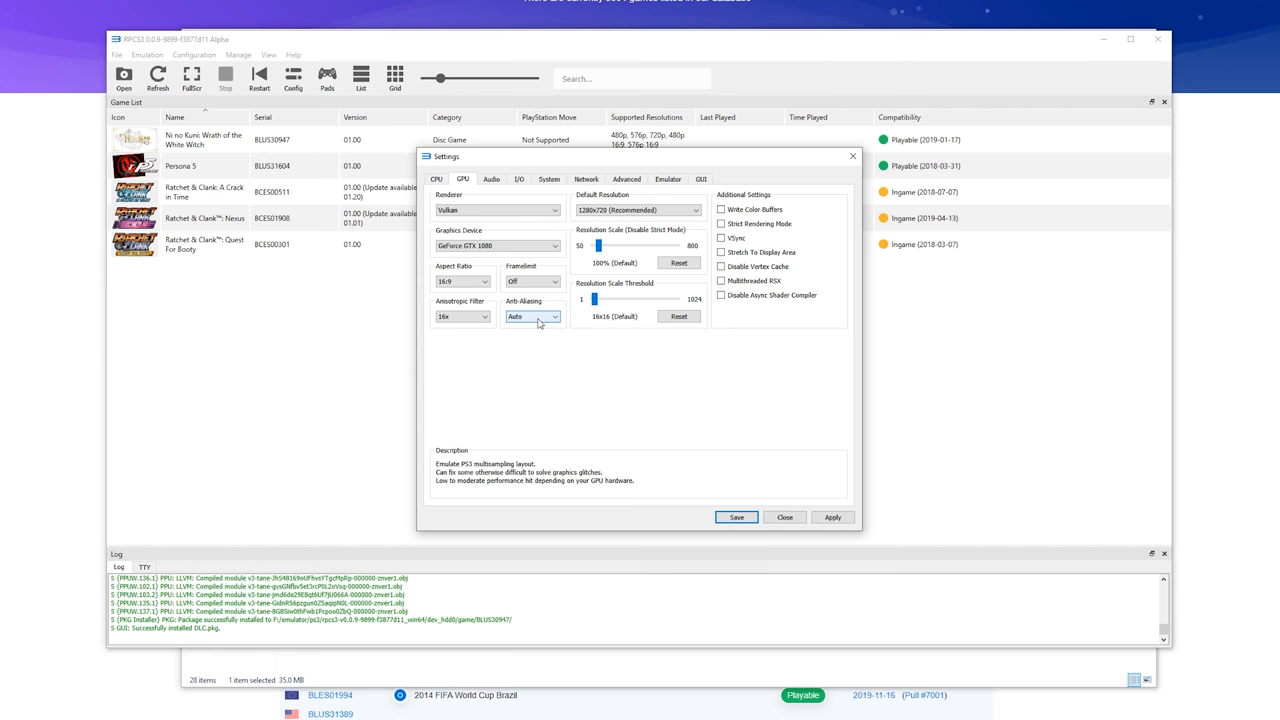
{"action": "left_click", "coordinate": [532, 316]}
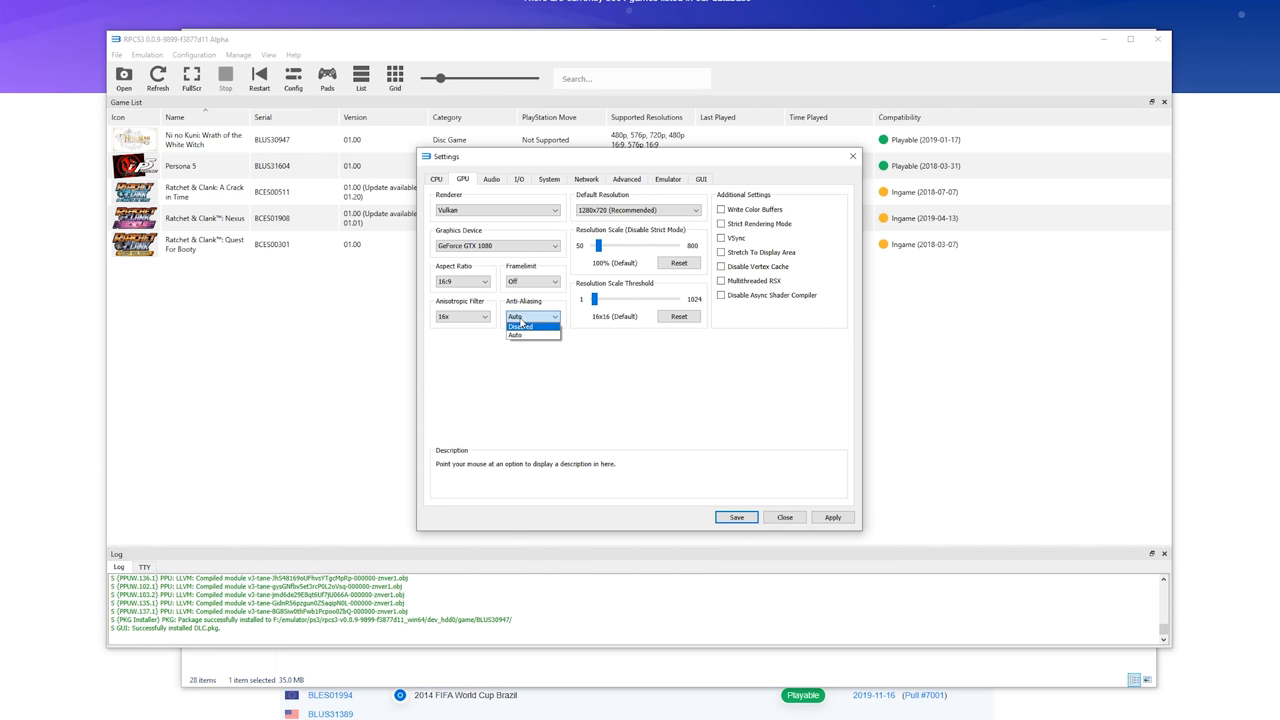
{"action": "left_click", "coordinate": [516, 336]}
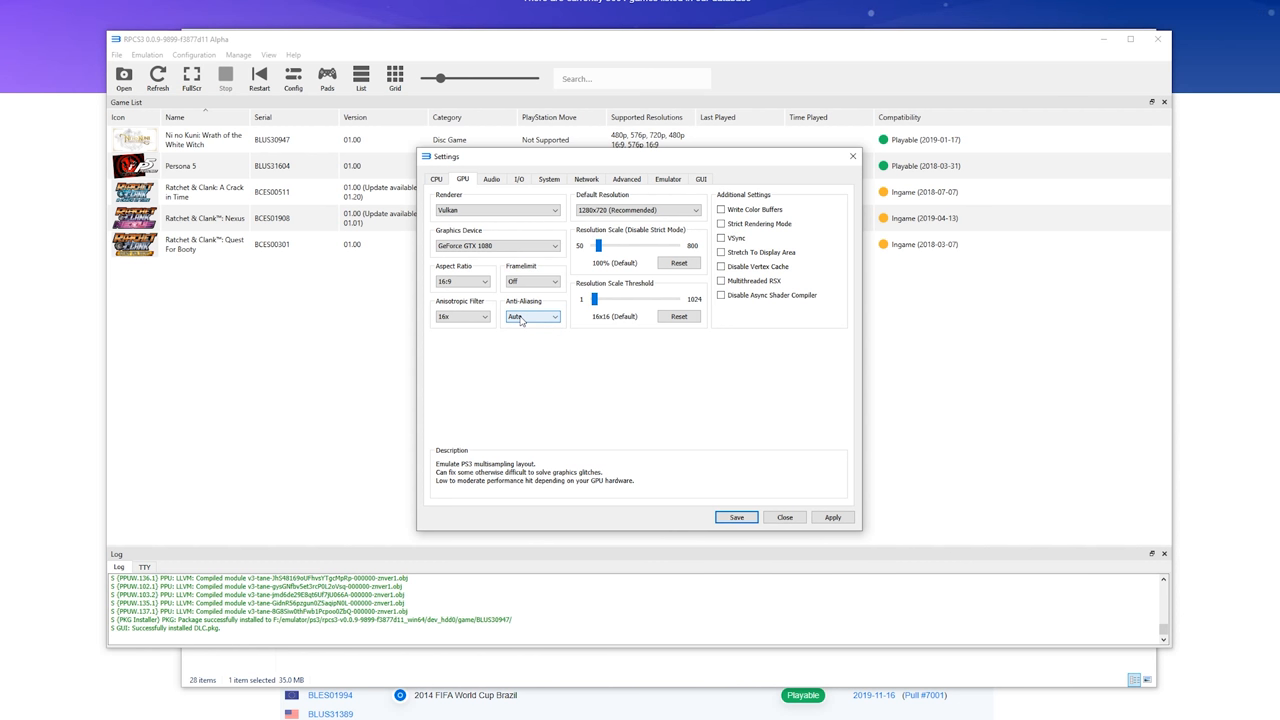
{"action": "left_click", "coordinate": [638, 210]}
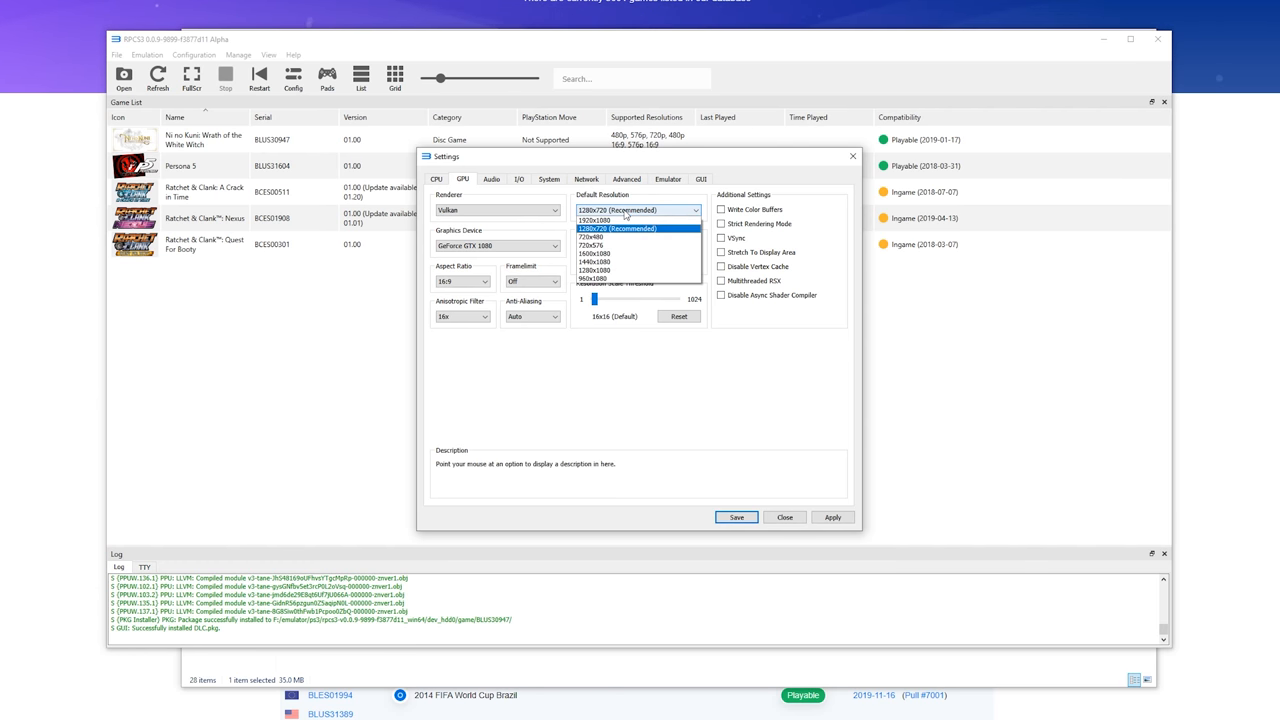
{"action": "mouse_move", "coordinate": [616, 218]}
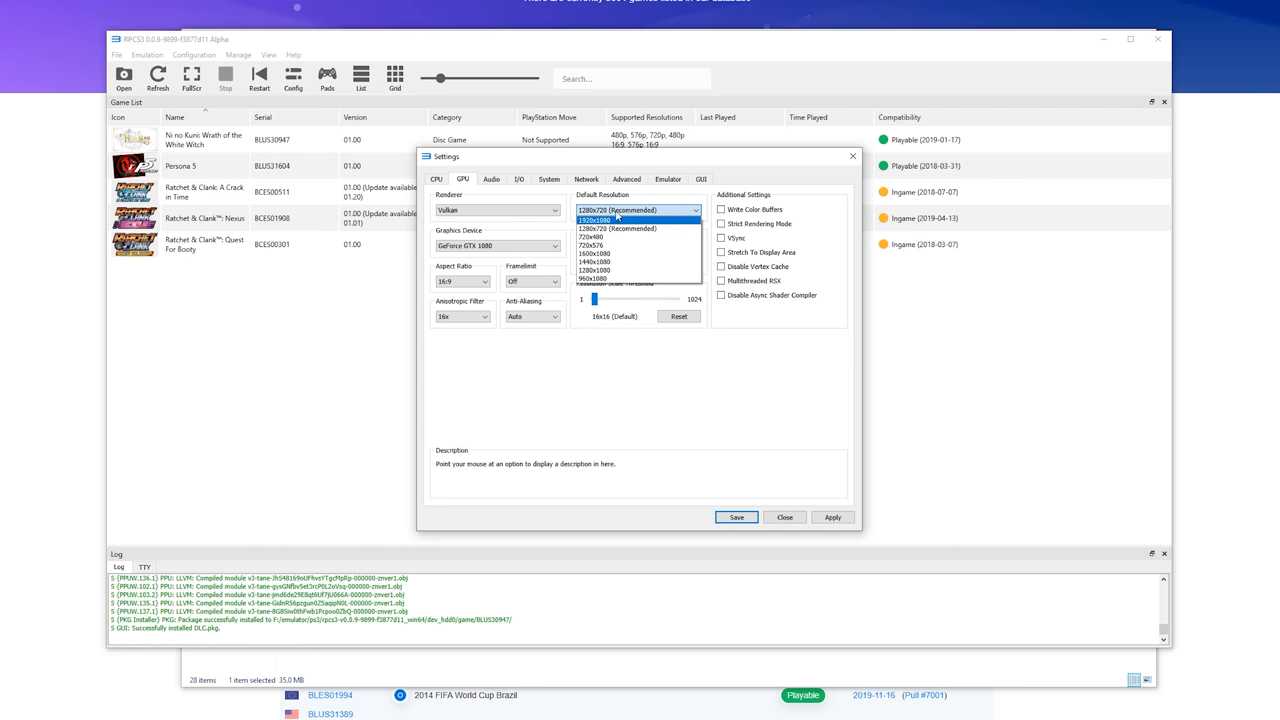
Step: Keep Default Resolution at 1280x720 and raise Resolution Scale to 200% (1920x1080)
{"action": "left_click", "coordinate": [616, 210]}
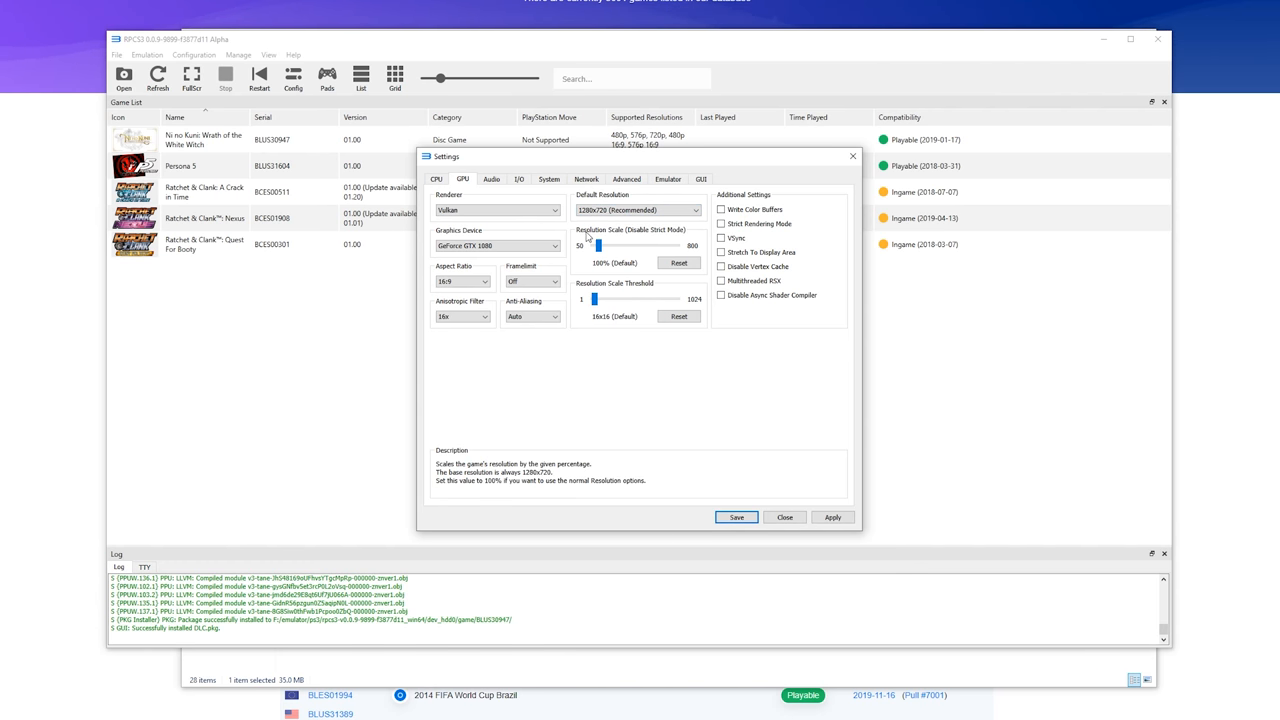
{"action": "mouse_move", "coordinate": [662, 240]}
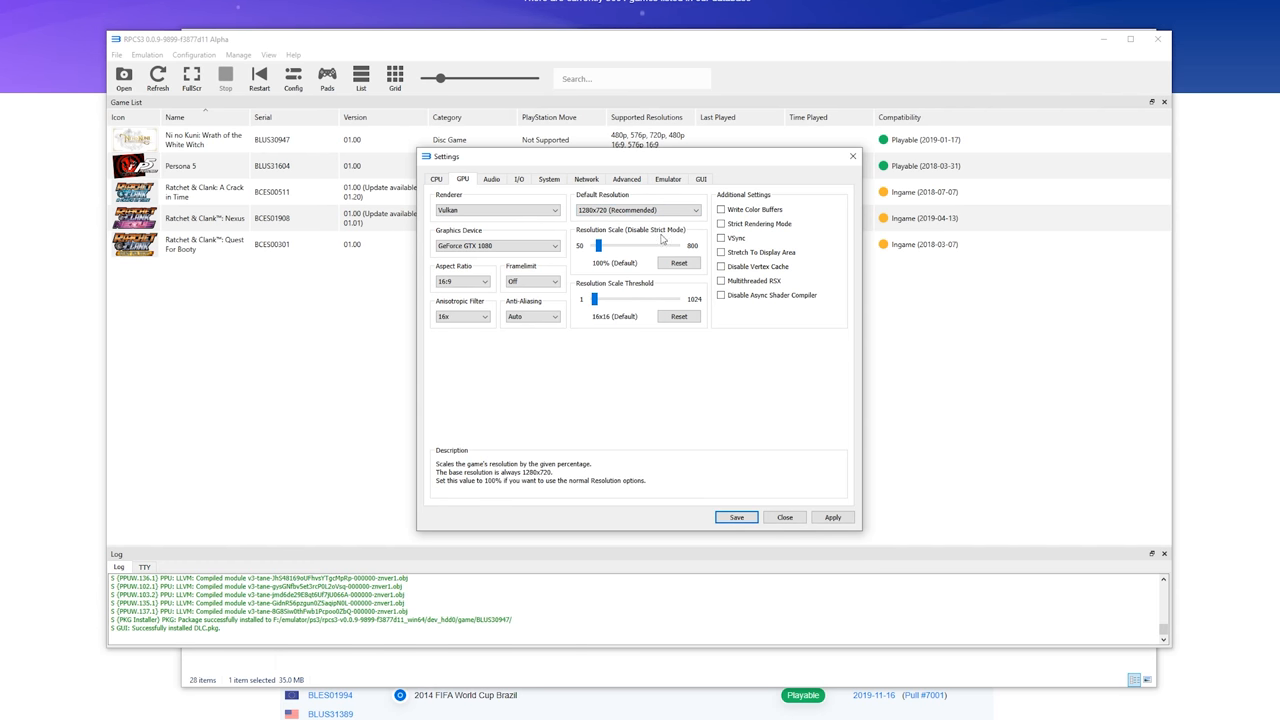
{"action": "left_click_drag", "start_coordinate": [598, 246], "coordinate": [604, 246]}
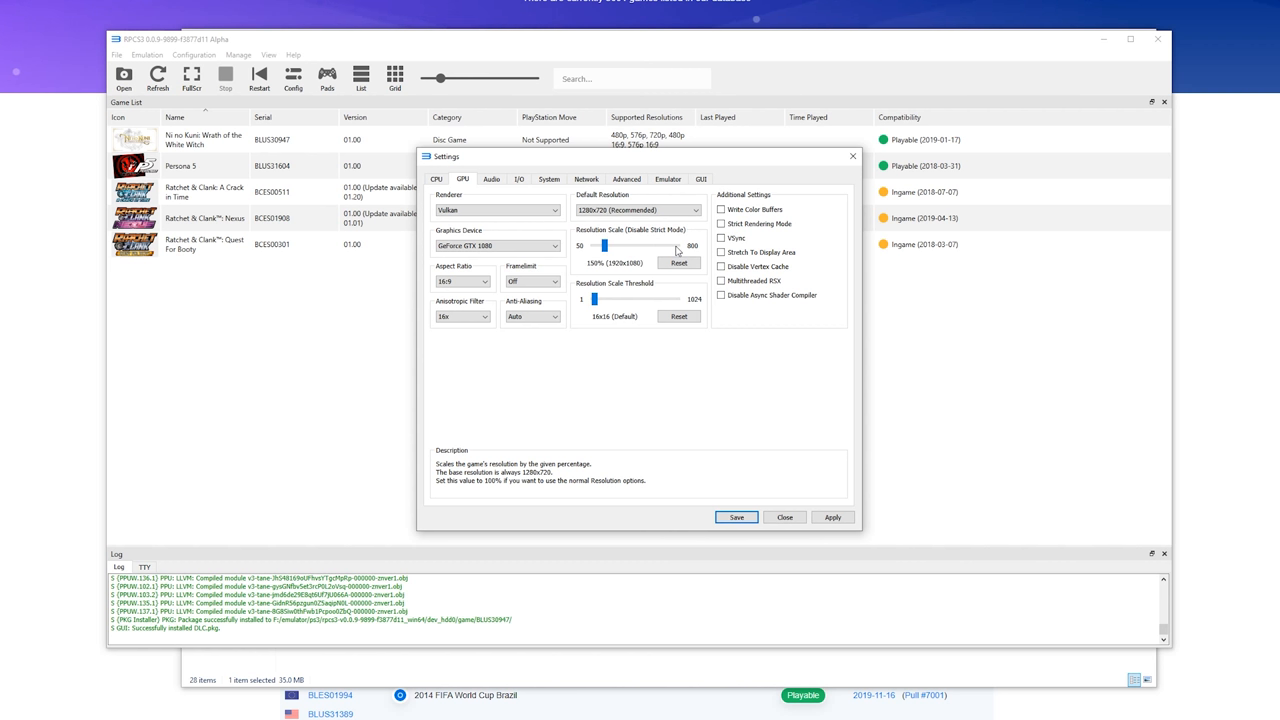
{"action": "left_click_drag", "start_coordinate": [604, 246], "coordinate": [610, 246]}
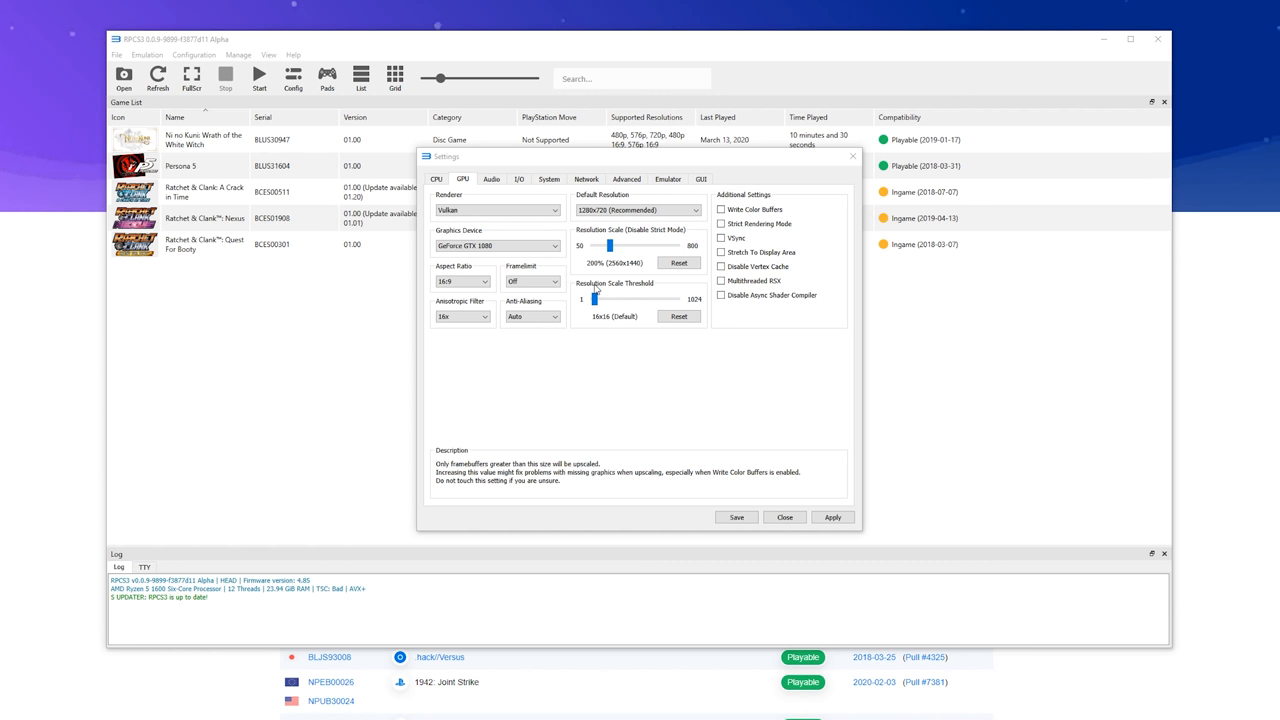
{"action": "mouse_move", "coordinate": [596, 296]}
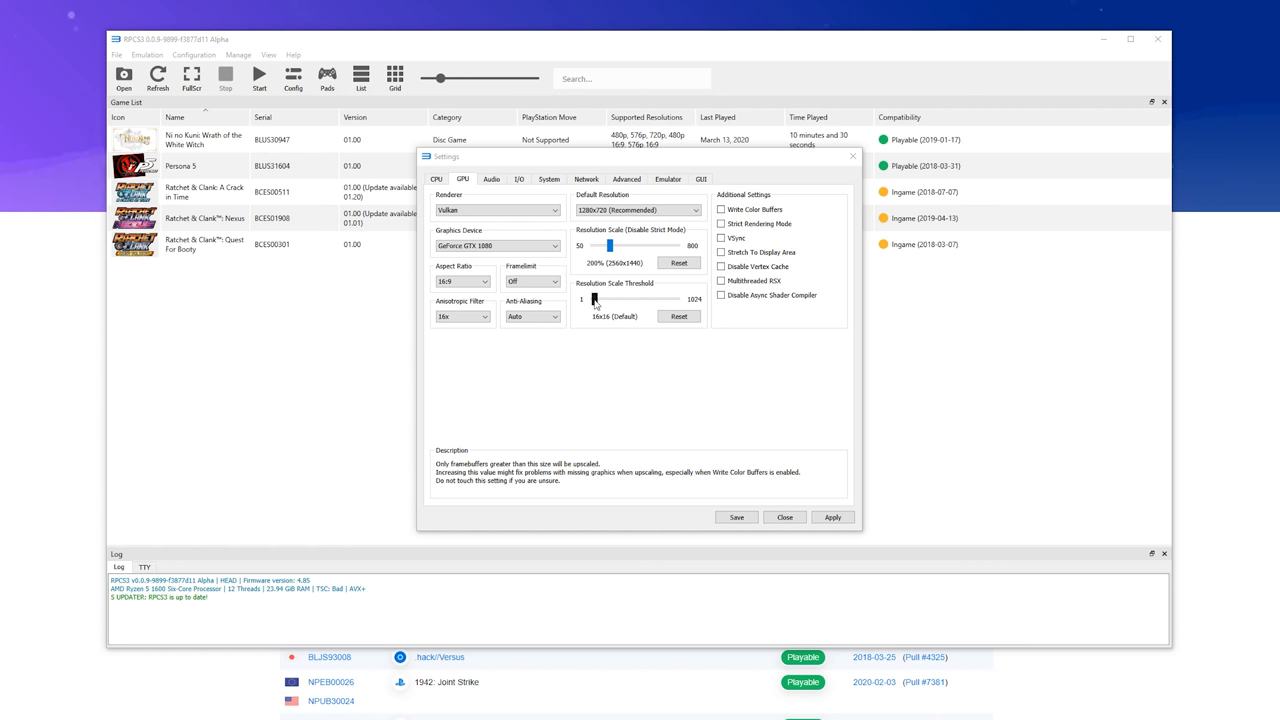
{"action": "left_click", "coordinate": [596, 300]}
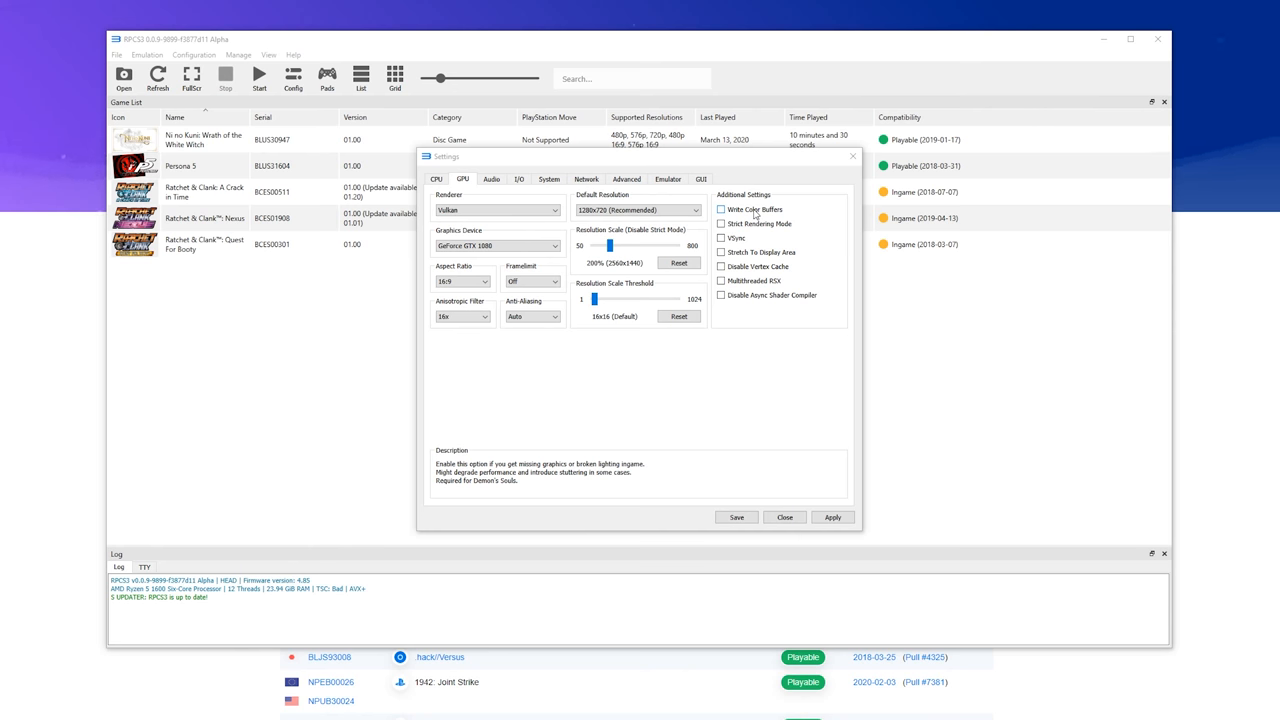
{"action": "mouse_move", "coordinate": [728, 238]}
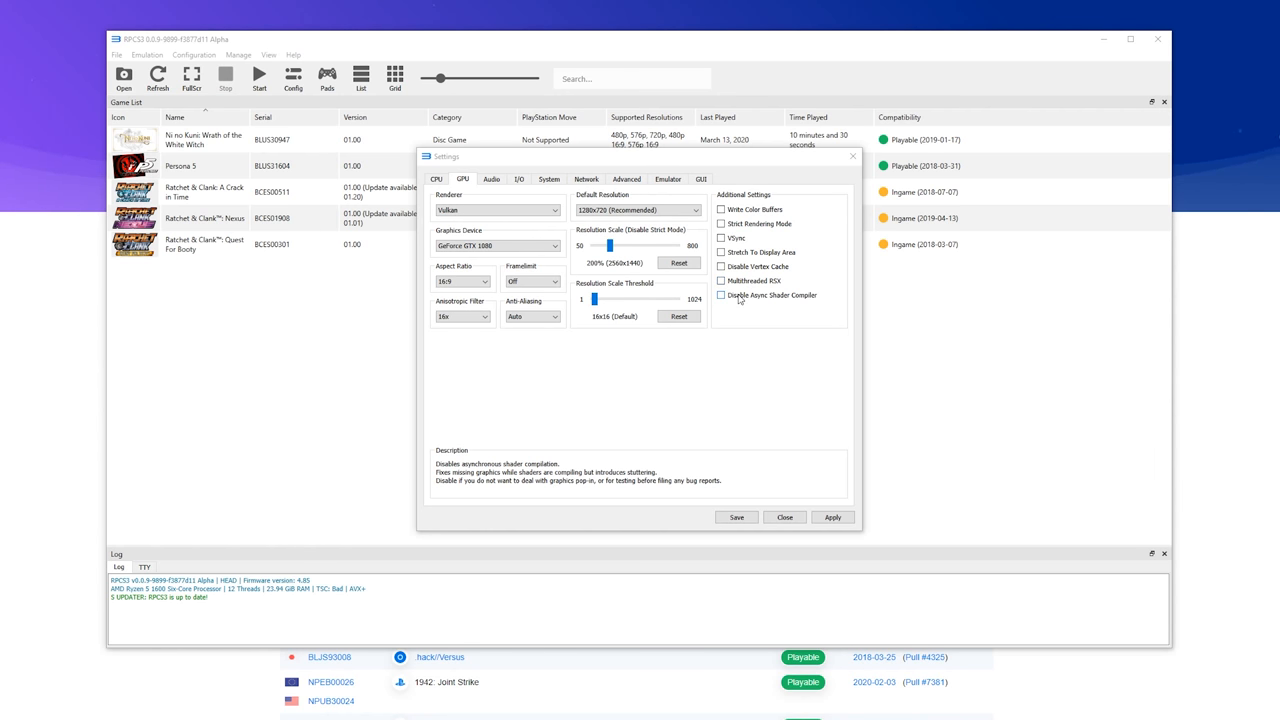
{"action": "mouse_move", "coordinate": [788, 300]}
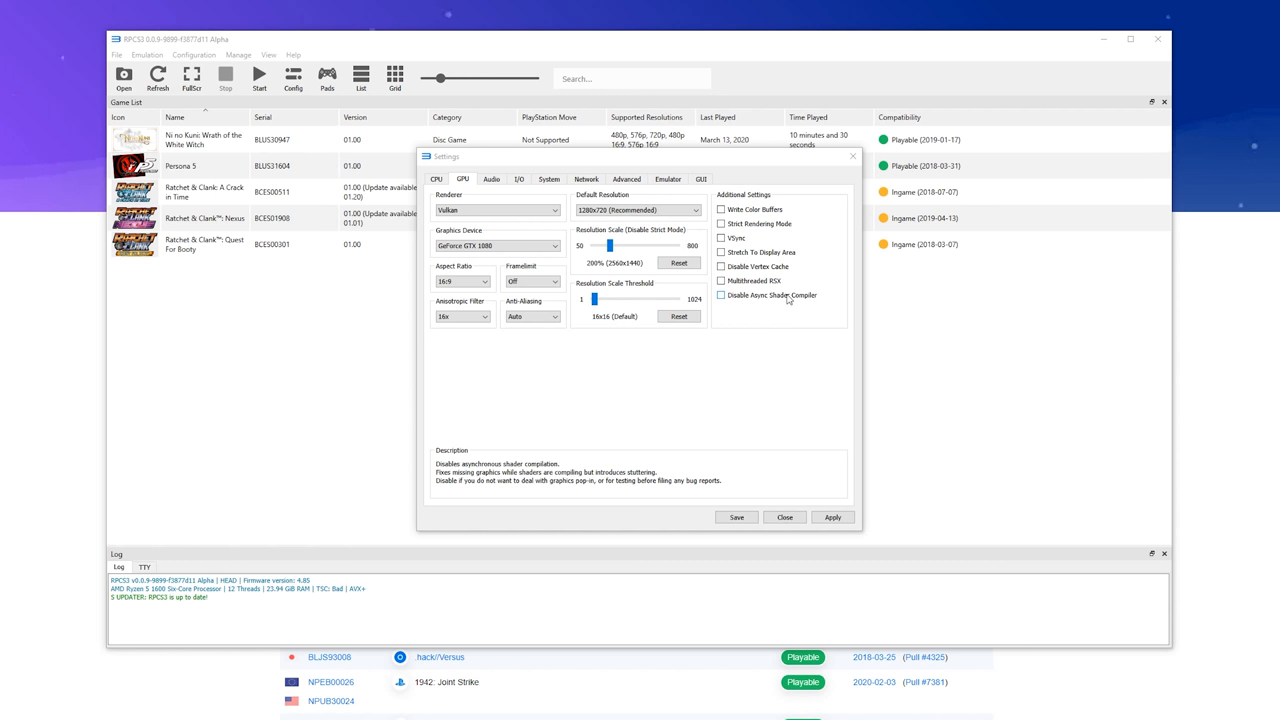
{"action": "mouse_move", "coordinate": [788, 300]}
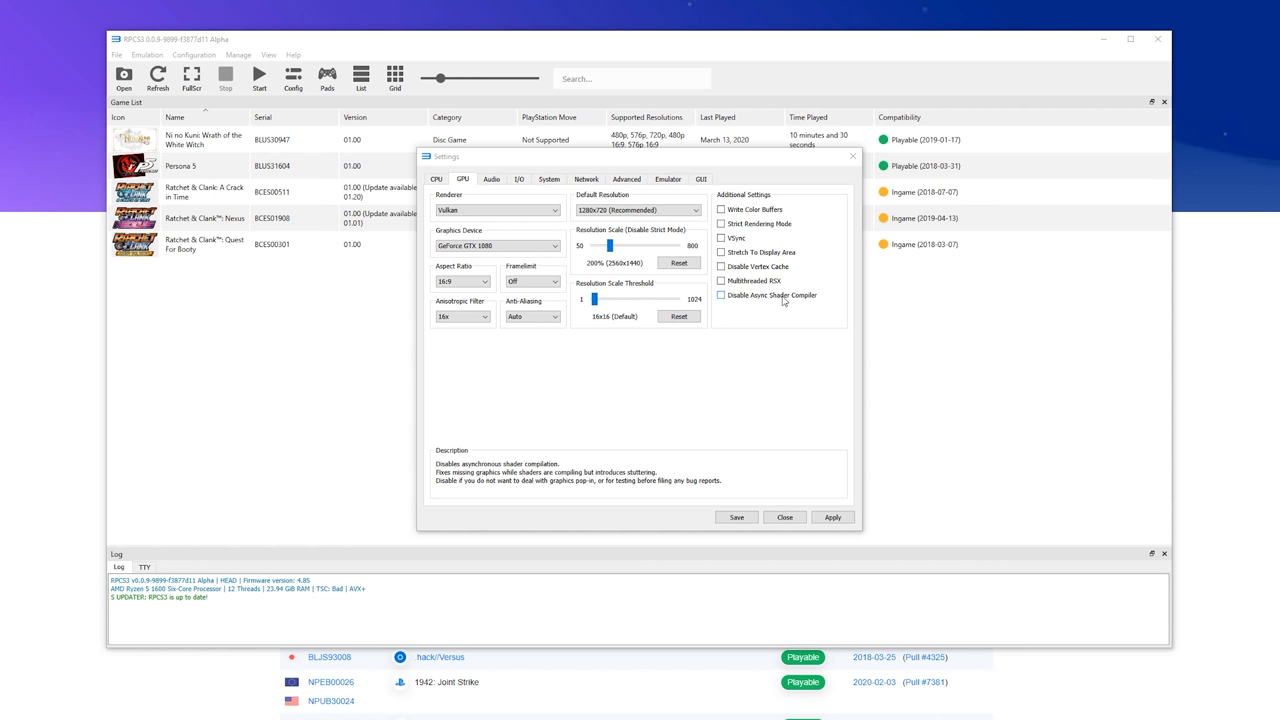
{"action": "mouse_move", "coordinate": [736, 304]}
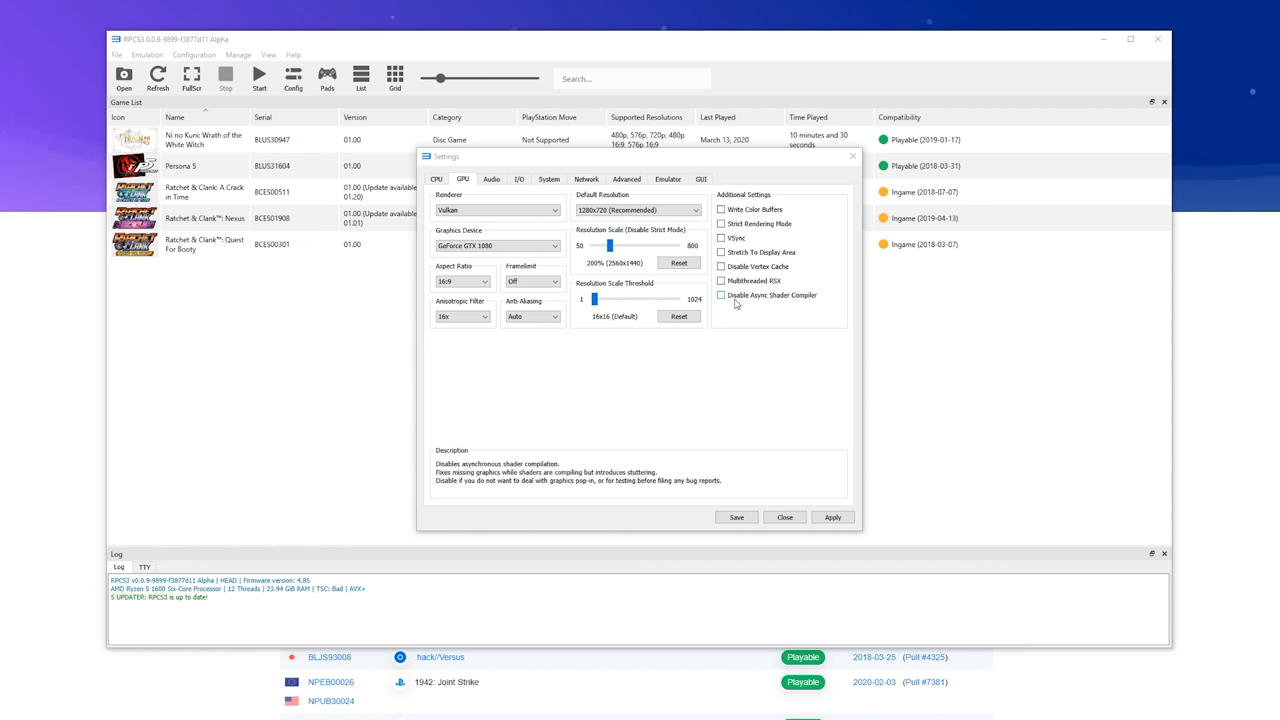
{"action": "left_click", "coordinate": [720, 296]}
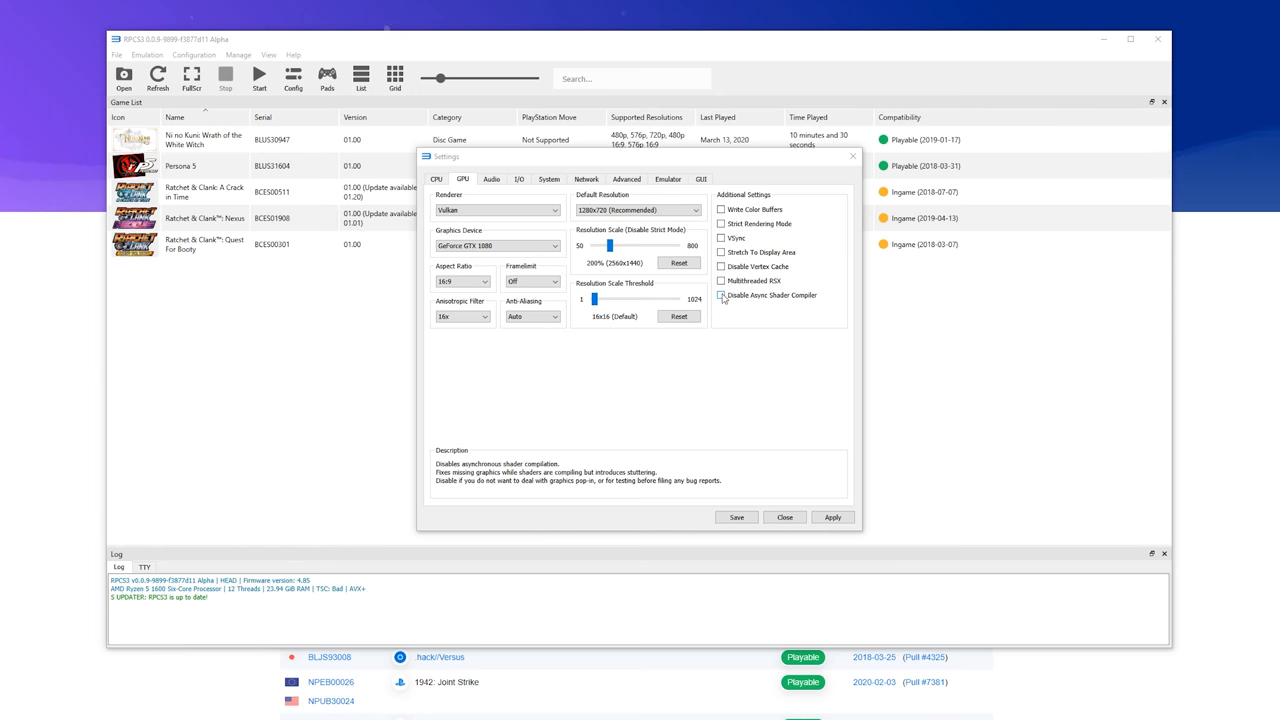
{"action": "left_click", "coordinate": [492, 180]}
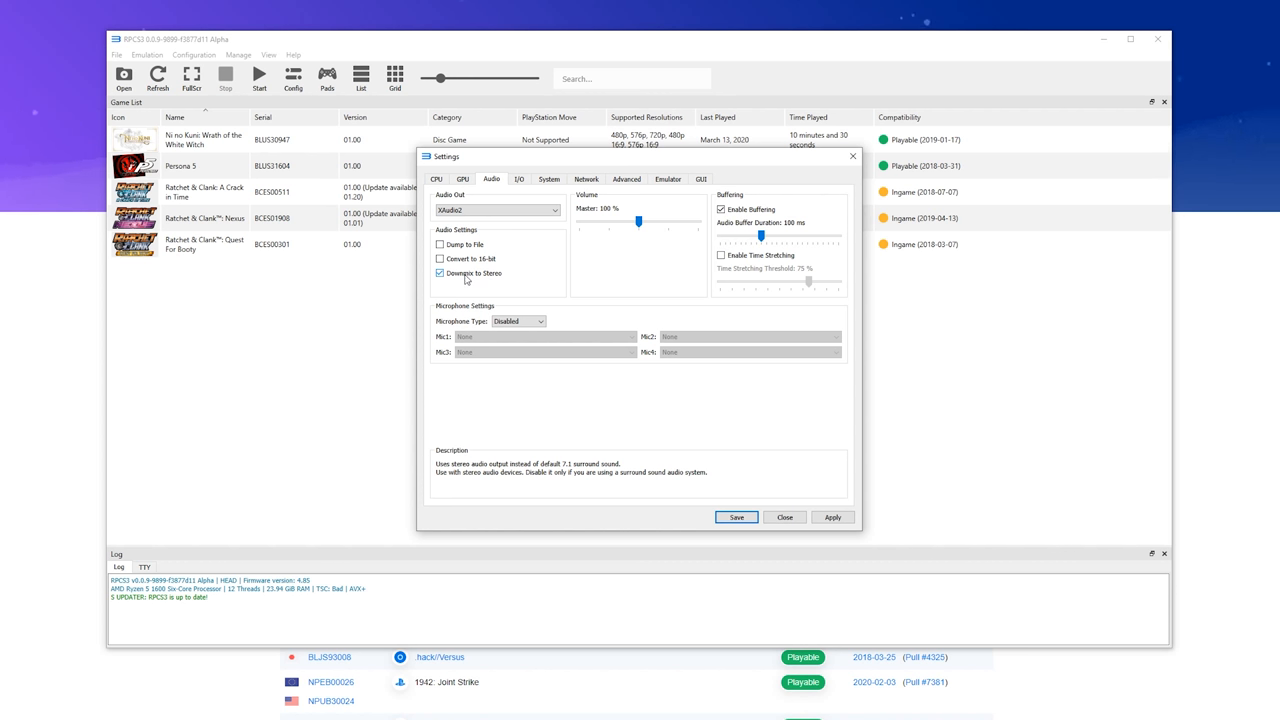
Step: Leave Downmix to Stereo enabled and Microphone Type set to Disabled
{"action": "left_click", "coordinate": [440, 272]}
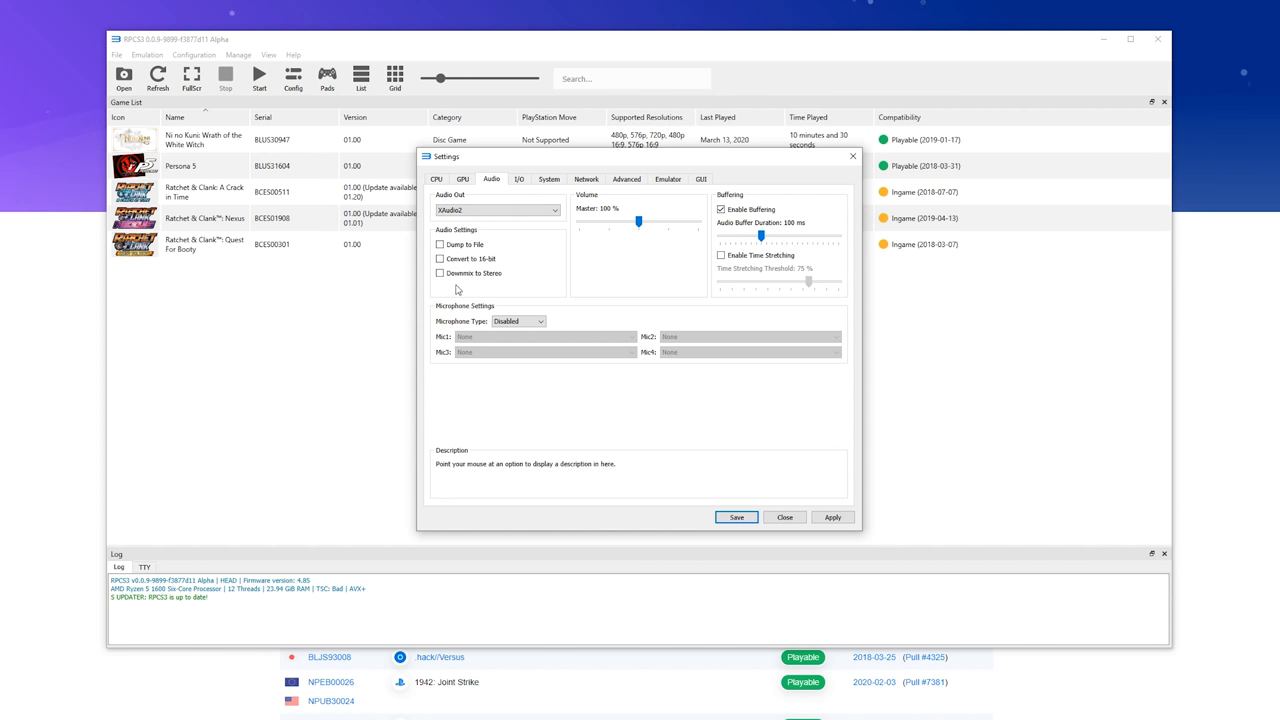
{"action": "left_click", "coordinate": [440, 272]}
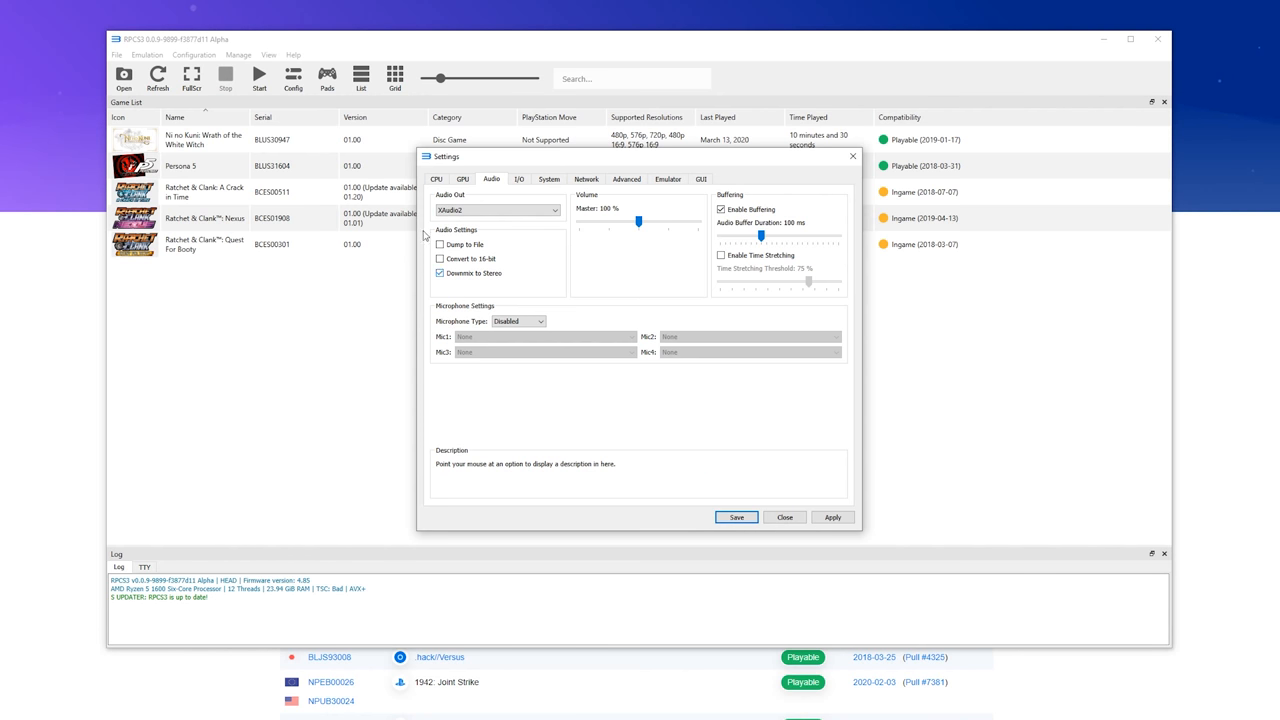
{"action": "mouse_move", "coordinate": [480, 276]}
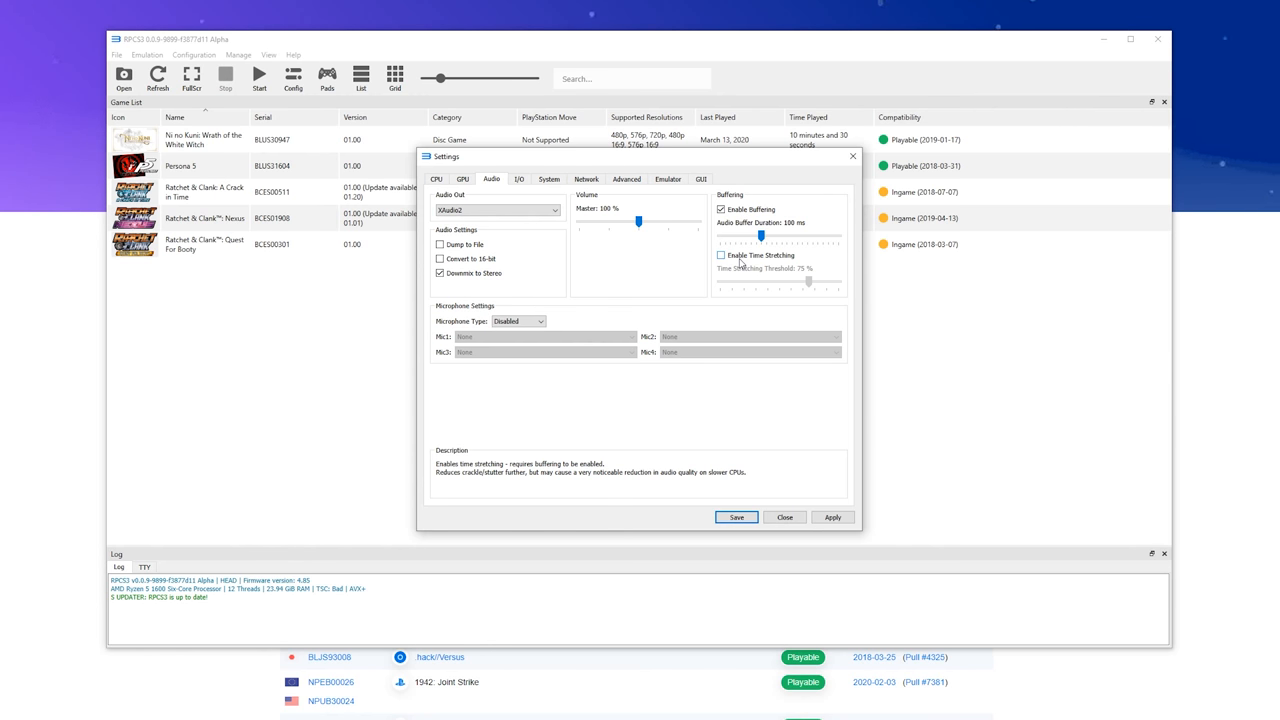
{"action": "left_click", "coordinate": [516, 320]}
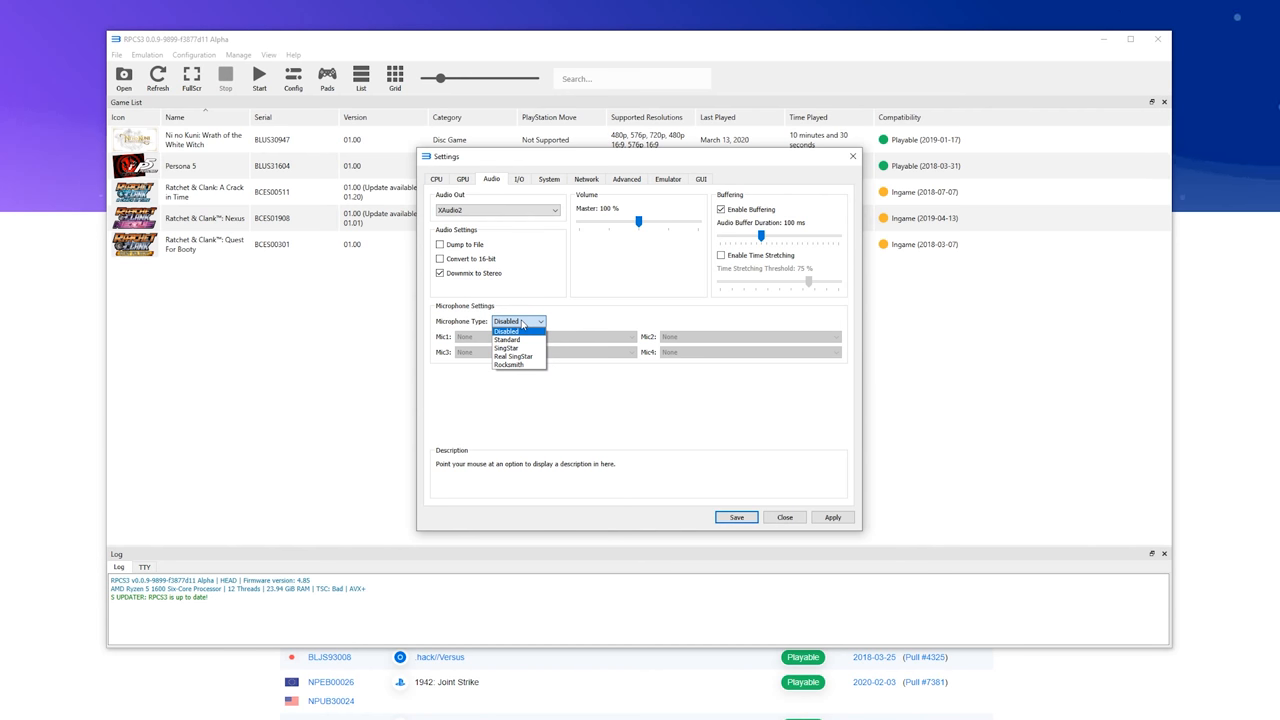
{"action": "left_click", "coordinate": [520, 180]}
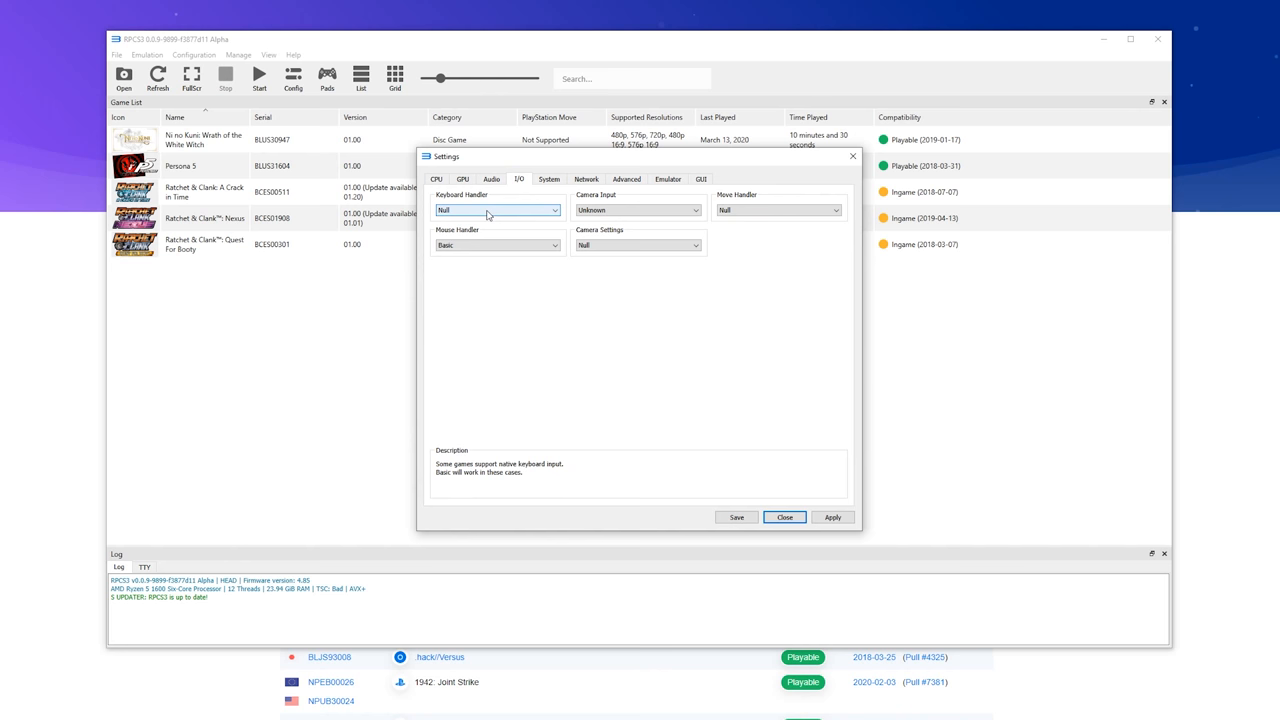
Step: Set Keyboard Handler to Basic, leaving Move Handler Null and Camera Input Unknown
{"action": "left_click", "coordinate": [496, 210]}
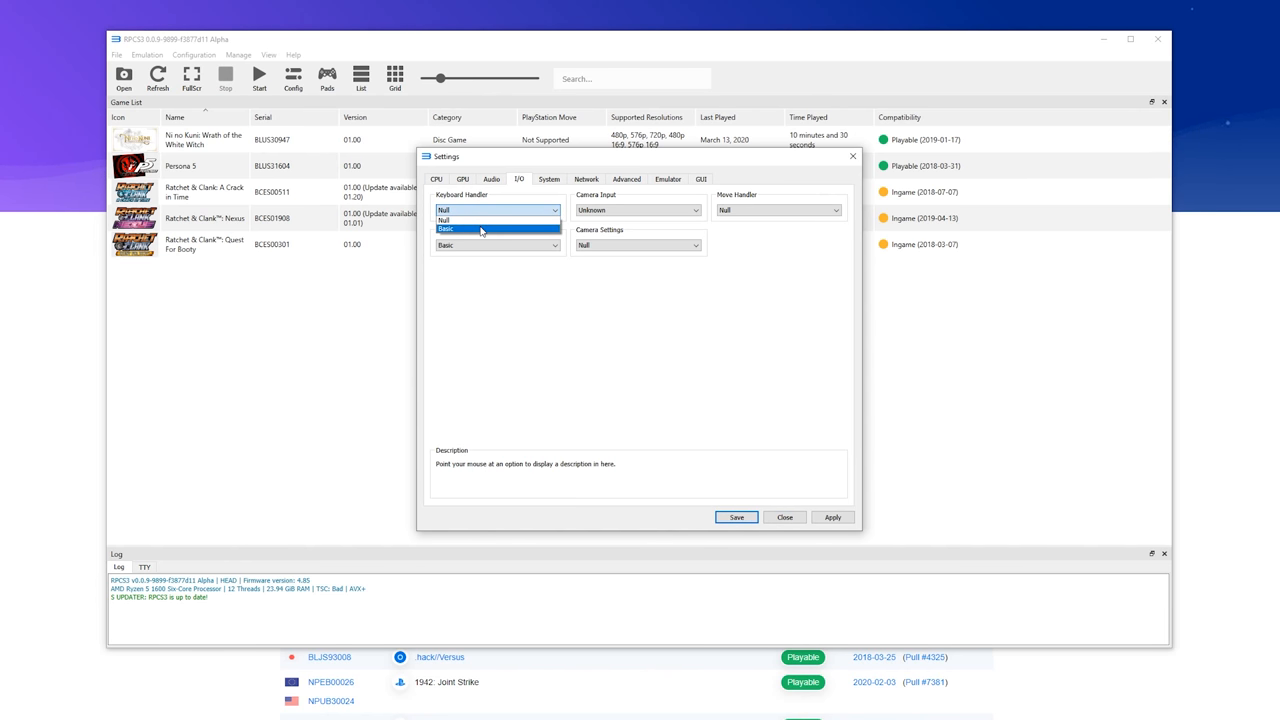
{"action": "mouse_move", "coordinate": [472, 218]}
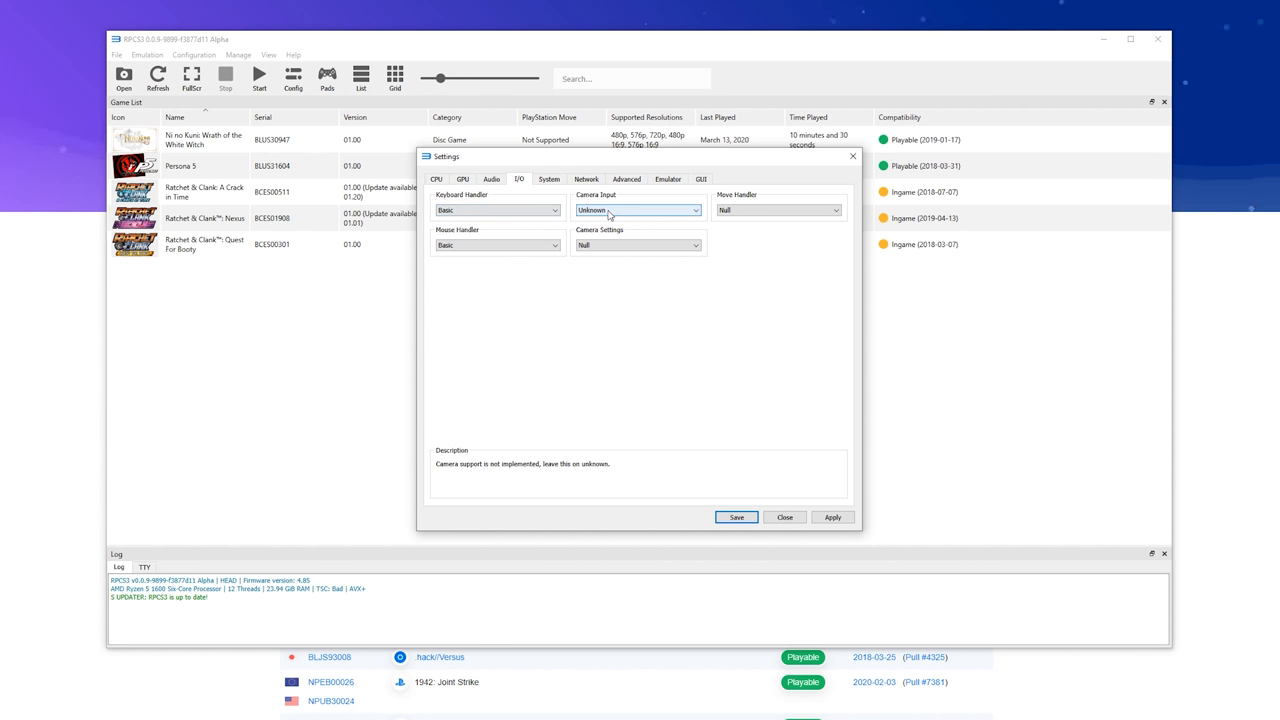
{"action": "mouse_move", "coordinate": [778, 210]}
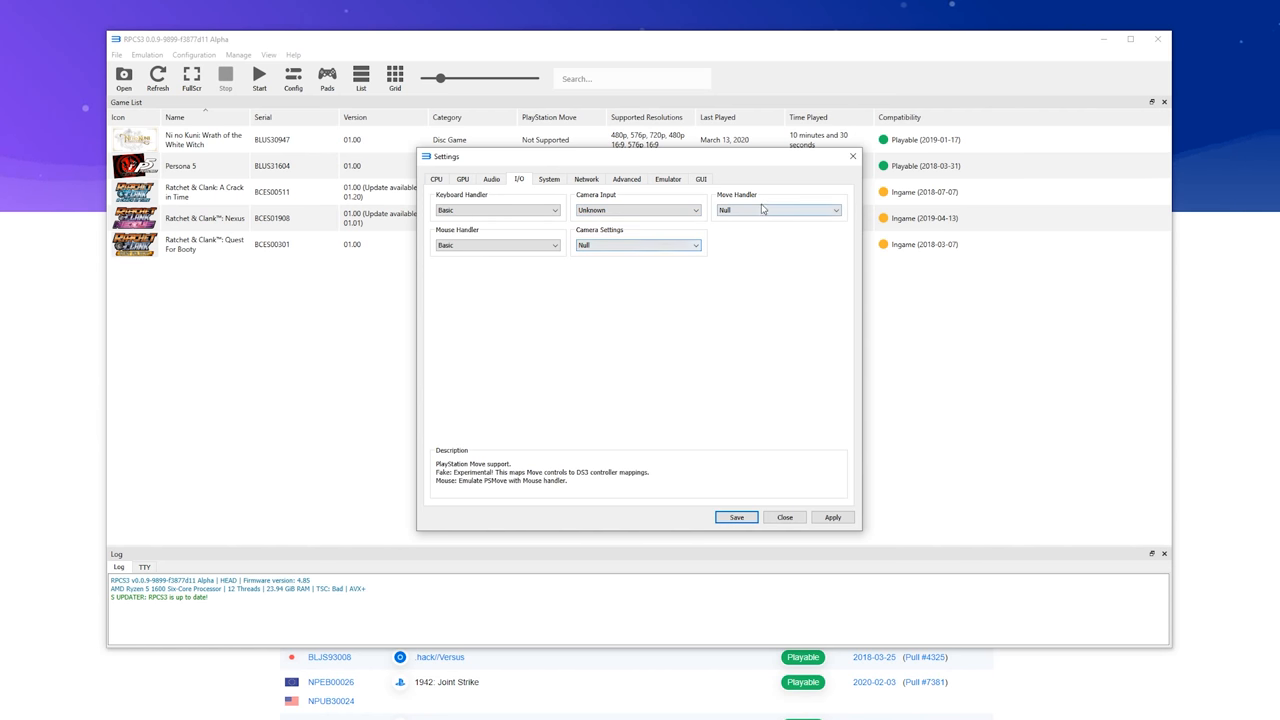
{"action": "left_click", "coordinate": [778, 210]}
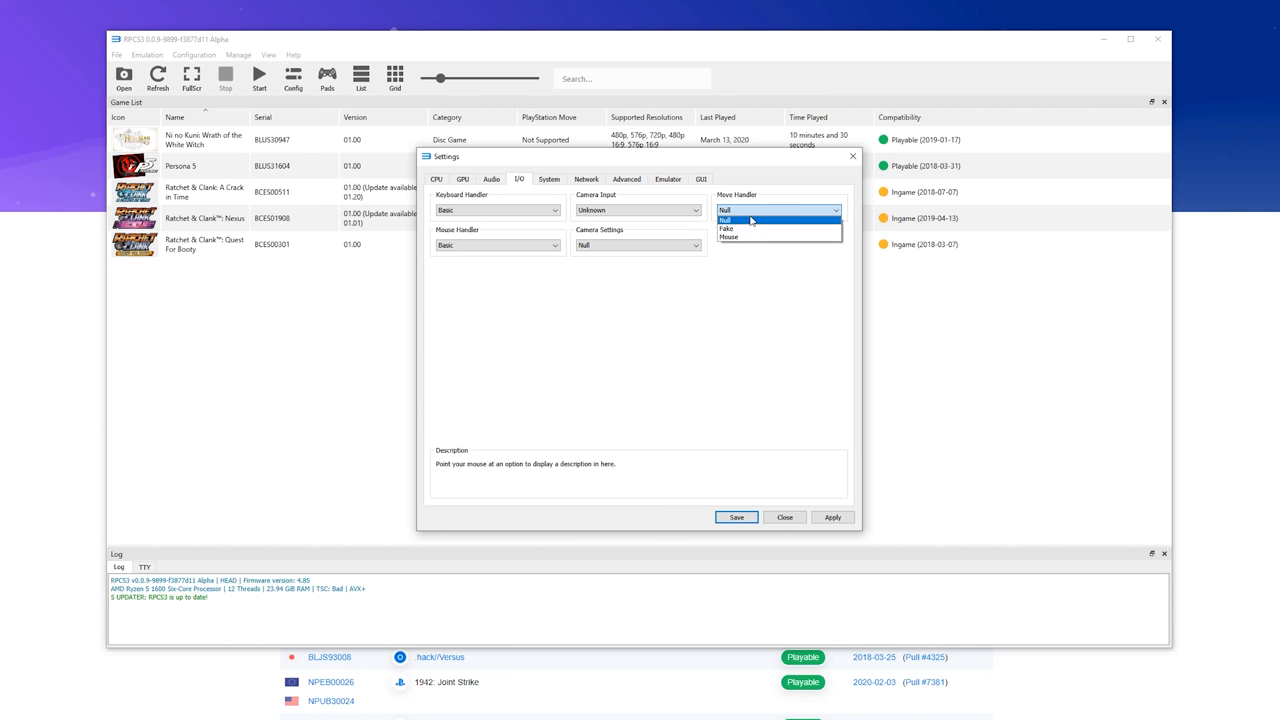
{"action": "left_click", "coordinate": [636, 210]}
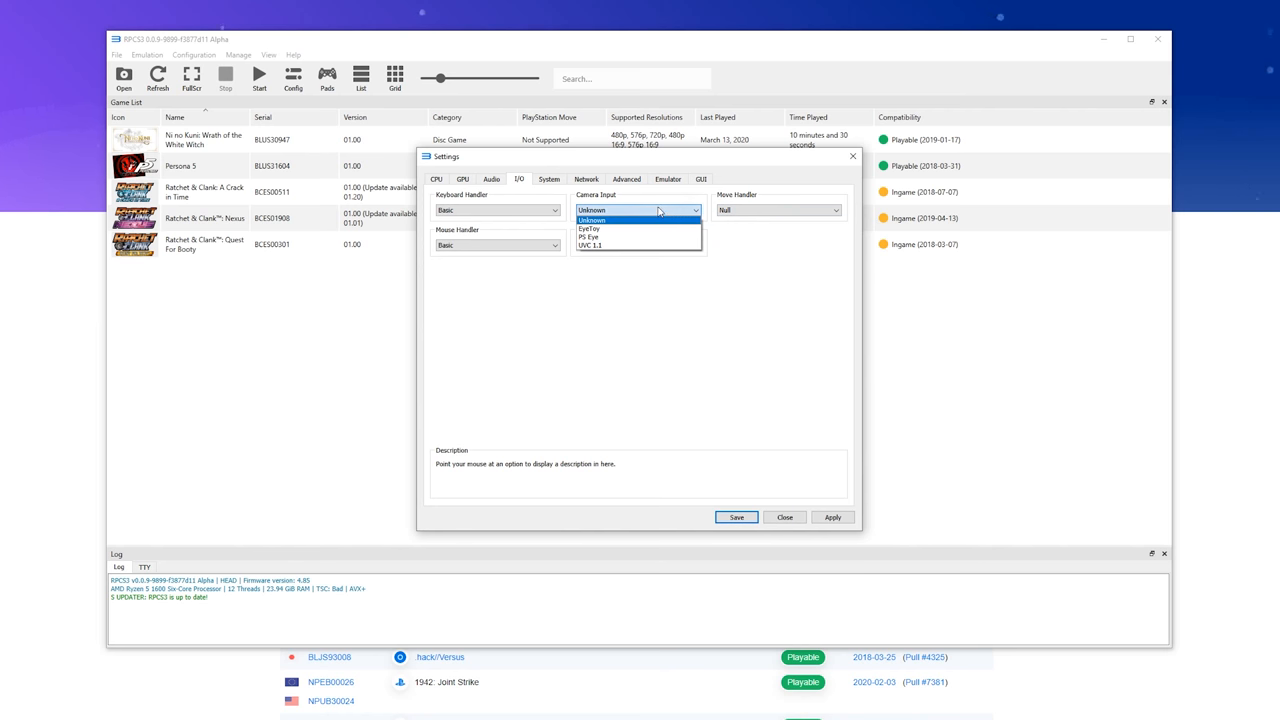
{"action": "left_click", "coordinate": [638, 244]}
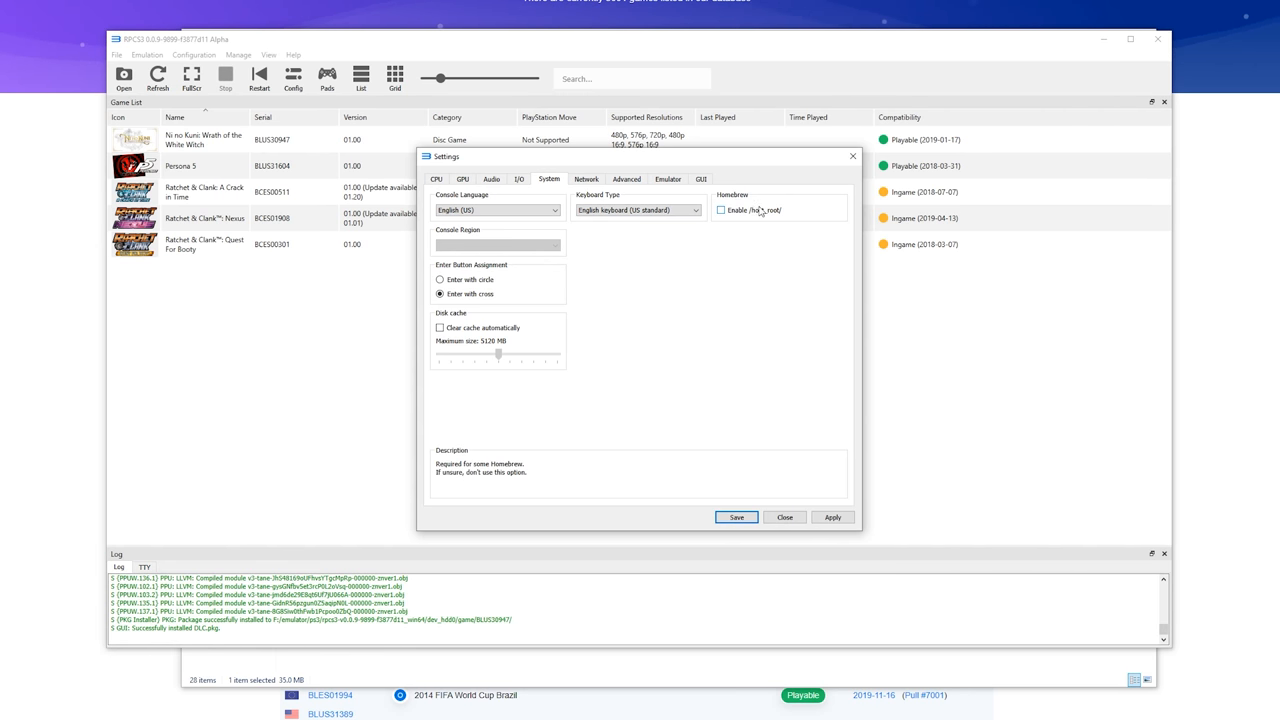
{"action": "mouse_move", "coordinate": [708, 248]}
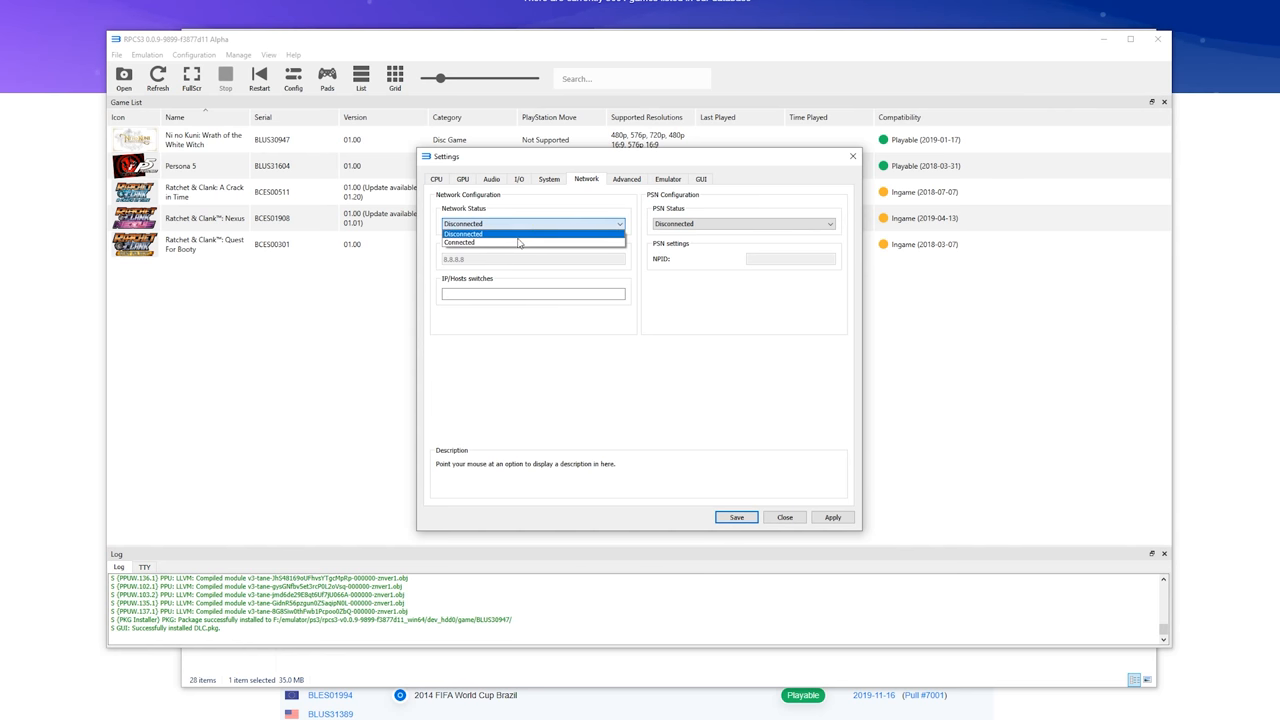
Step: Try Connected and Simulated statuses, then leave Network Status and PSN Status both Disconnected
{"action": "left_click", "coordinate": [460, 242]}
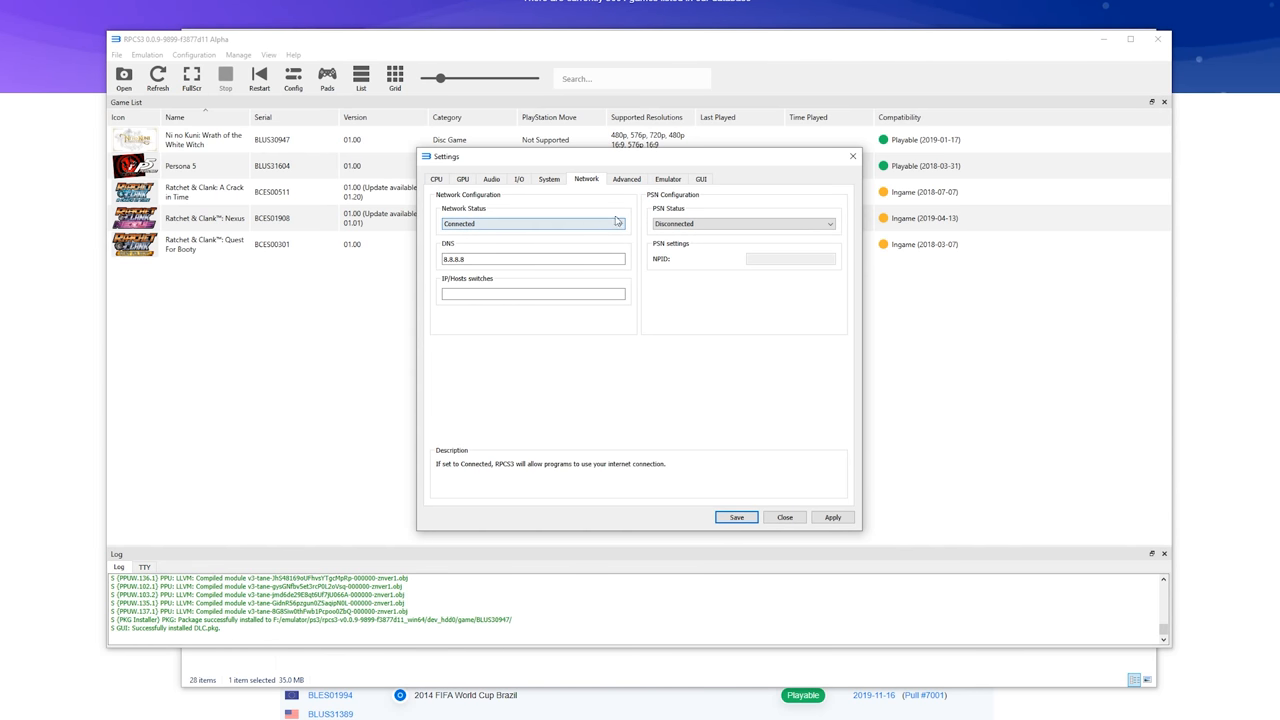
{"action": "left_click", "coordinate": [744, 224]}
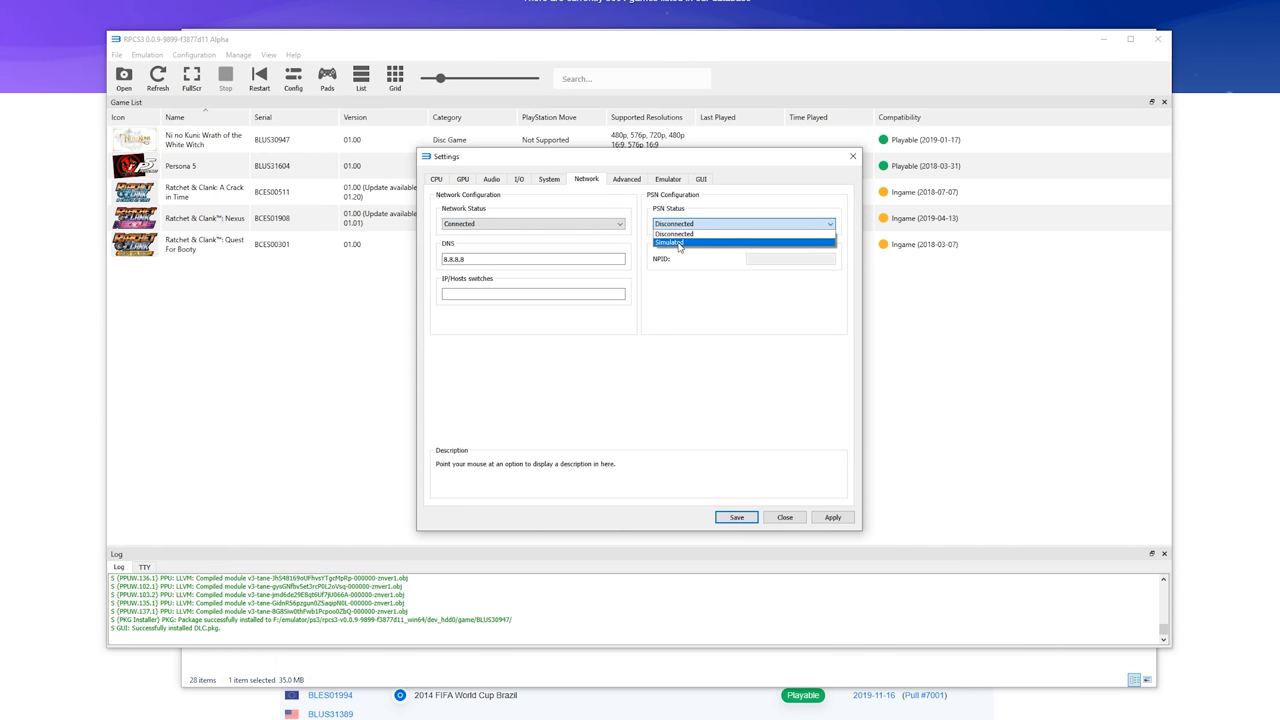
{"action": "left_click", "coordinate": [670, 244]}
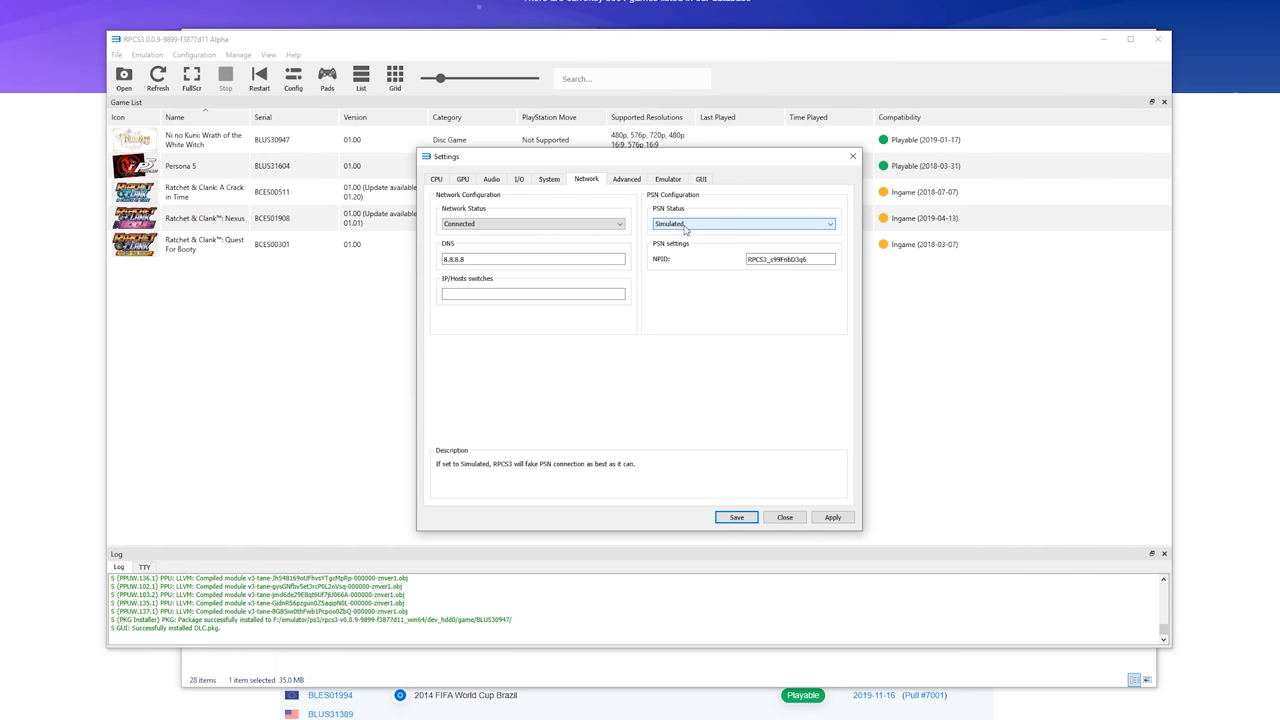
{"action": "left_click", "coordinate": [744, 224]}
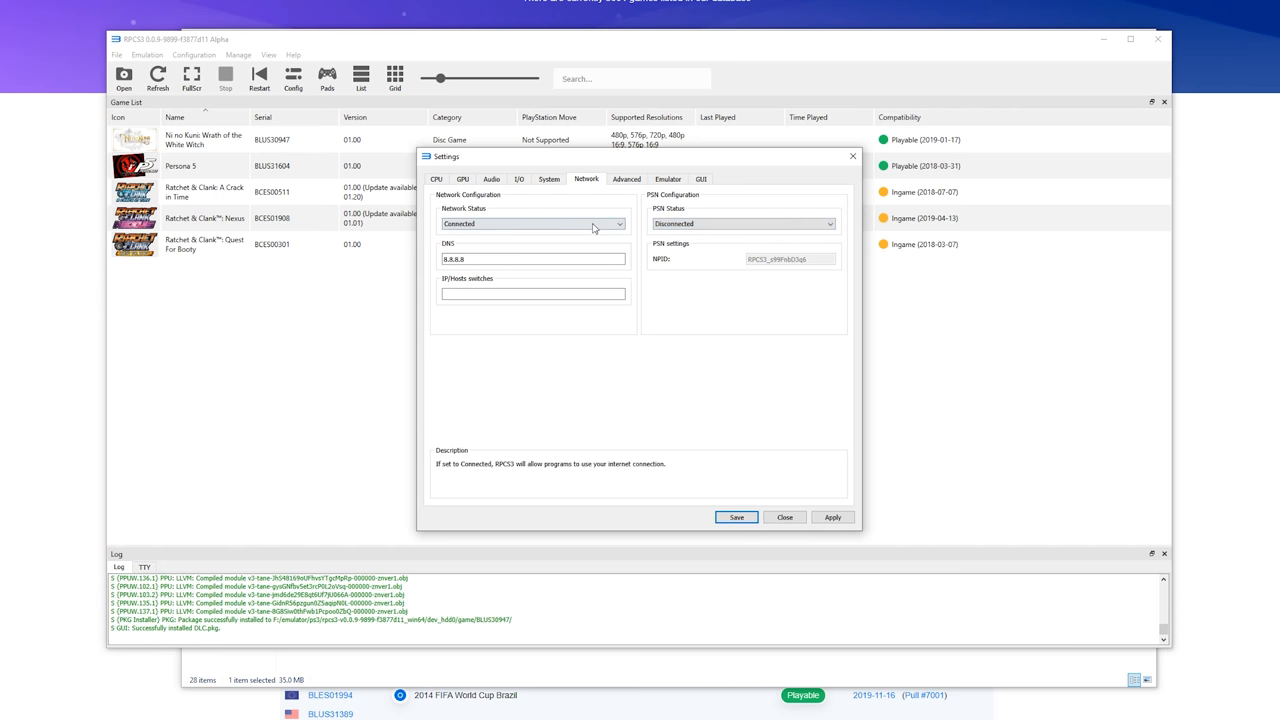
{"action": "left_click", "coordinate": [532, 224]}
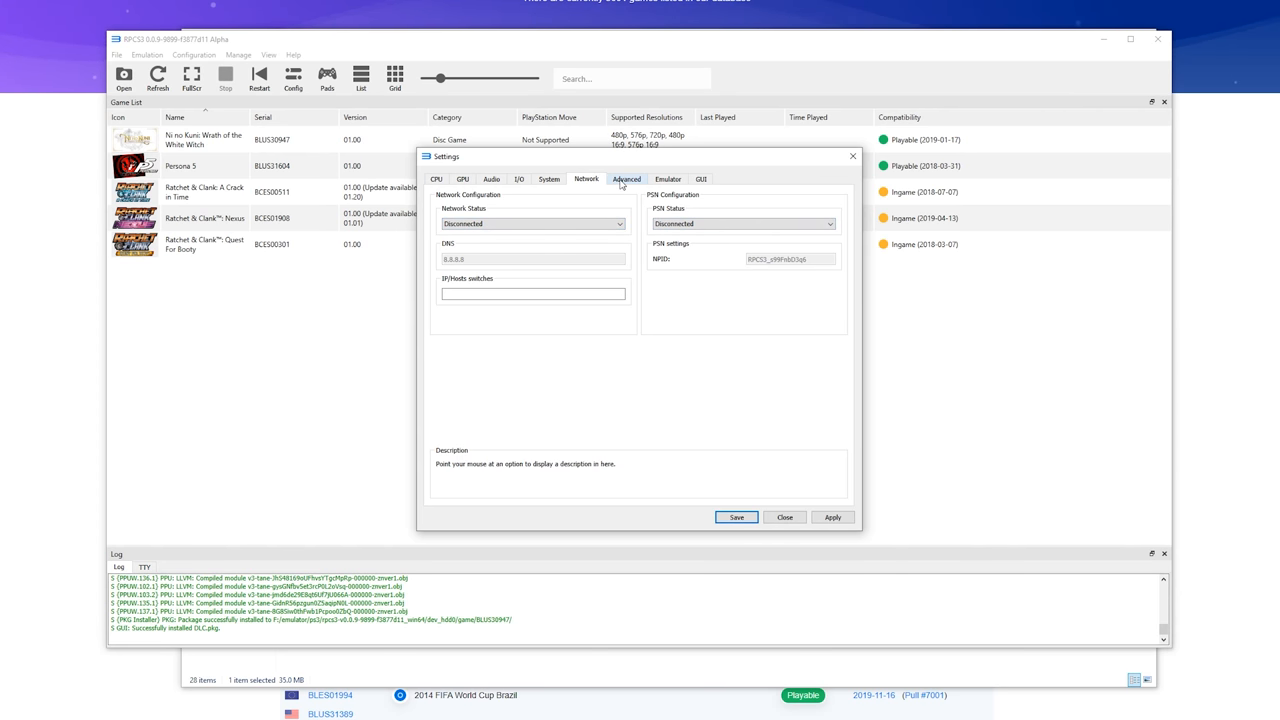
{"action": "left_click", "coordinate": [626, 180]}
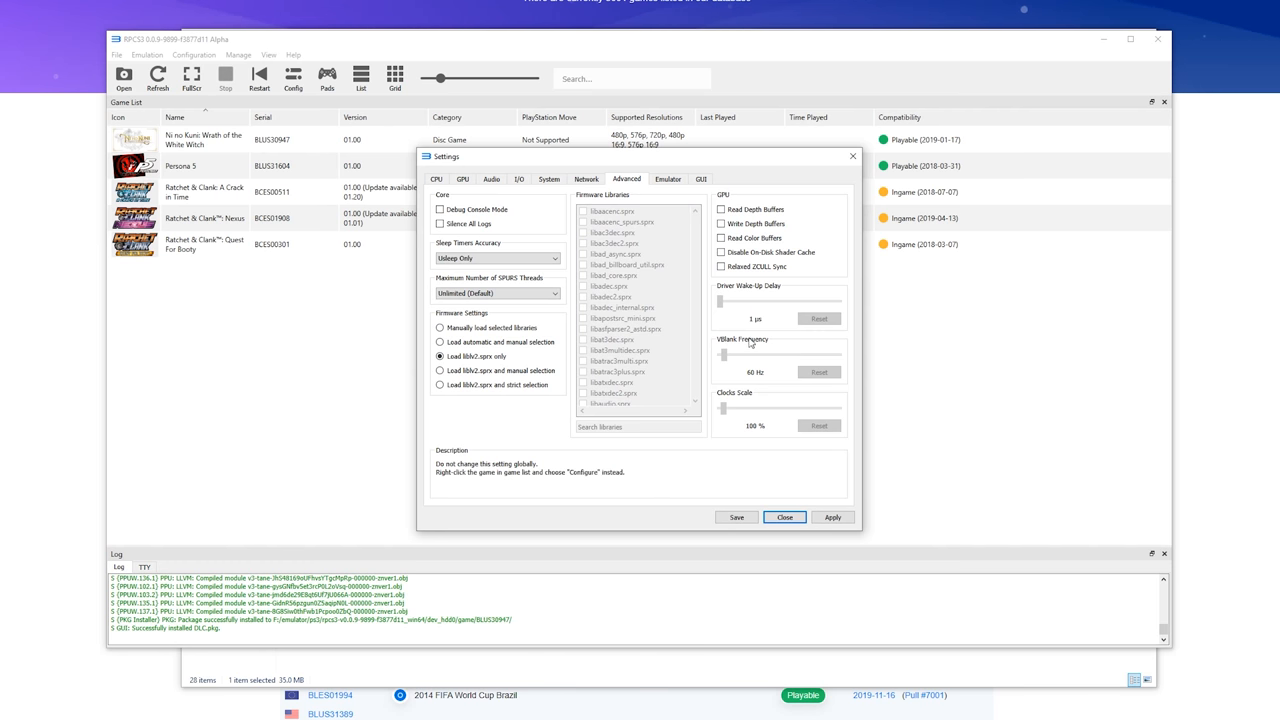
{"action": "mouse_move", "coordinate": [660, 318]}
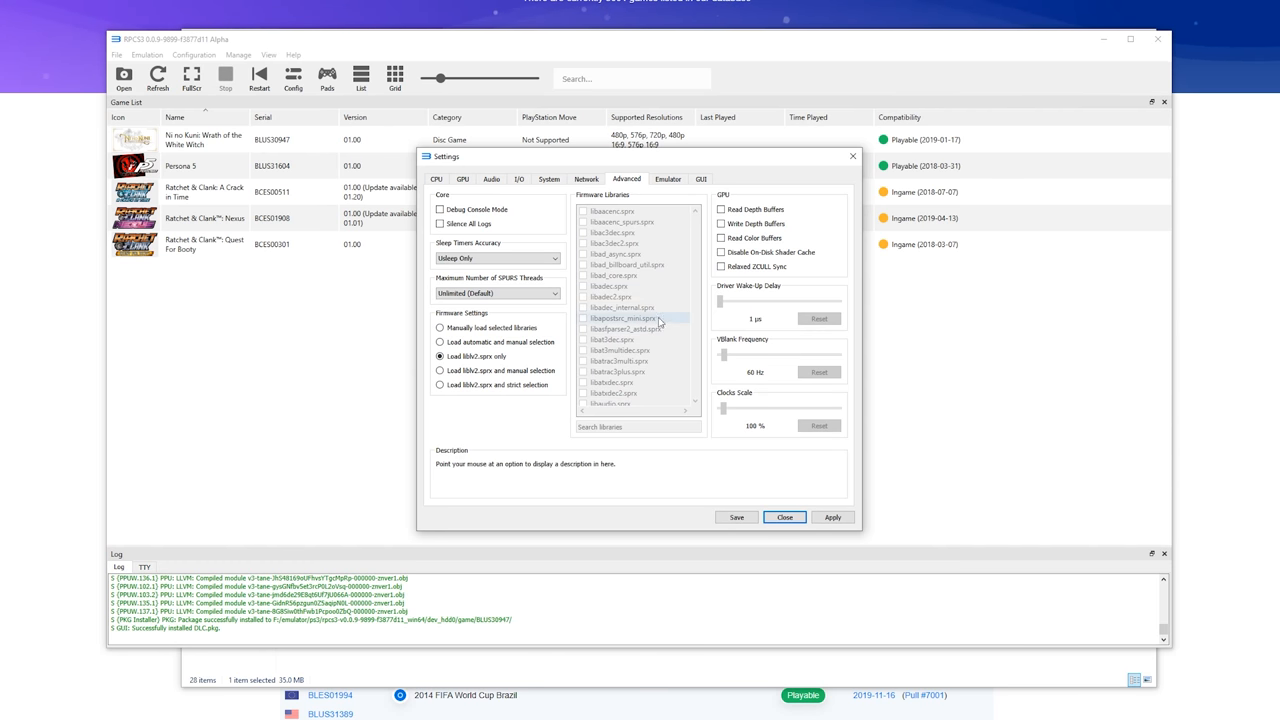
Step: Enable the performance overlay with its framerate and frametime graphs in Emulator settings
{"action": "left_click", "coordinate": [668, 178]}
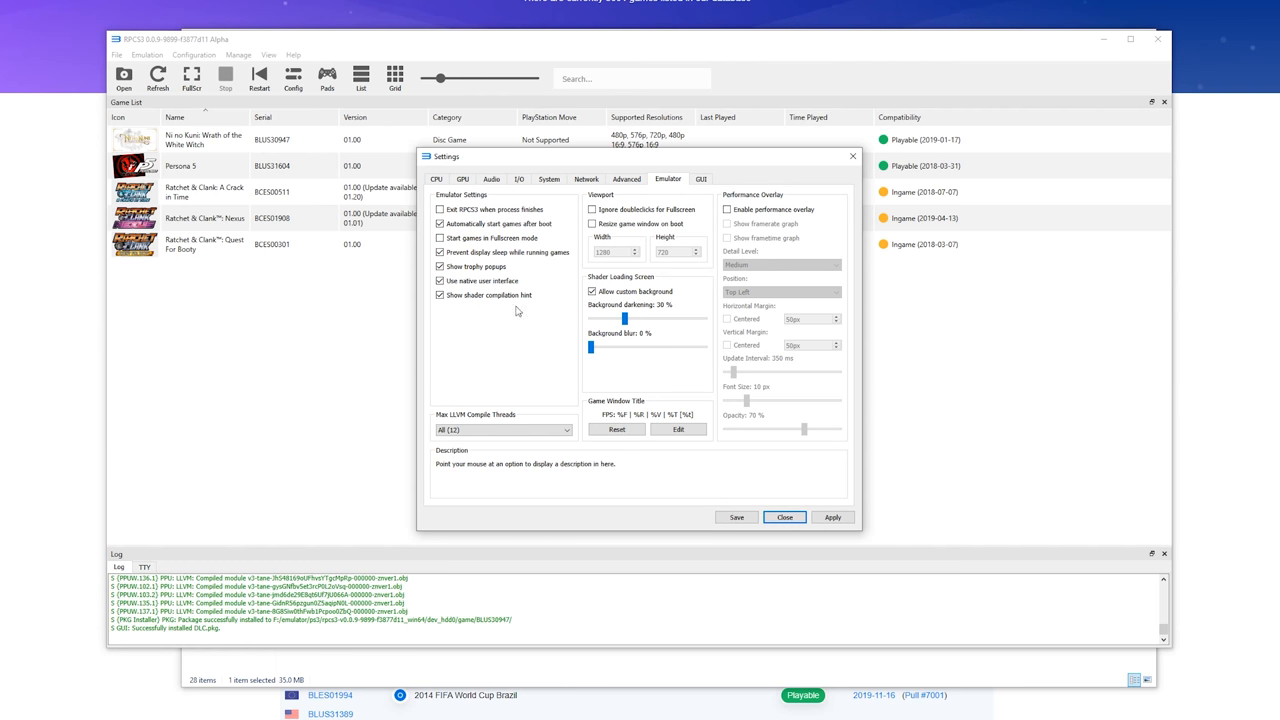
{"action": "mouse_move", "coordinate": [764, 210]}
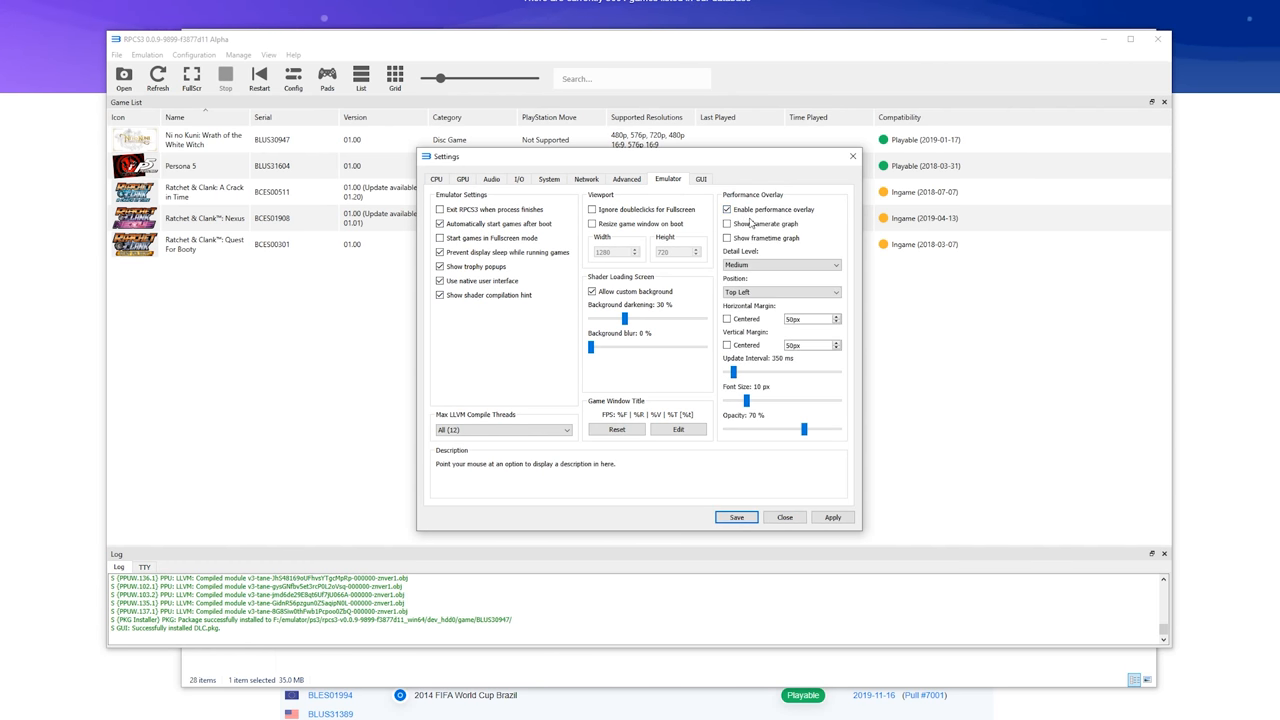
{"action": "left_click", "coordinate": [780, 264]}
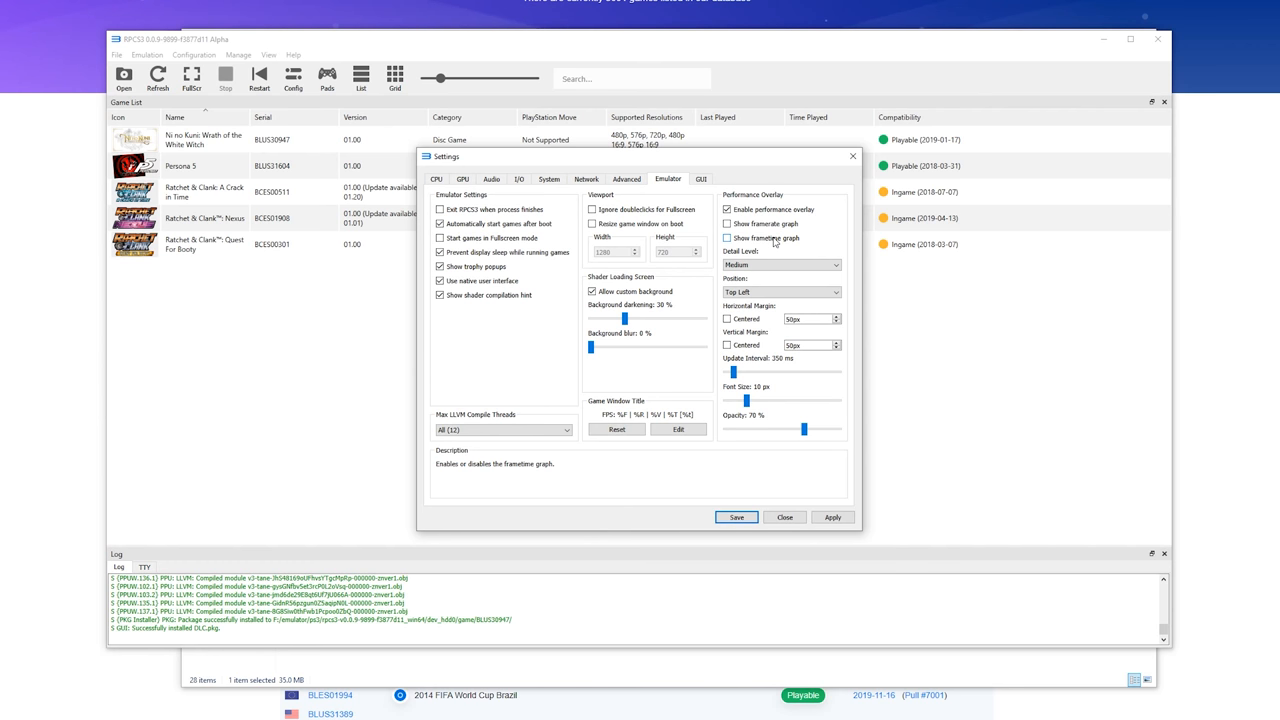
{"action": "mouse_move", "coordinate": [776, 240]}
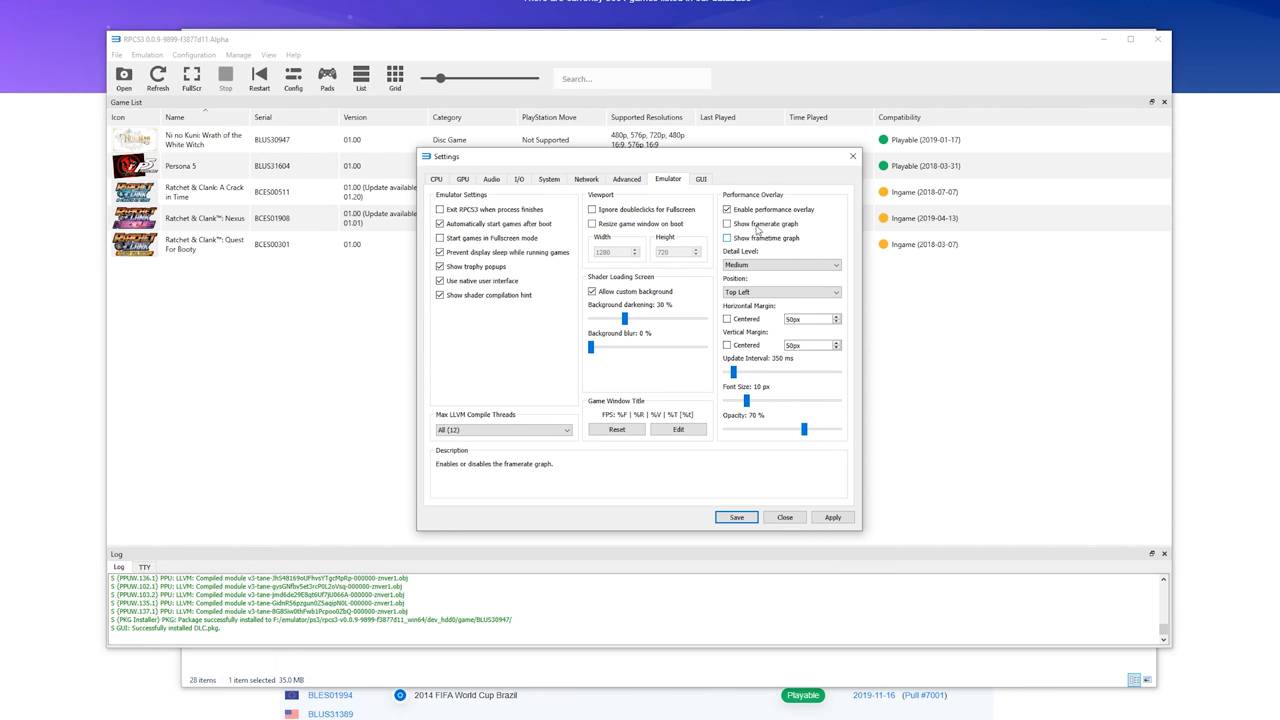
{"action": "left_click", "coordinate": [700, 180]}
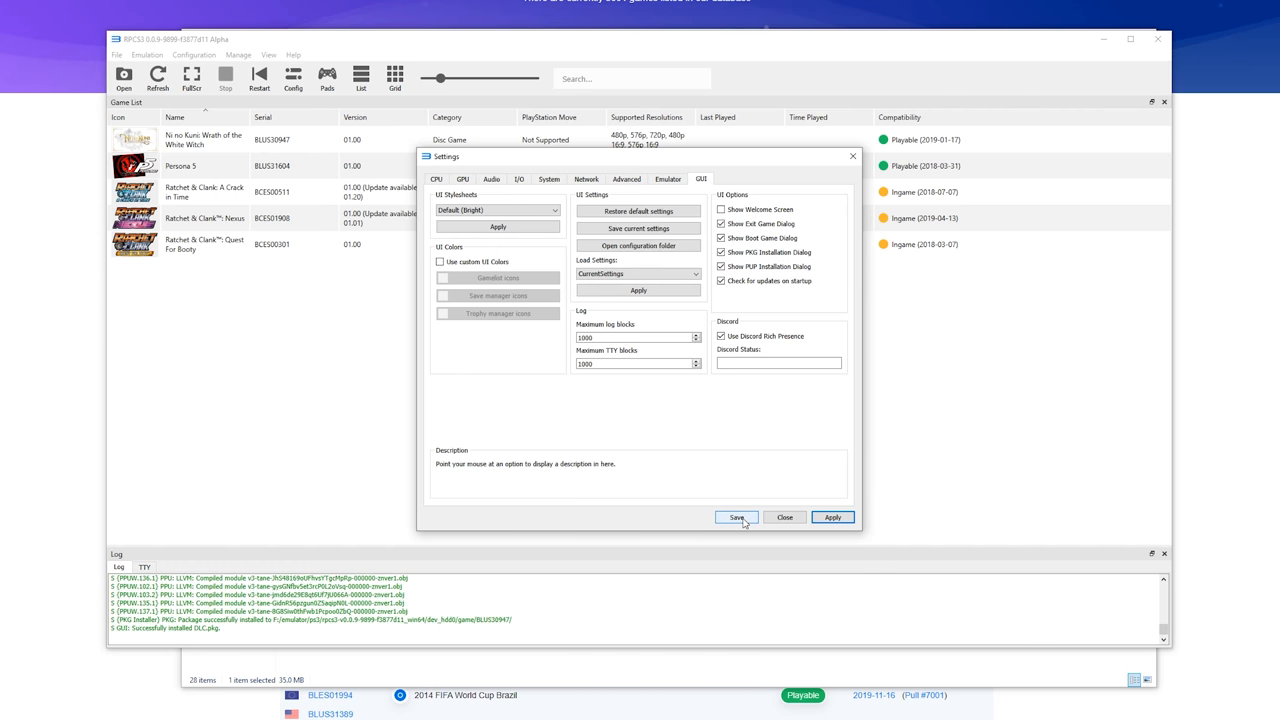
Step: Save the global settings and bring up the game options for Ni no Kuni
{"action": "left_click", "coordinate": [736, 516]}
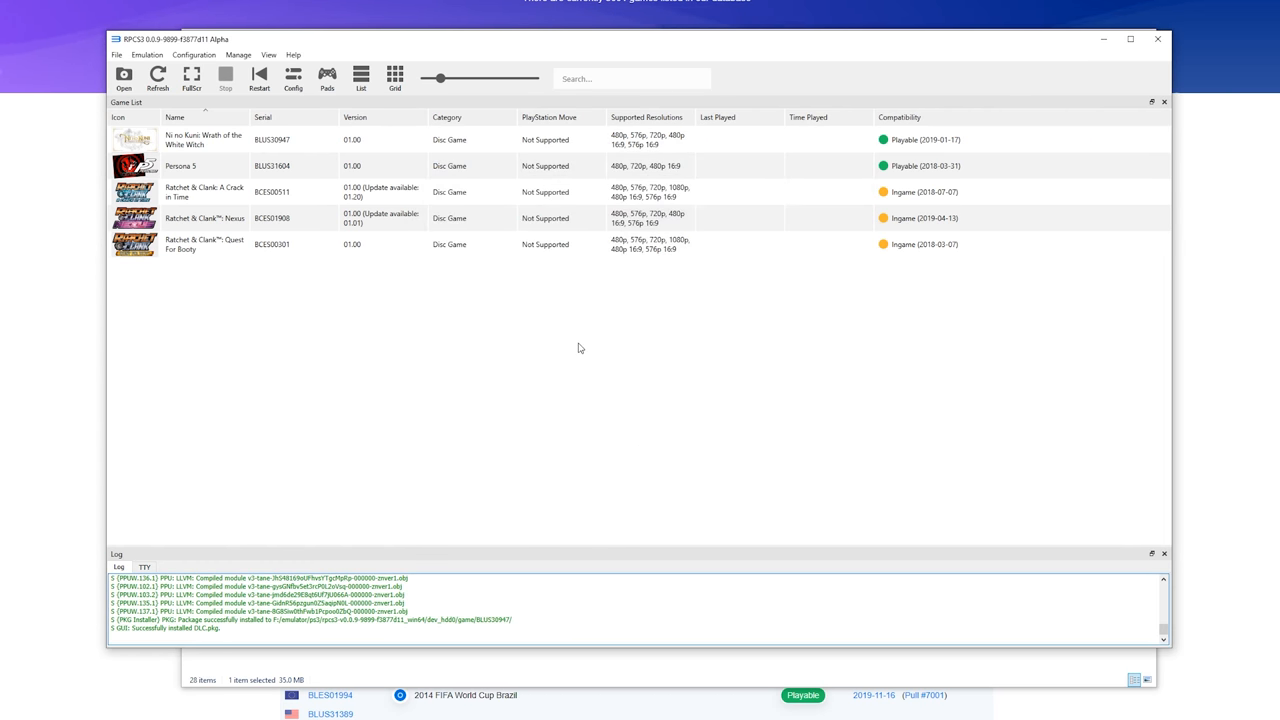
{"action": "mouse_move", "coordinate": [236, 162]}
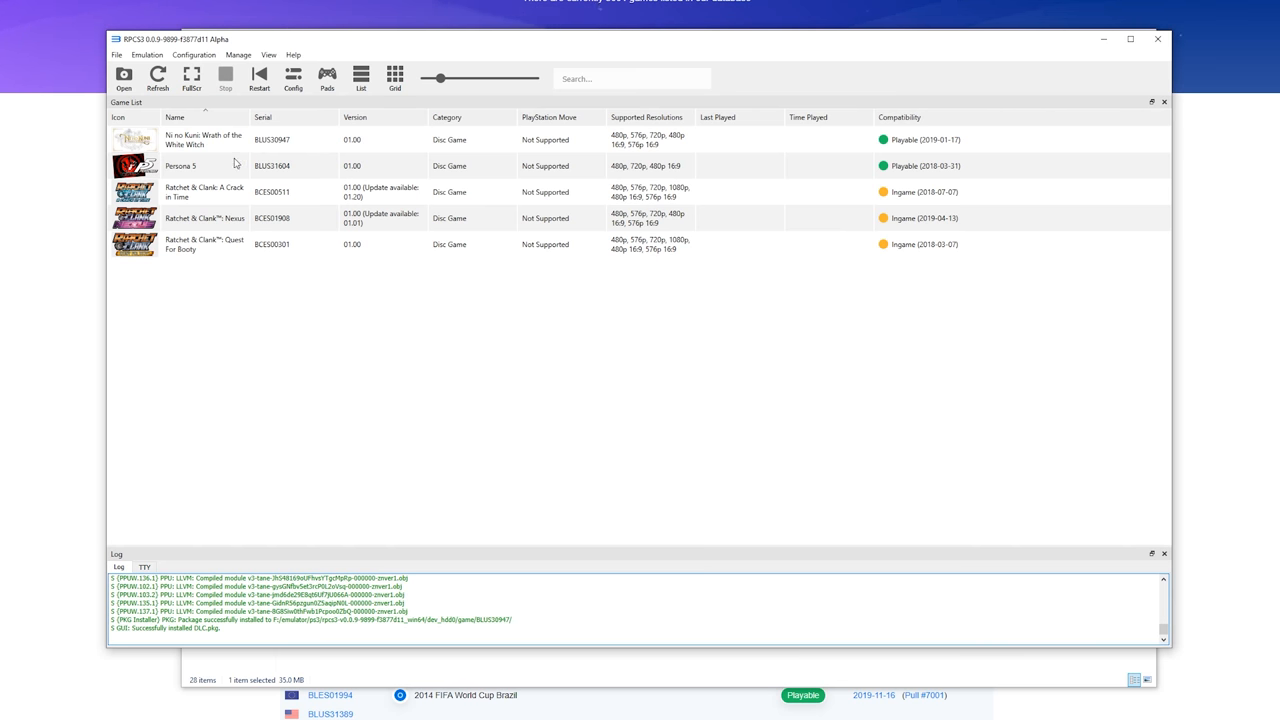
{"action": "right_click", "coordinate": [204, 140]}
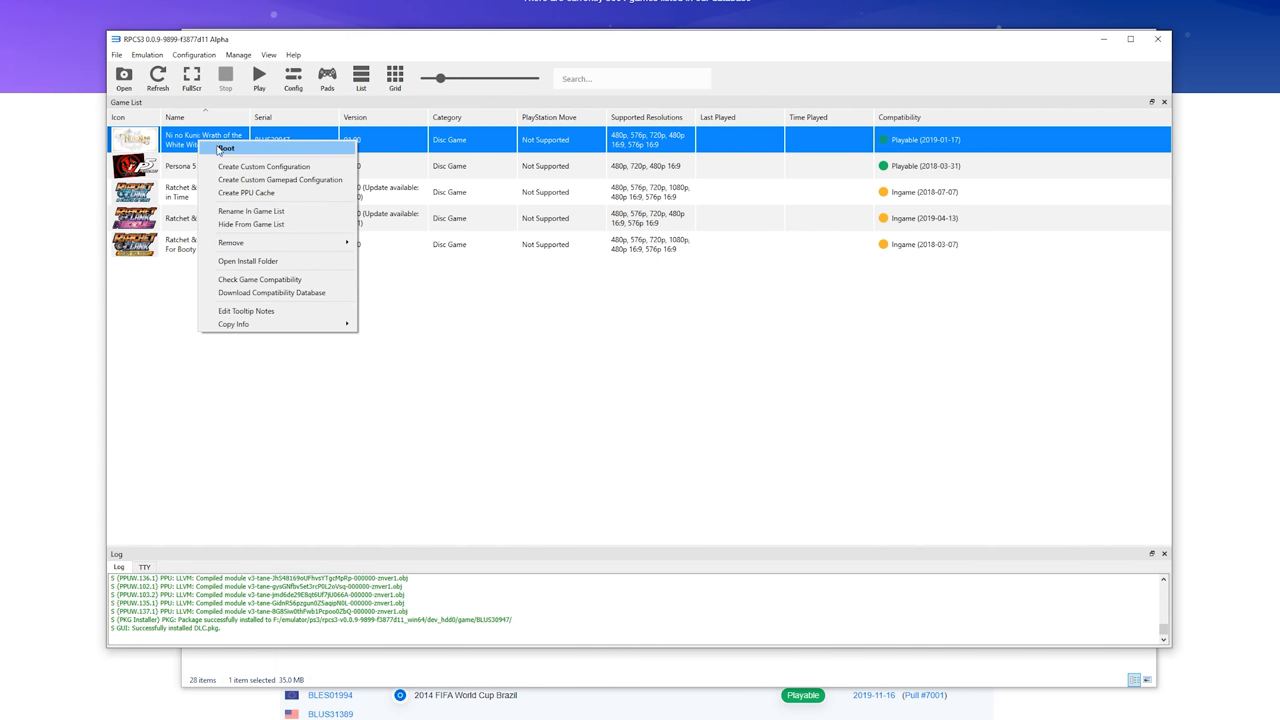
{"action": "mouse_move", "coordinate": [264, 166]}
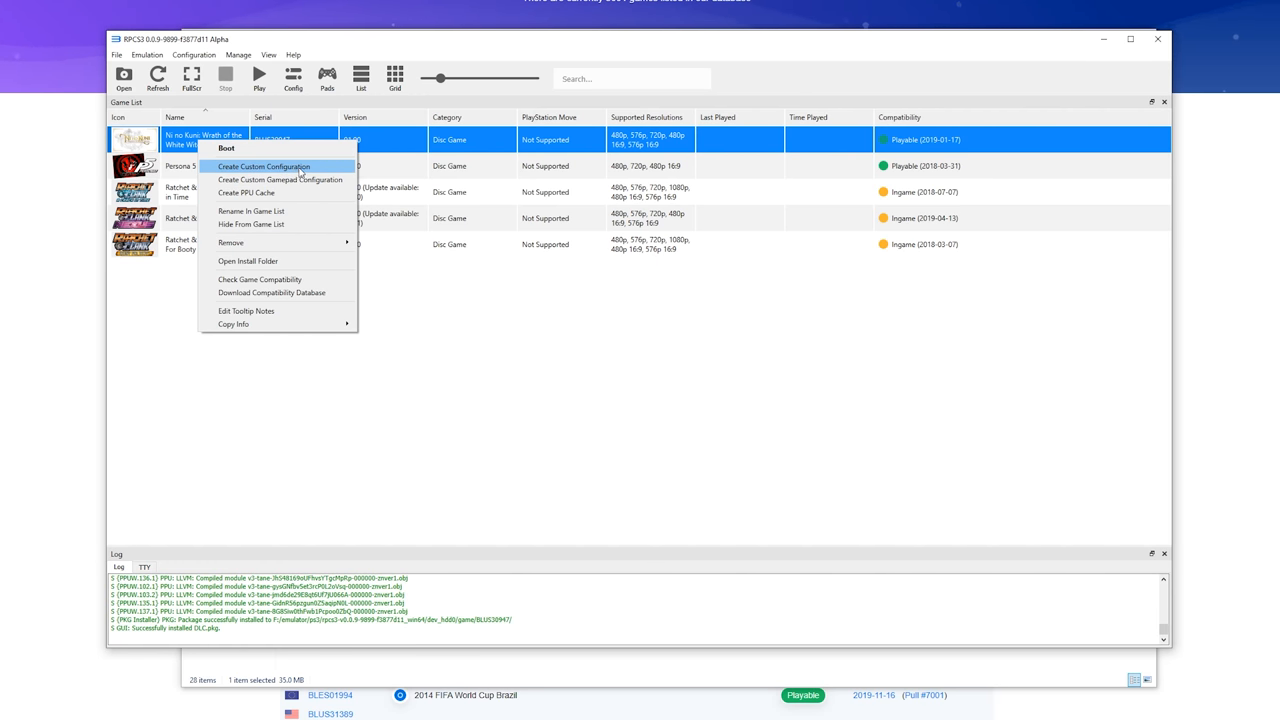
Step: Create a custom configuration for Ni no Kuni Wrath of the White Witch
{"action": "left_click", "coordinate": [264, 166]}
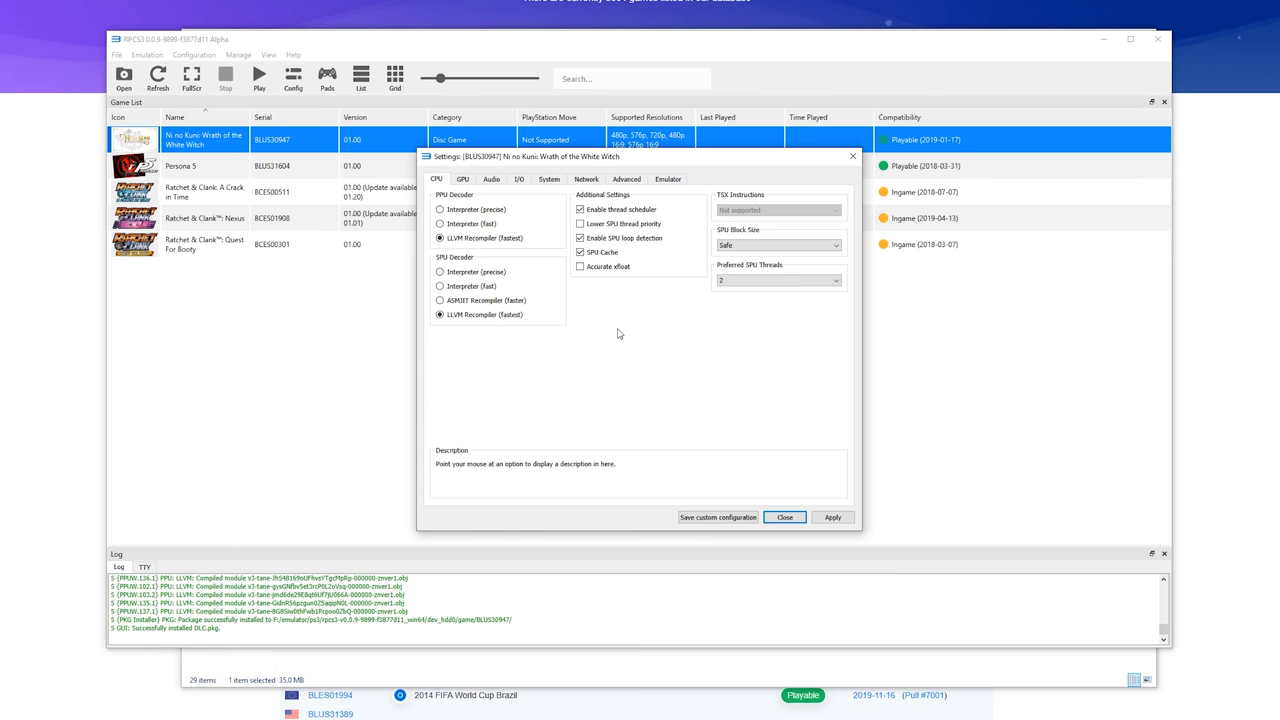
{"action": "mouse_move", "coordinate": [604, 300]}
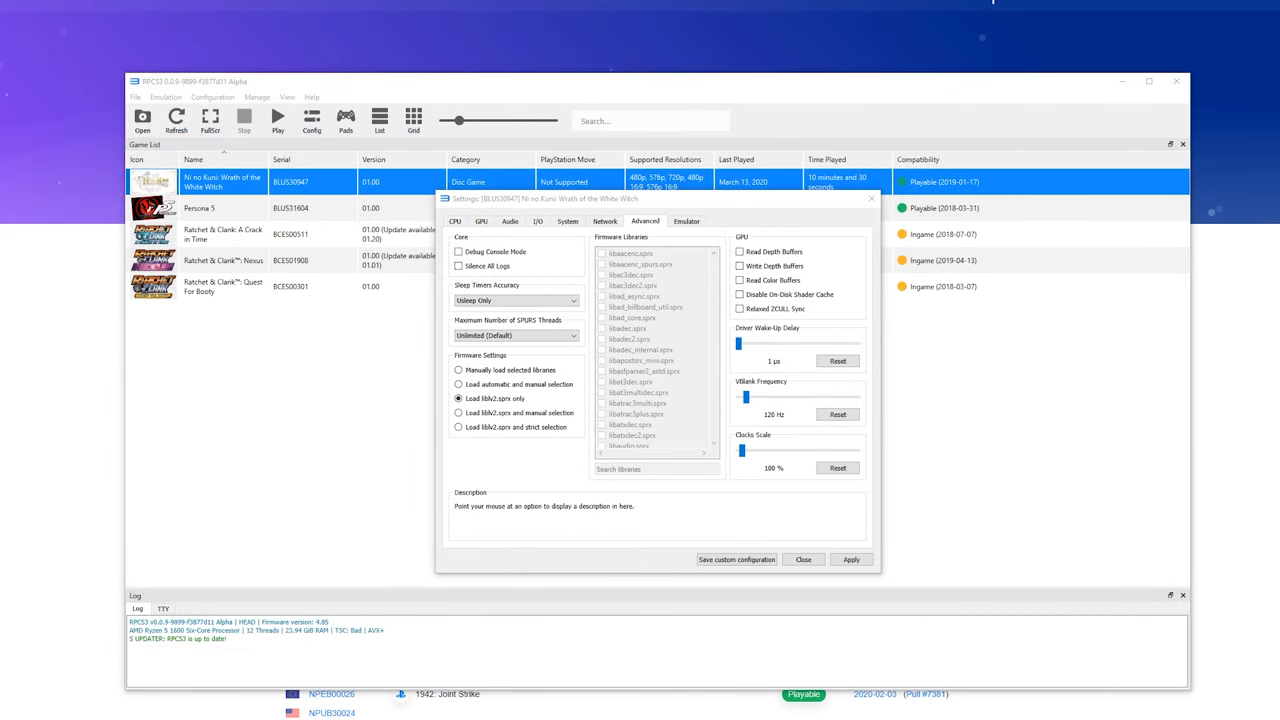
{"action": "mouse_move", "coordinate": [540, 476]}
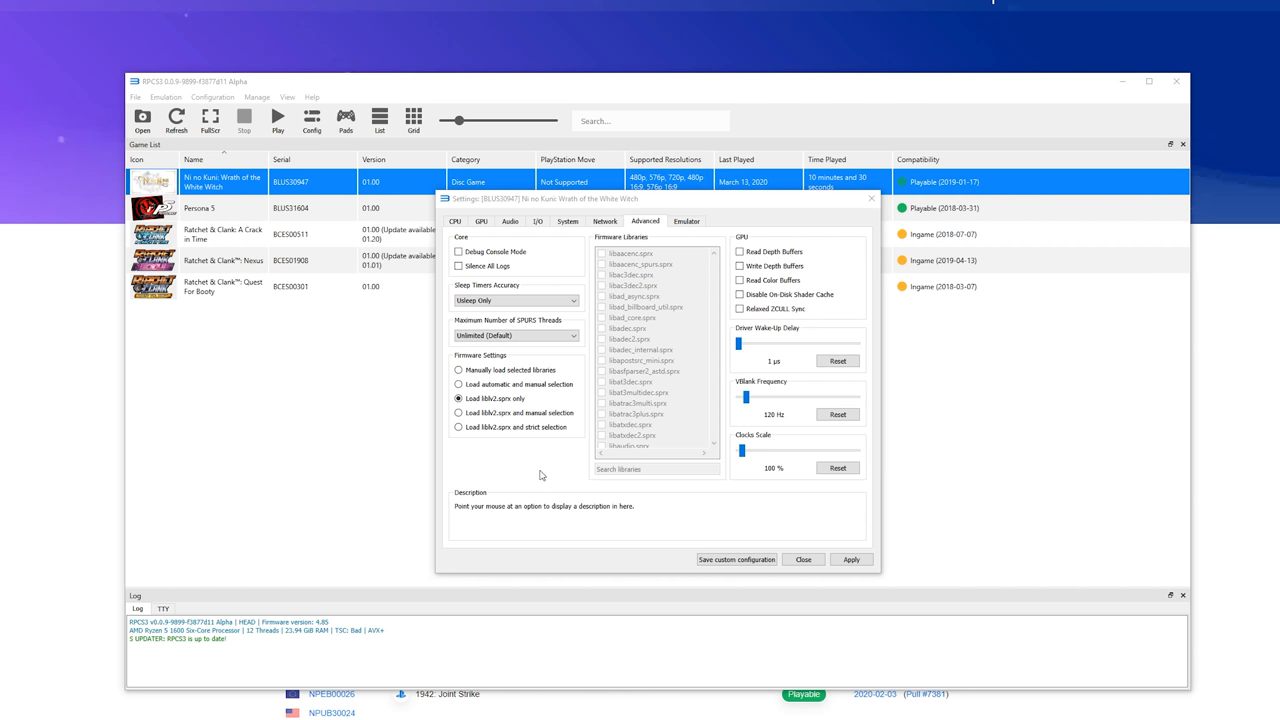
{"action": "mouse_move", "coordinate": [556, 472]}
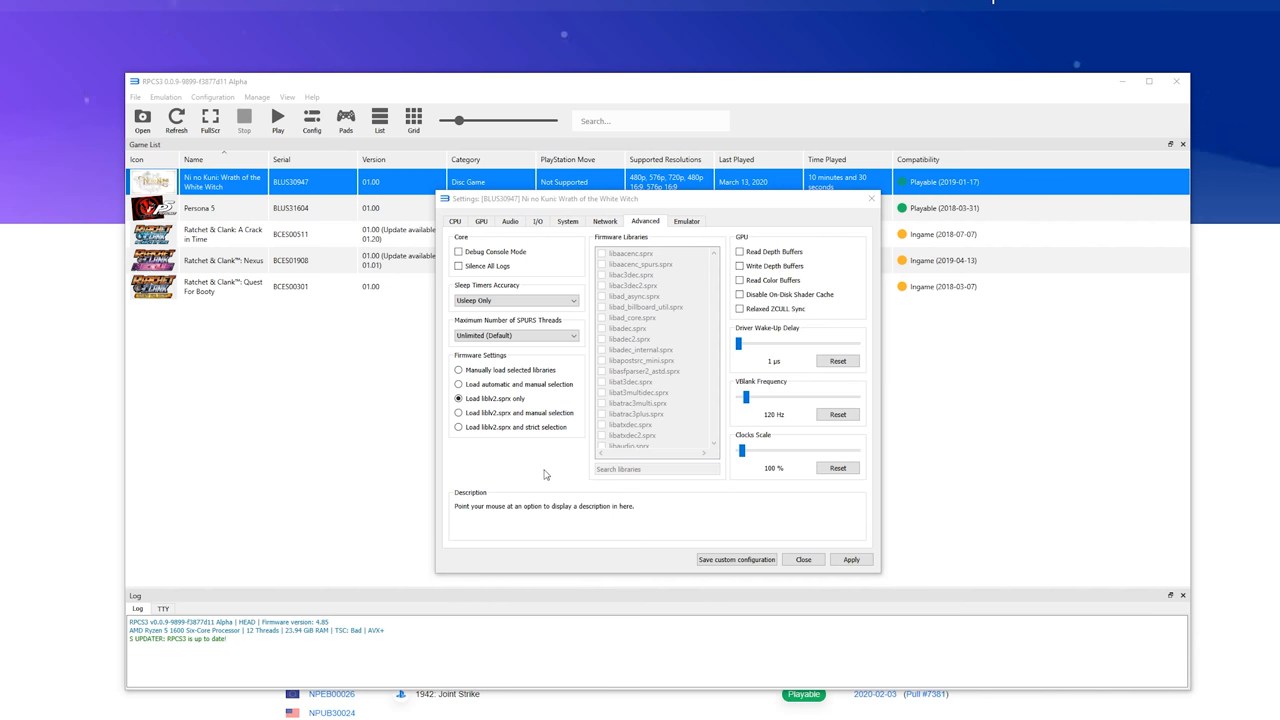
{"action": "mouse_move", "coordinate": [500, 284]}
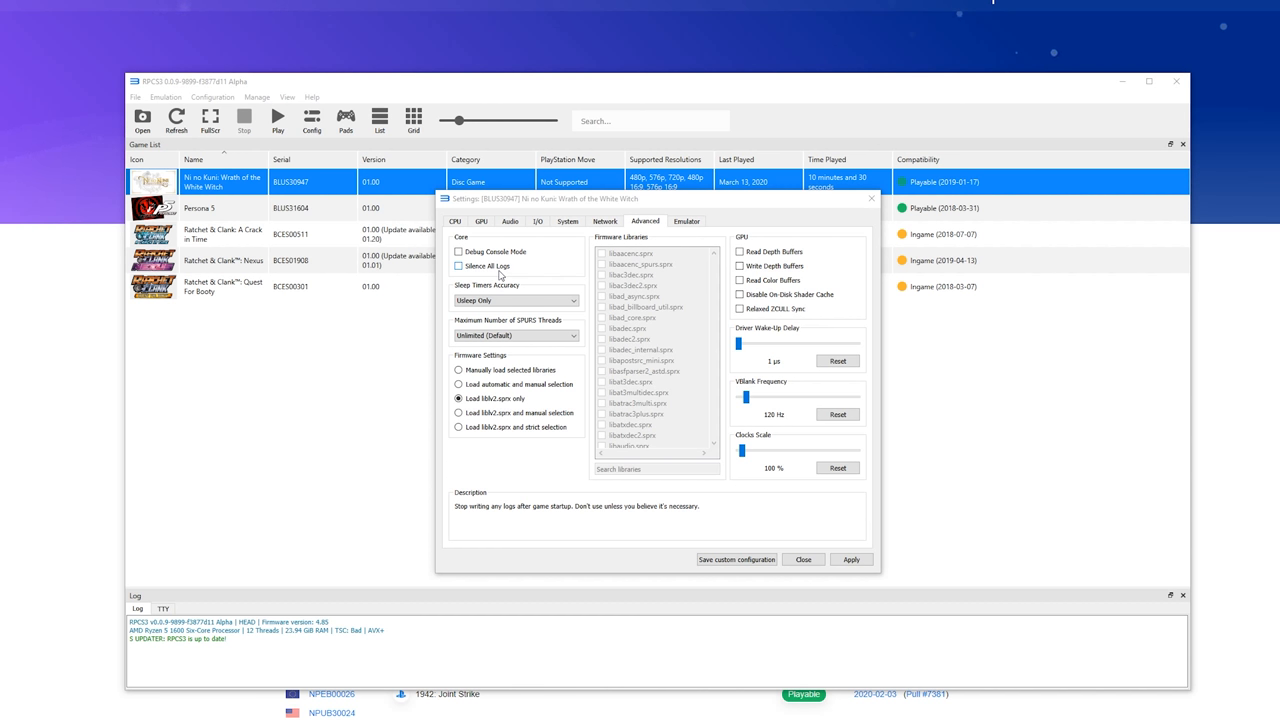
{"action": "mouse_move", "coordinate": [780, 320]}
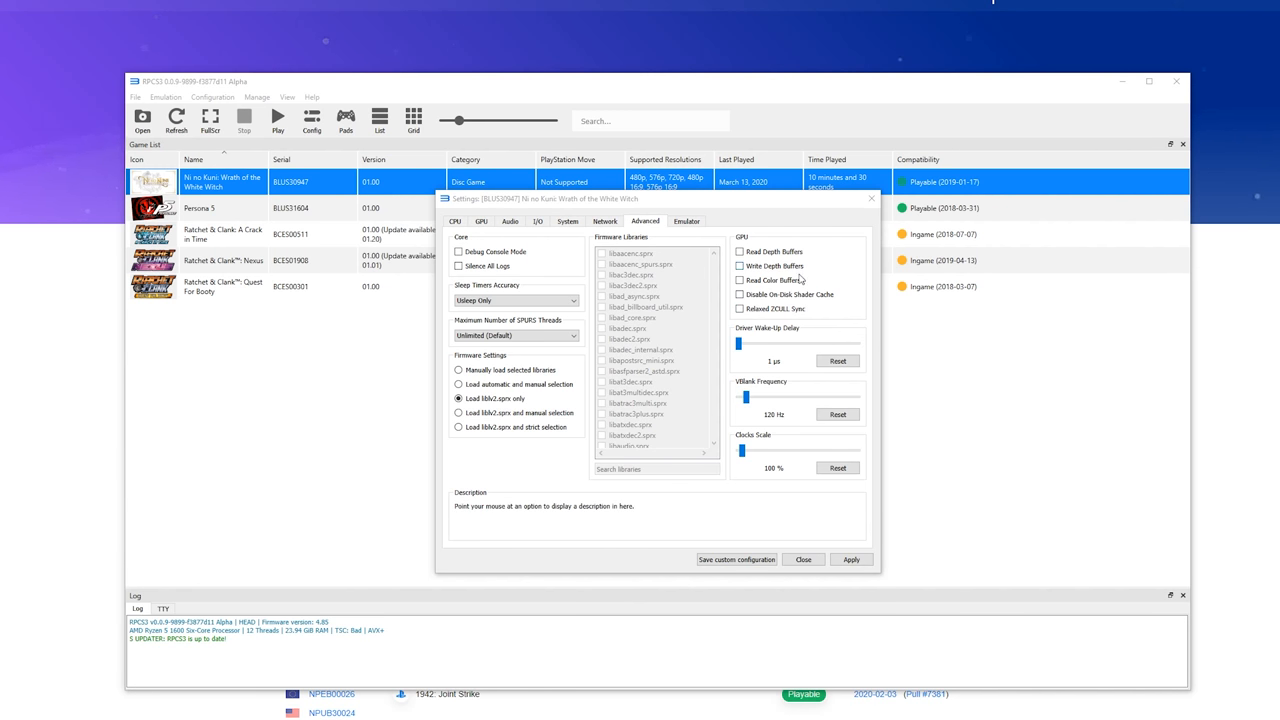
{"action": "mouse_move", "coordinate": [768, 328]}
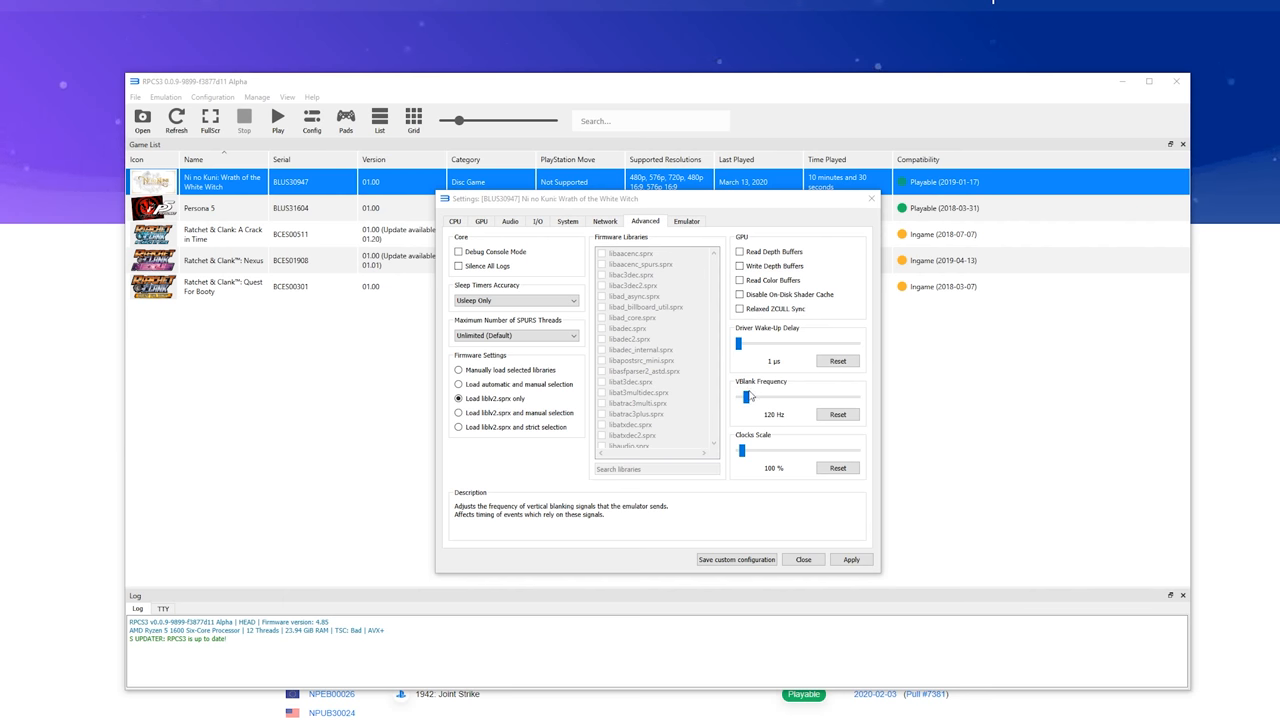
Step: Adjust the VBlank Frequency slider, save the custom configuration, and go to Pads
{"action": "left_click_drag", "start_coordinate": [752, 396], "coordinate": [744, 396]}
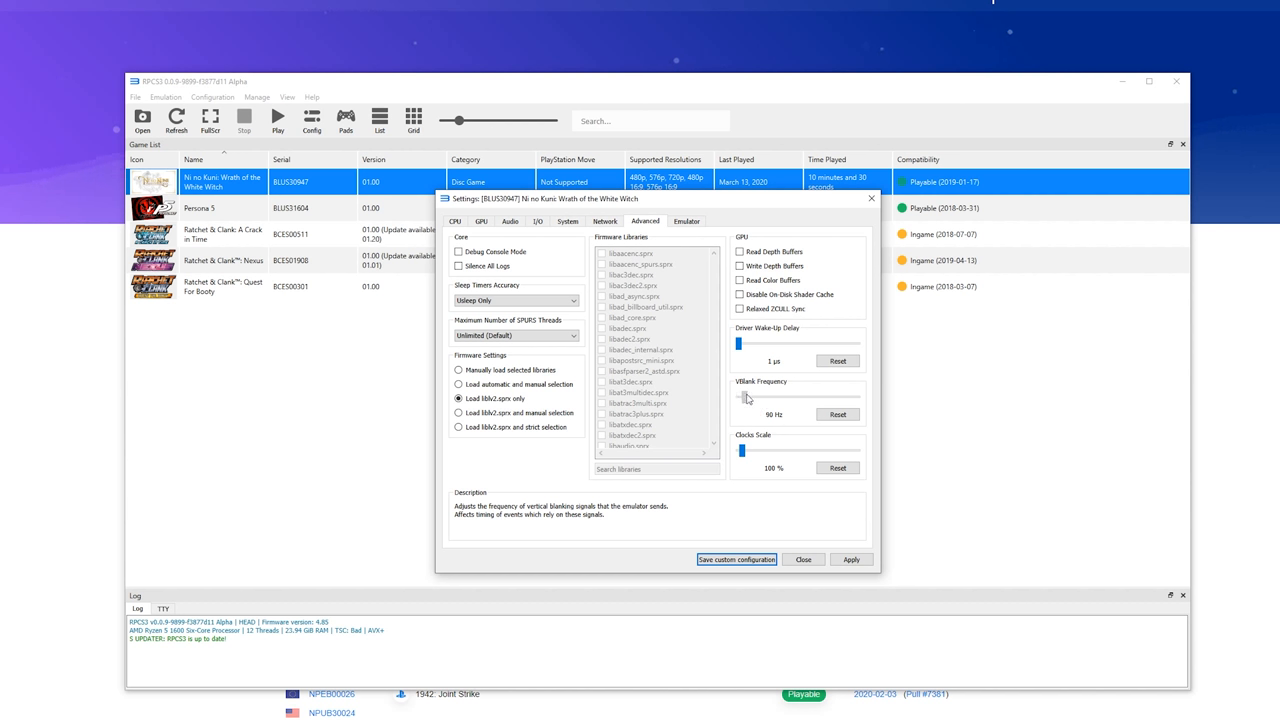
{"action": "left_click_drag", "start_coordinate": [738, 398], "coordinate": [746, 398]}
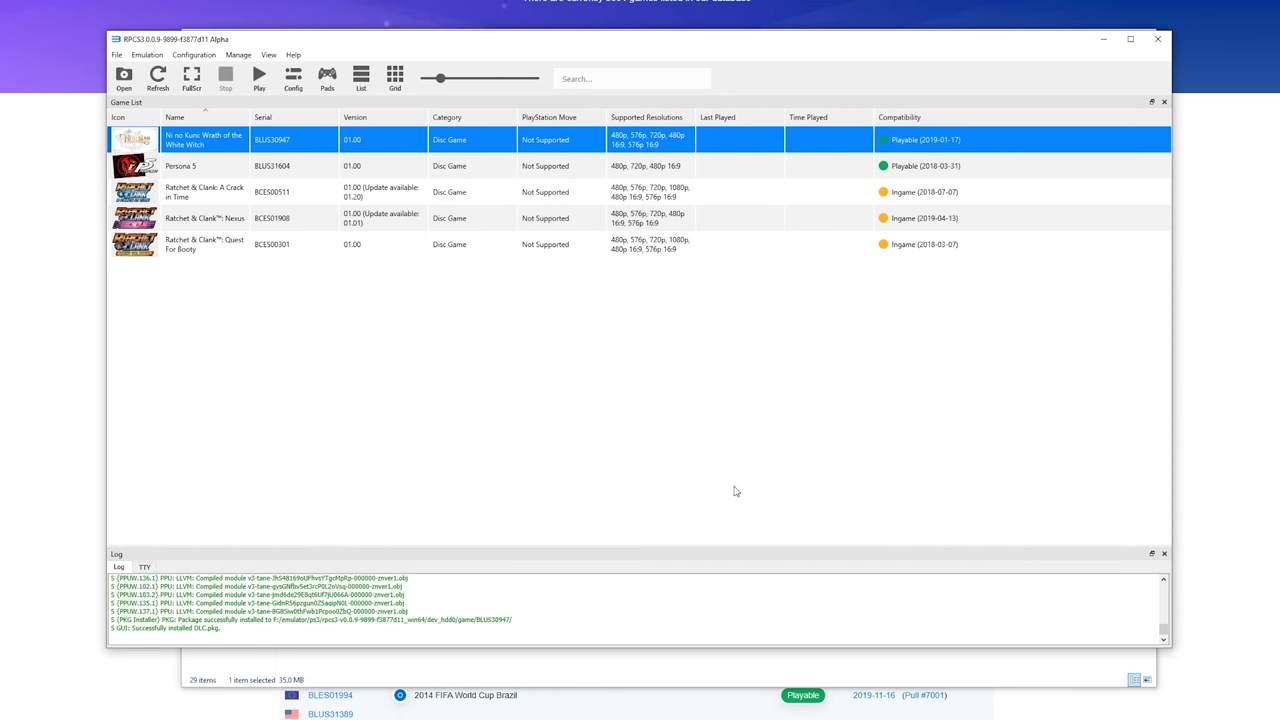
{"action": "mouse_move", "coordinate": [308, 136]}
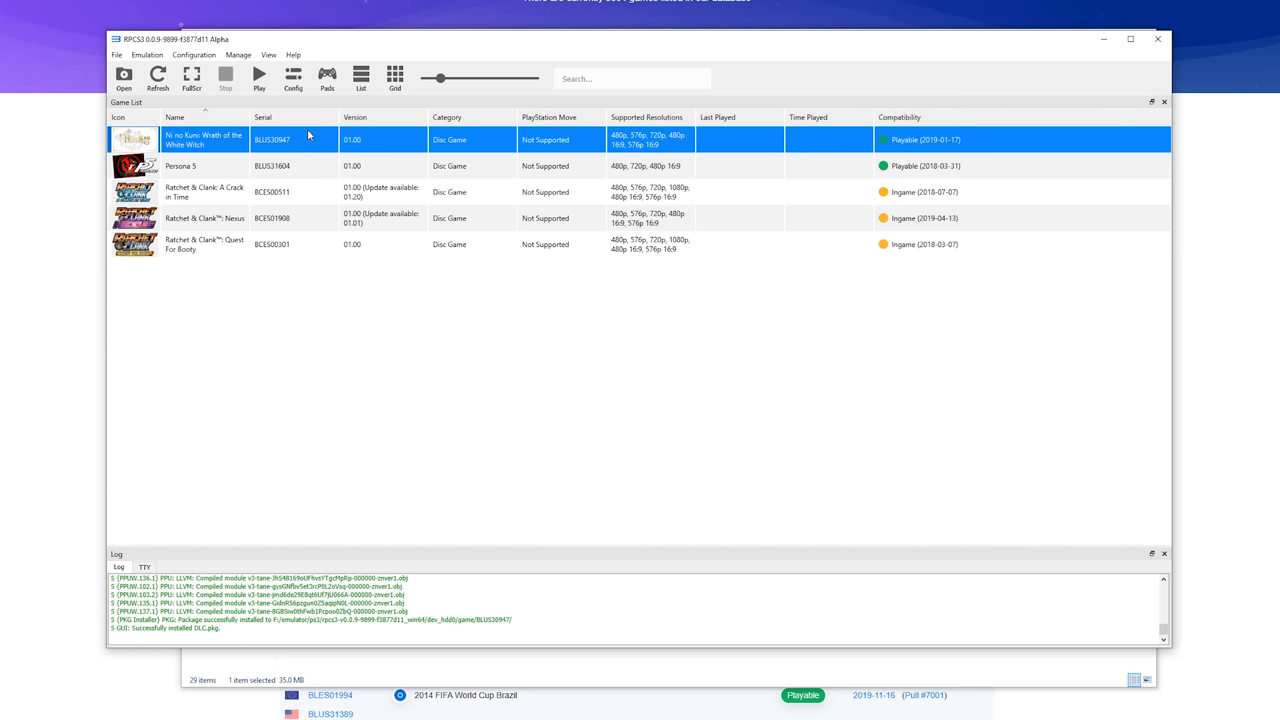
{"action": "left_click", "coordinate": [328, 78]}
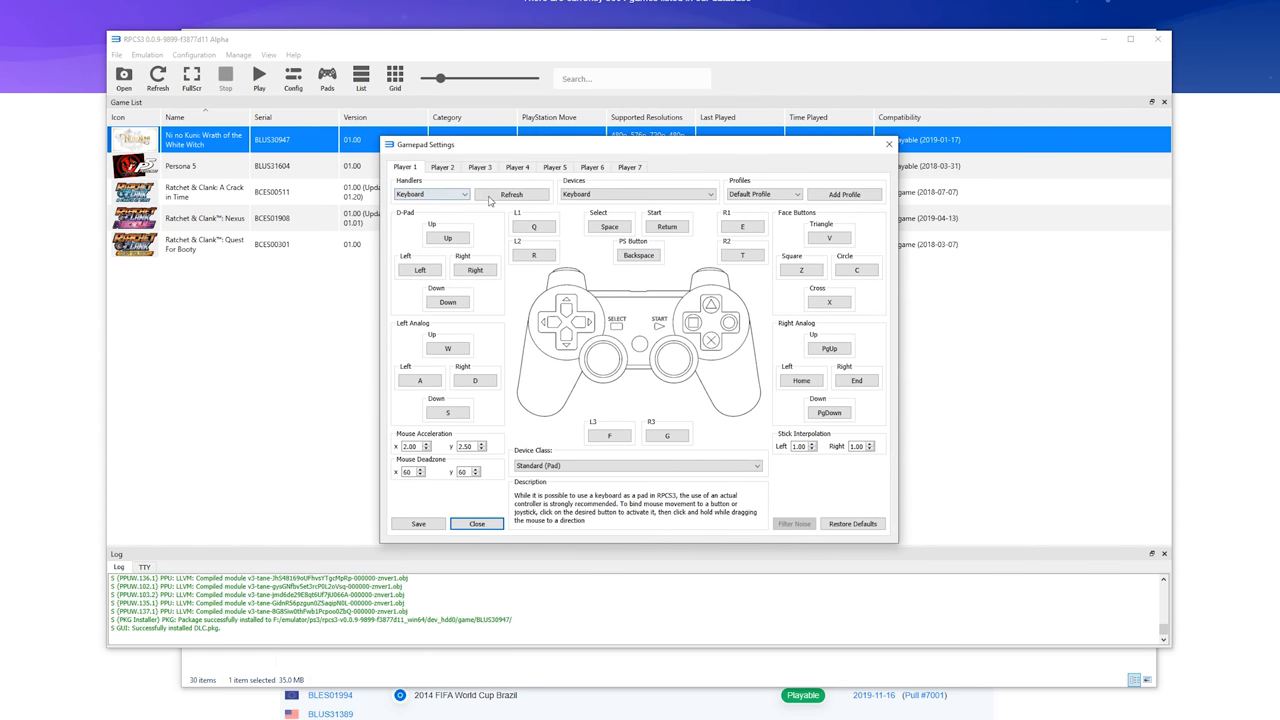
Step: Switch Player 1's handler from Keyboard to XInput with XInput Pad #1
{"action": "left_click", "coordinate": [432, 194]}
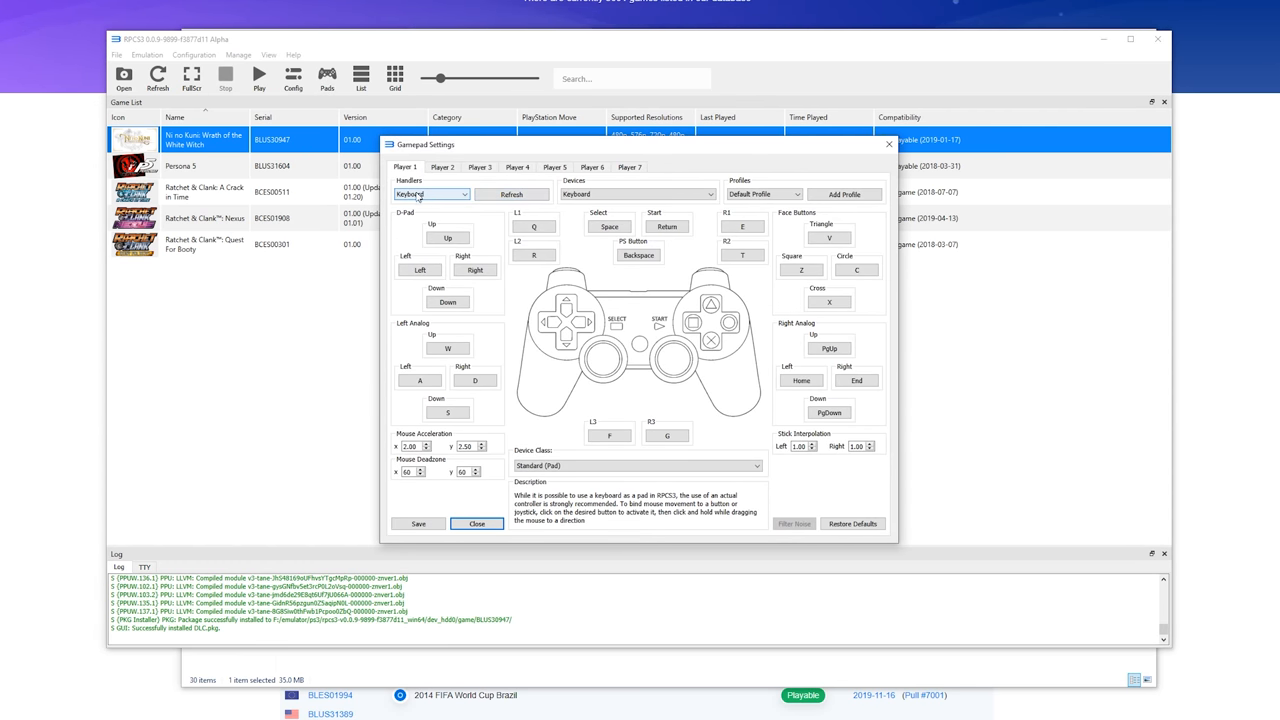
{"action": "left_click", "coordinate": [430, 192]}
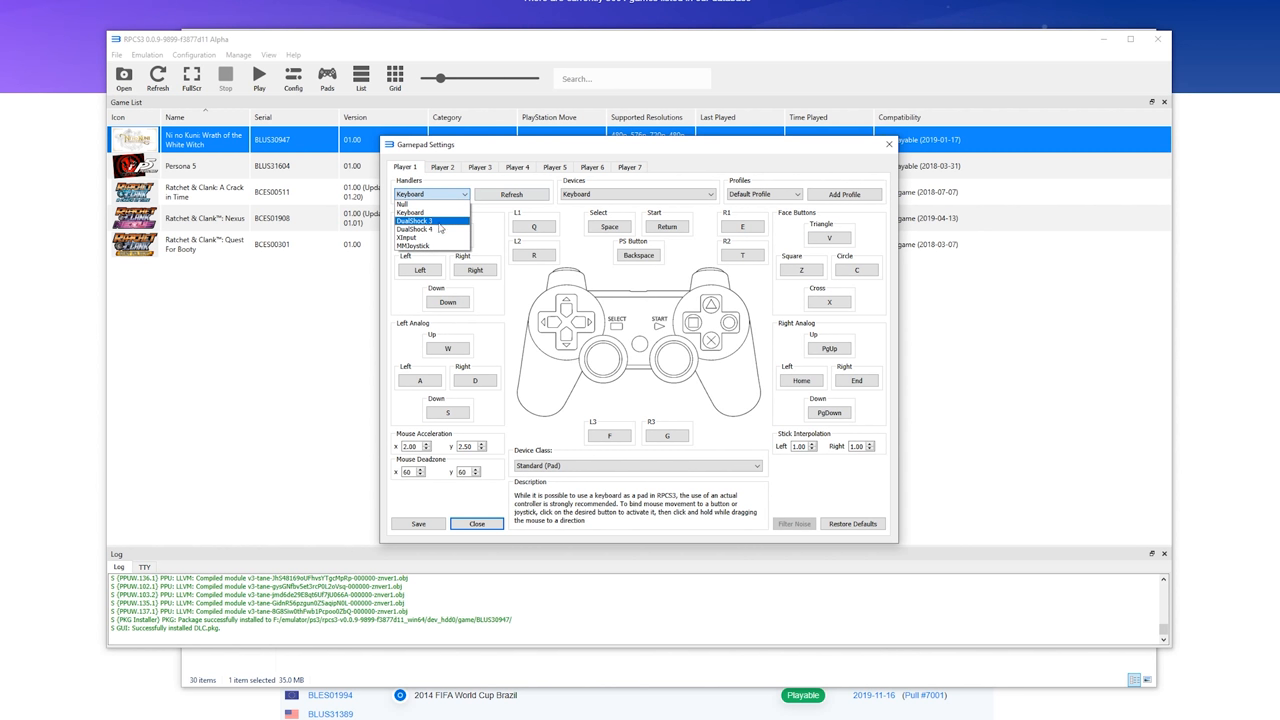
{"action": "mouse_move", "coordinate": [412, 236]}
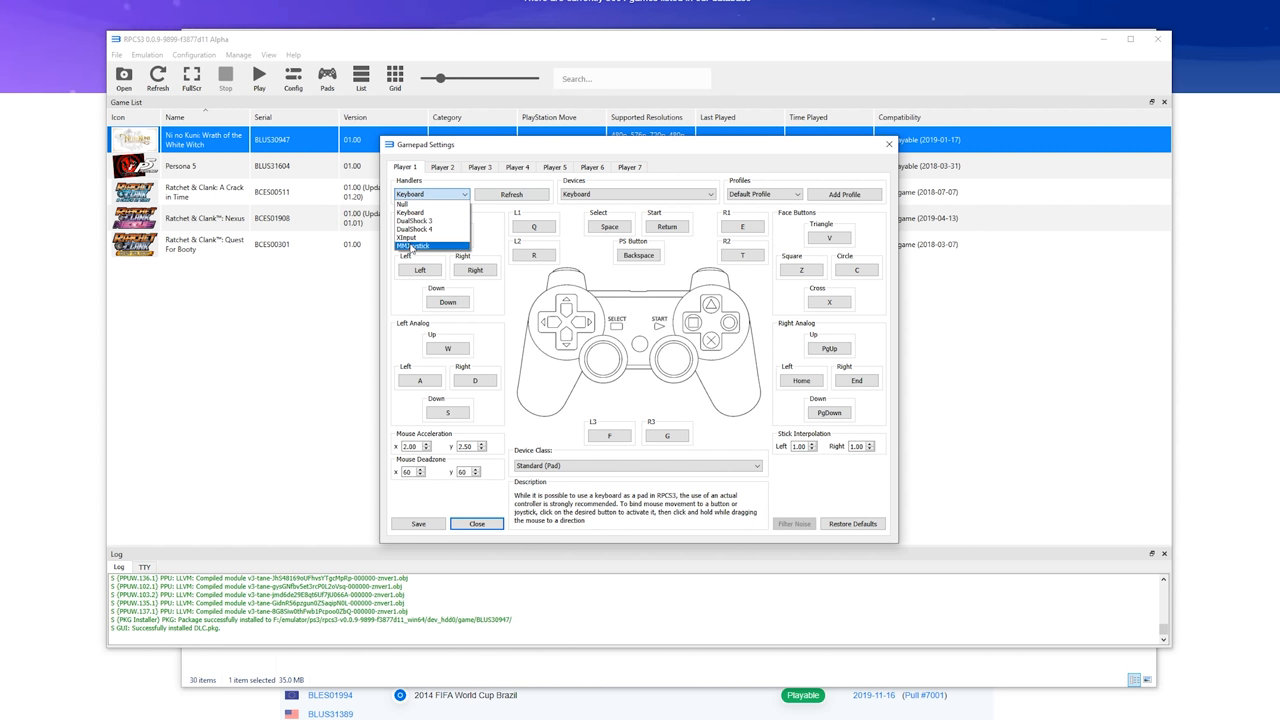
{"action": "mouse_move", "coordinate": [424, 238]}
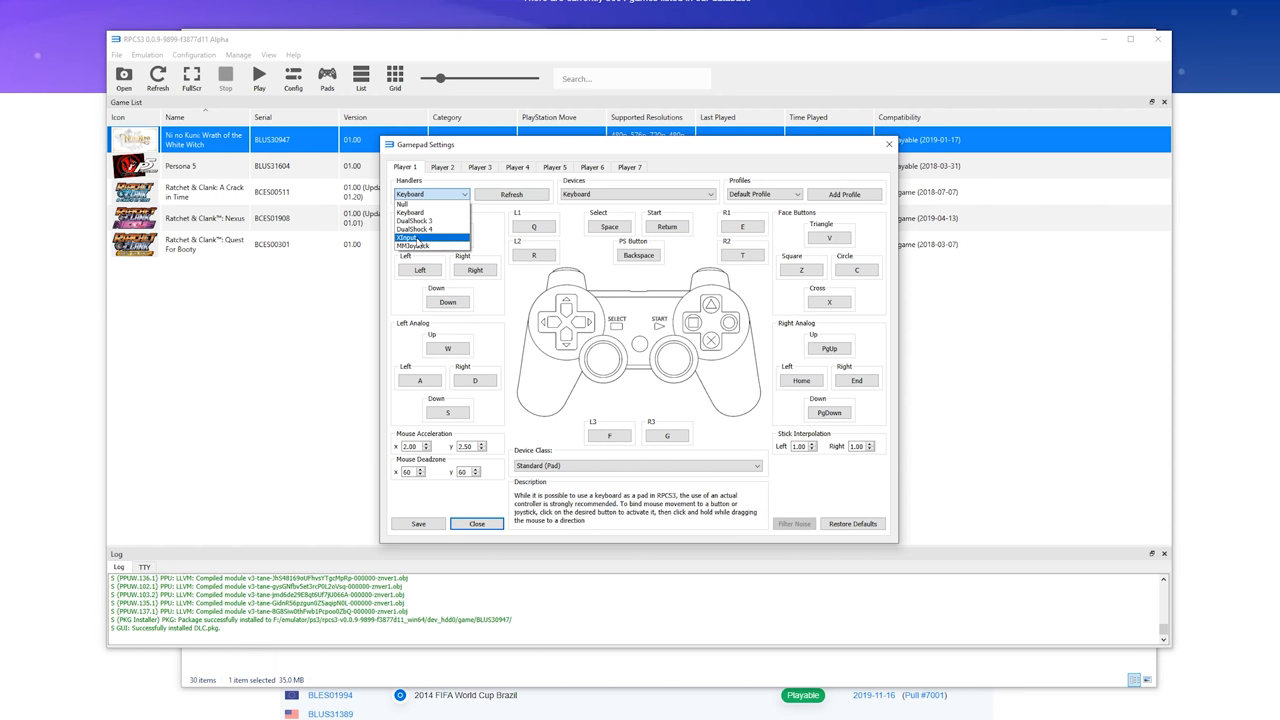
{"action": "left_click", "coordinate": [408, 236]}
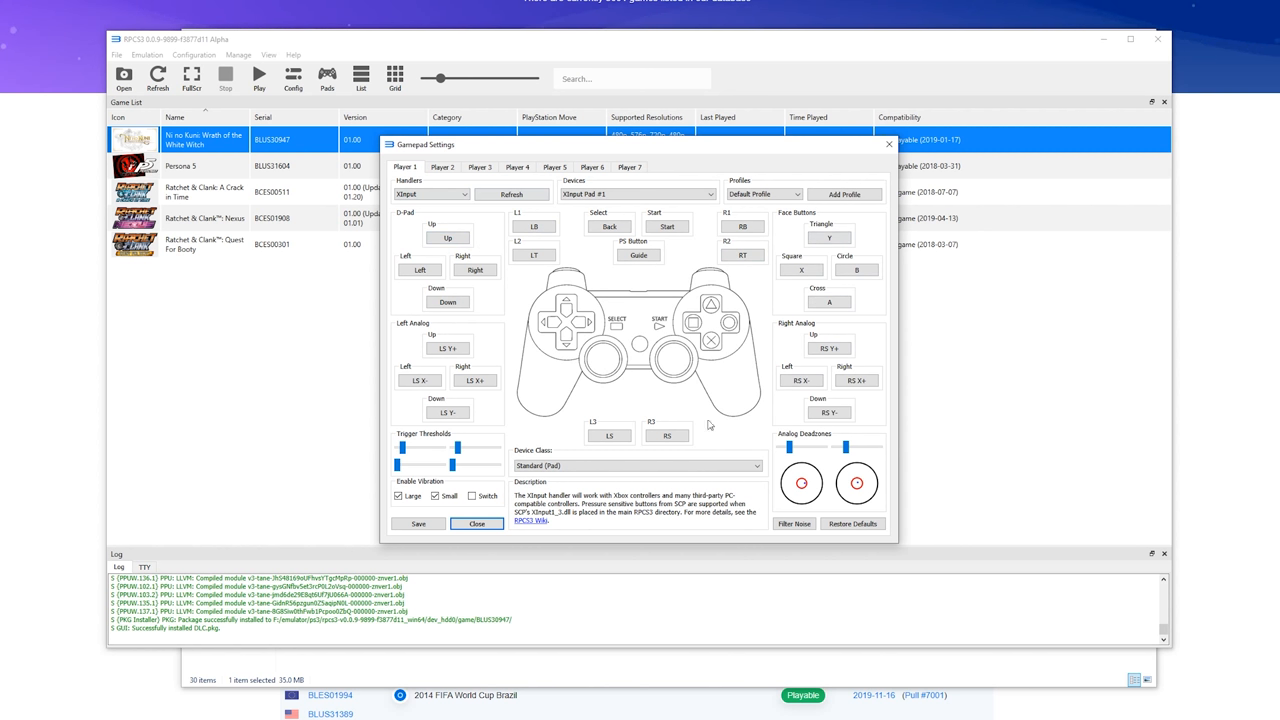
{"action": "mouse_move", "coordinate": [476, 260]}
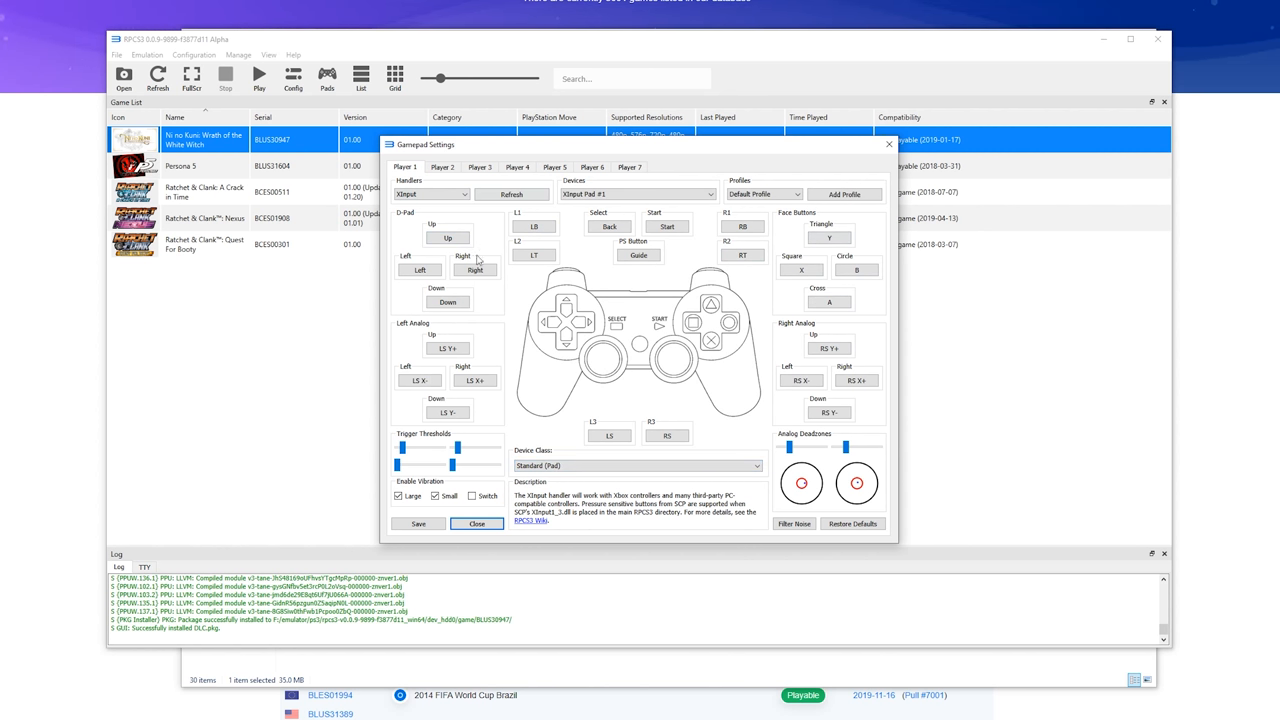
{"action": "left_click", "coordinate": [636, 466]}
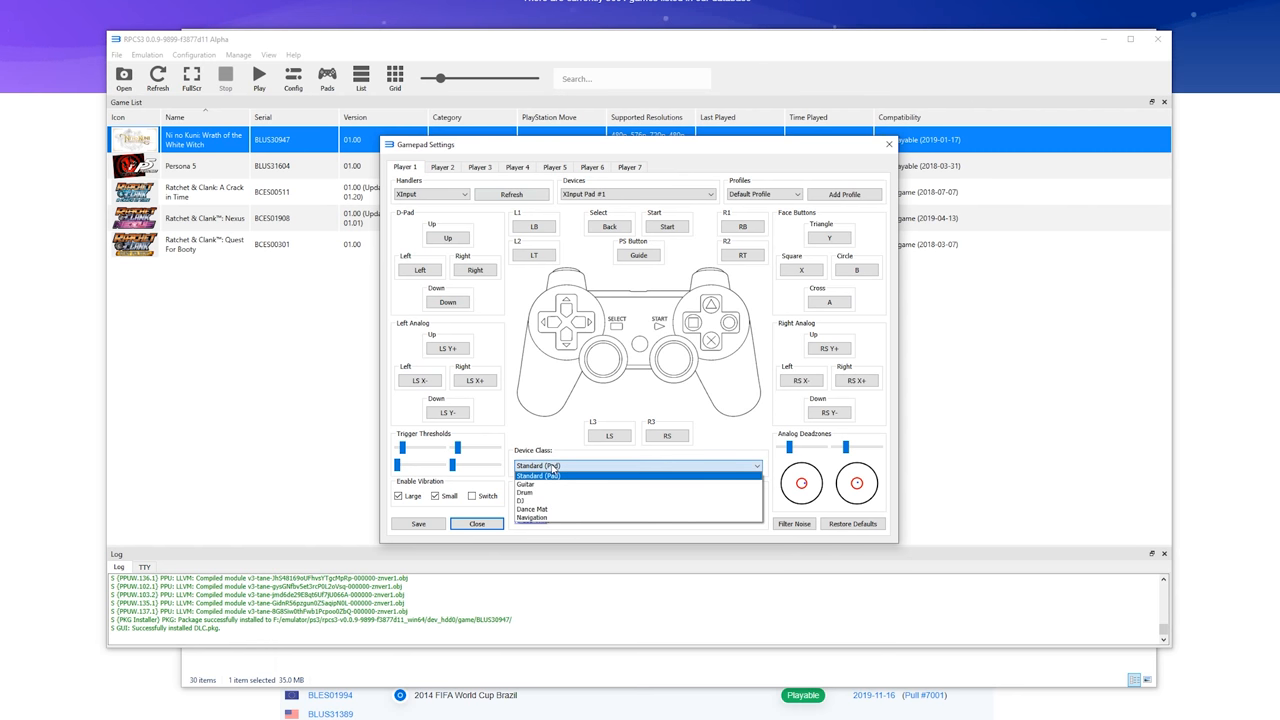
{"action": "left_click", "coordinate": [538, 466]}
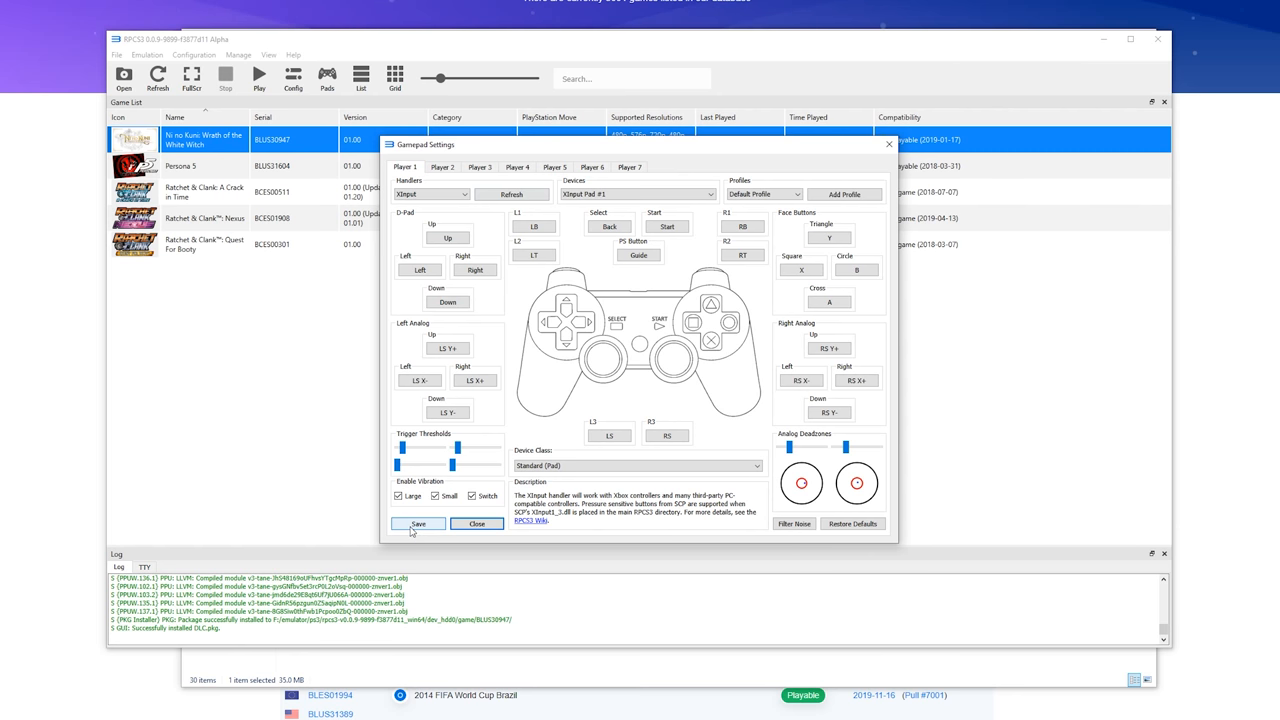
Step: Save the gamepad settings and boot Ni no Kuni Wrath of the White Witch
{"action": "left_click", "coordinate": [416, 524]}
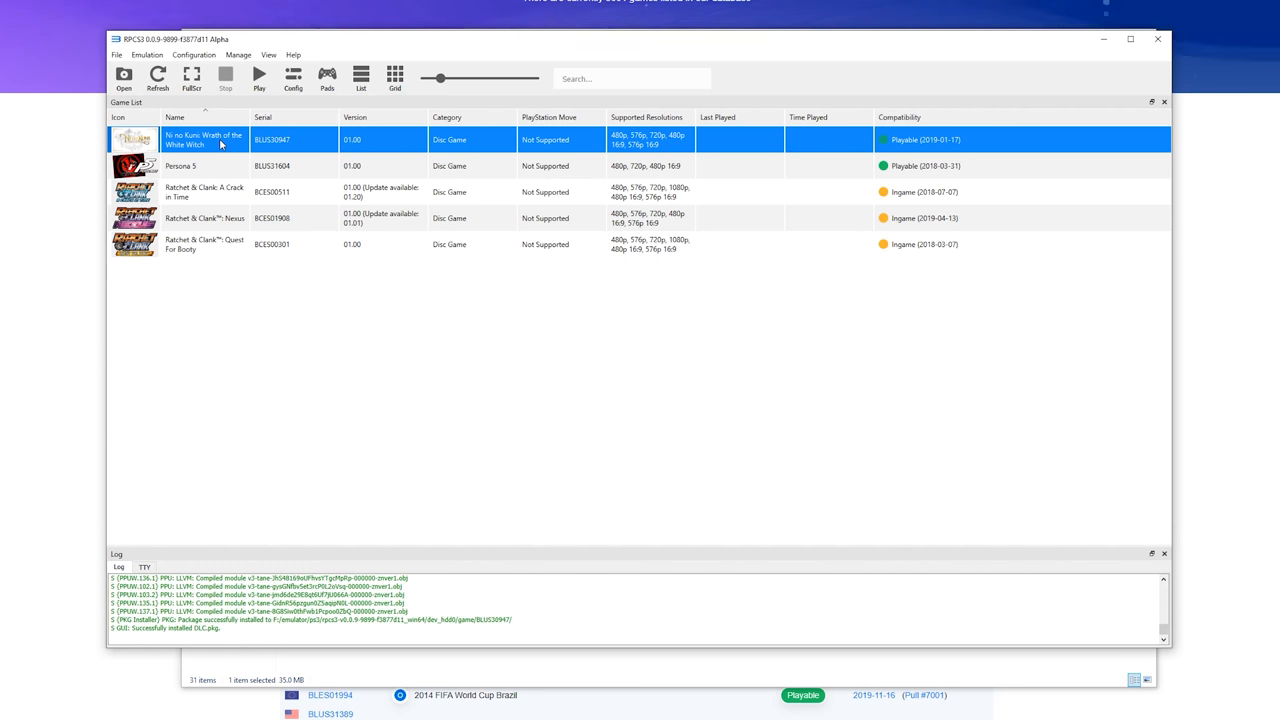
{"action": "left_click", "coordinate": [260, 78]}
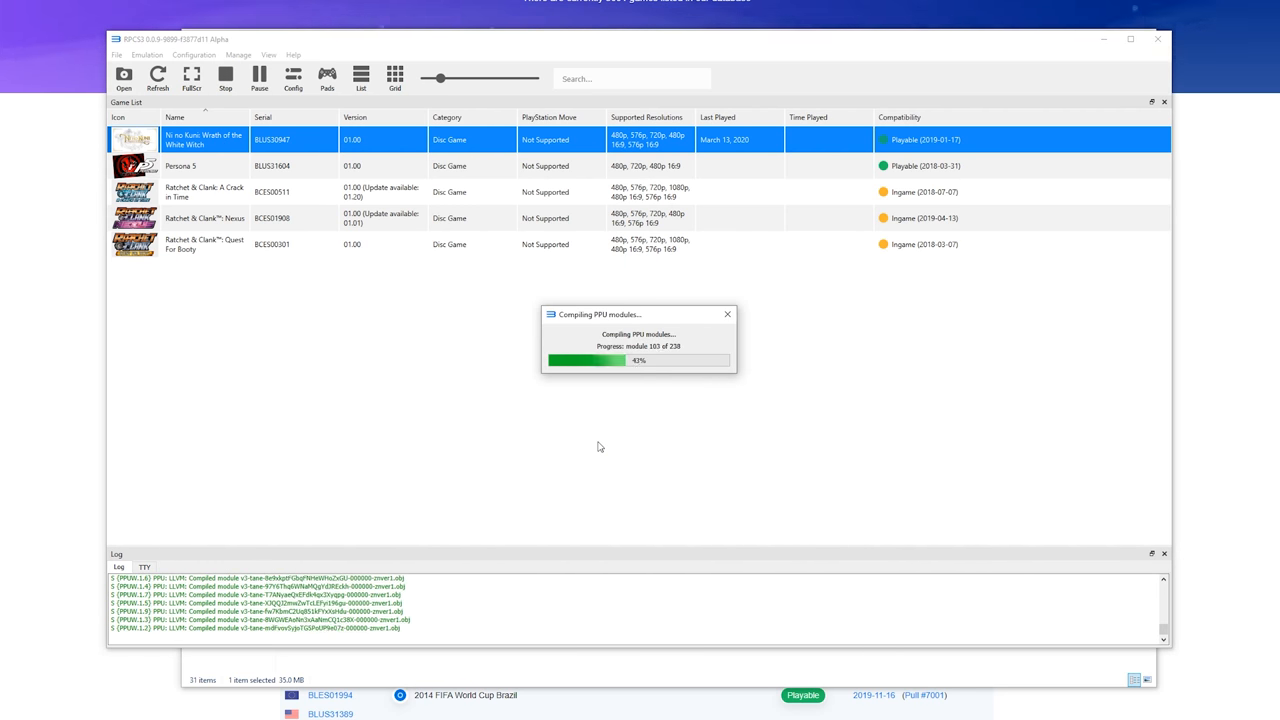